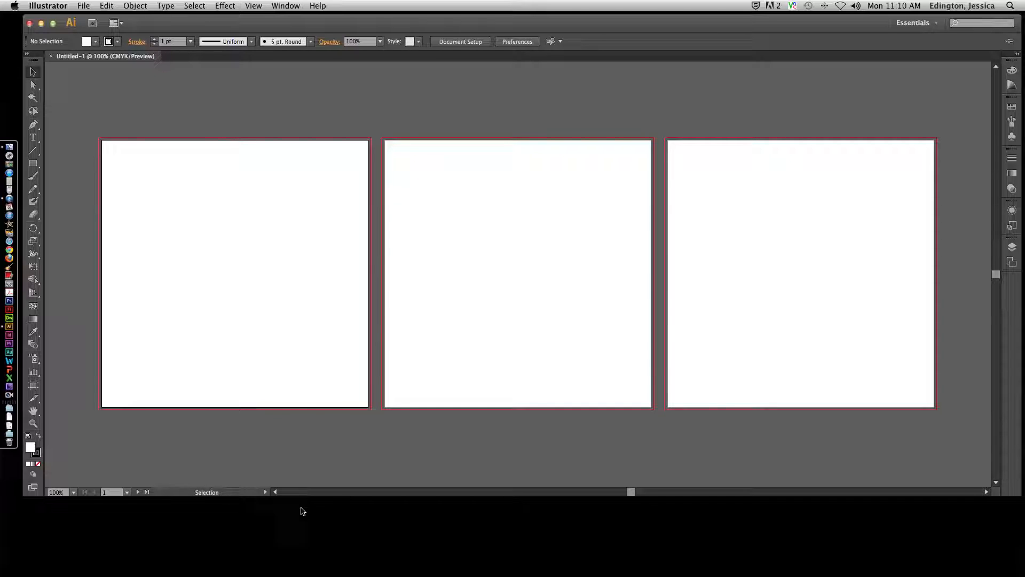
mouse_move(445, 482)
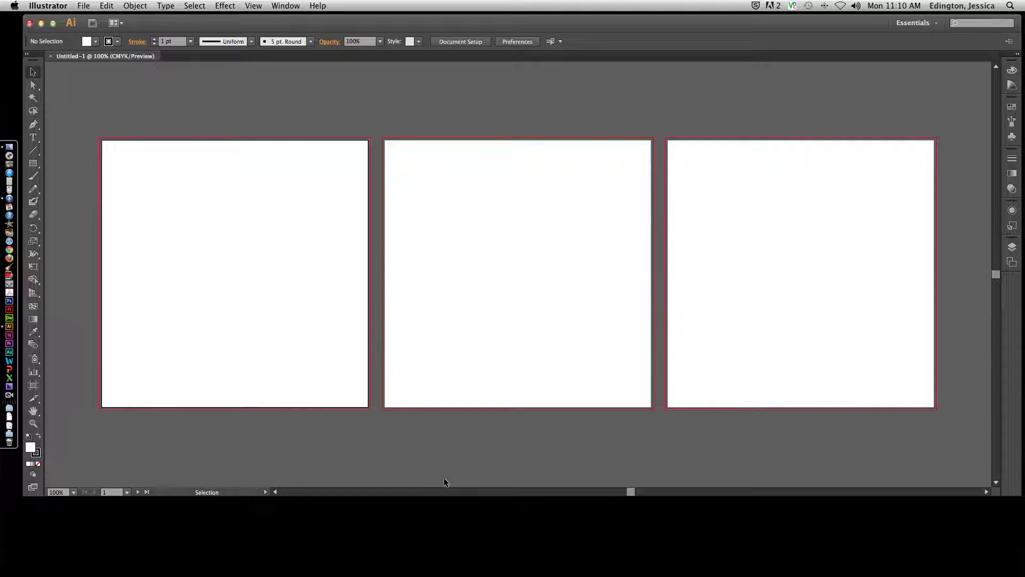
mouse_move(144, 362)
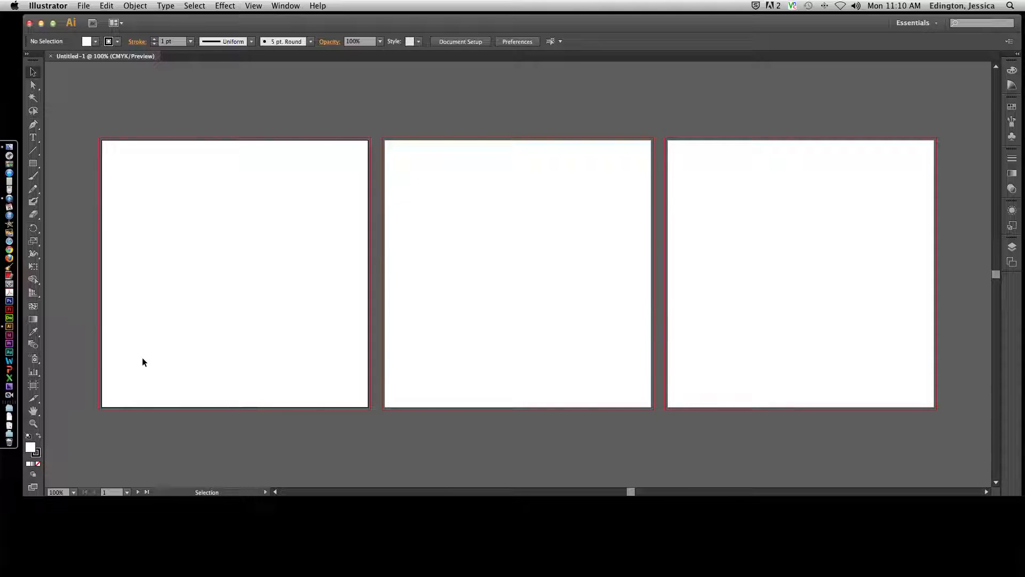
mouse_move(162, 451)
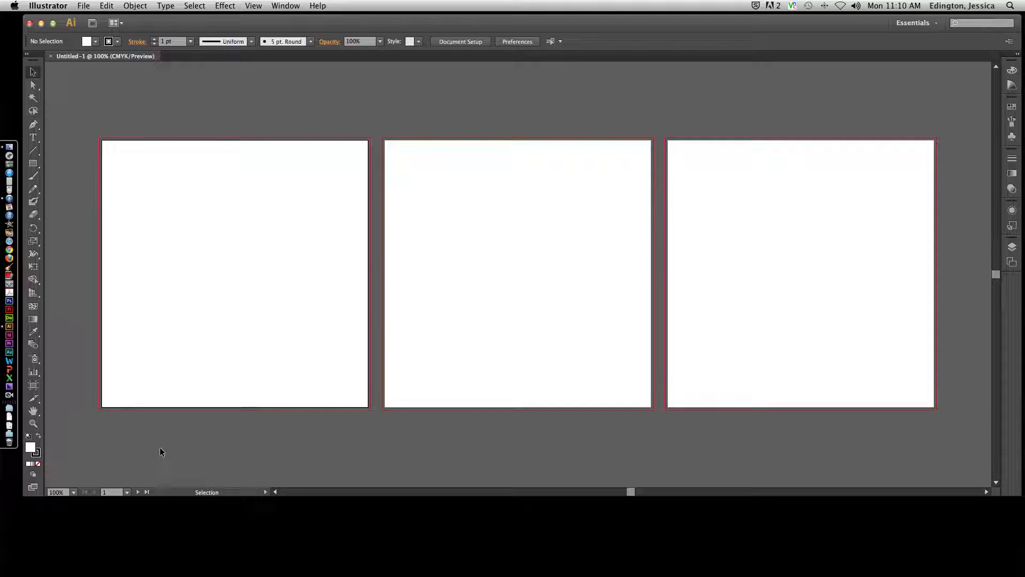
mouse_move(594, 396)
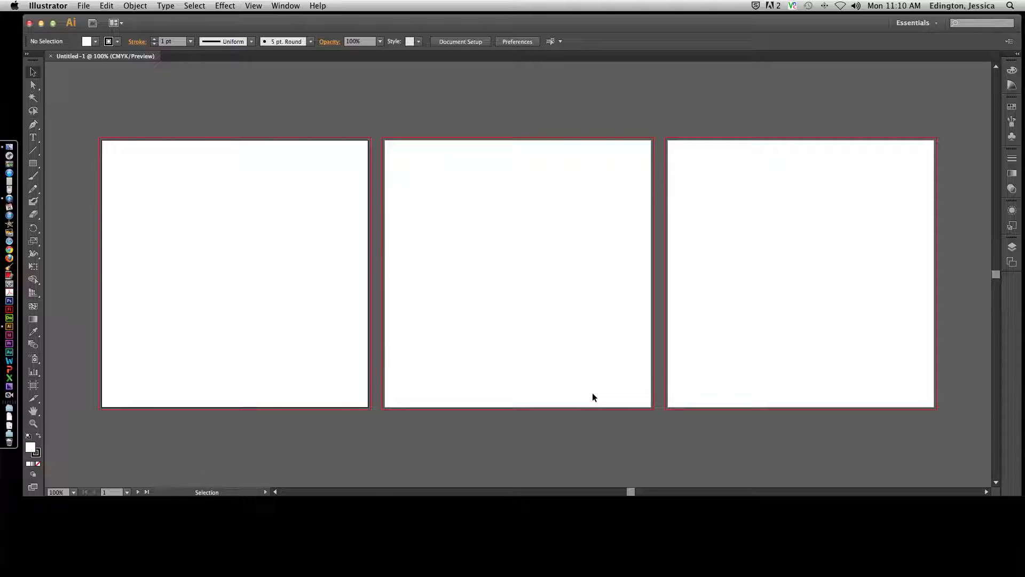
mouse_move(576, 436)
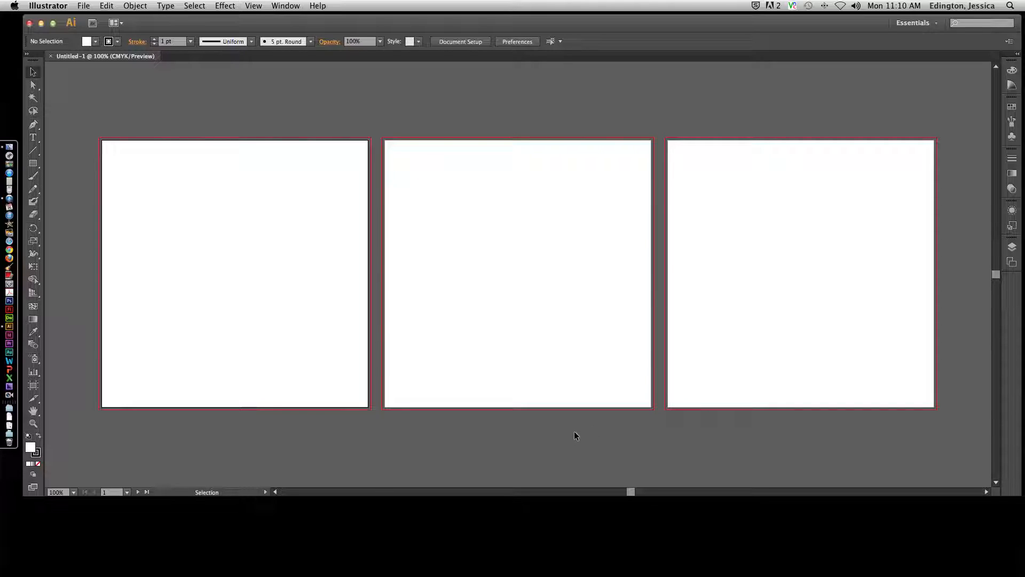
- Glance at the Window menu, then reveal the hidden shape tools under the Rectangle Tool
click(285, 5)
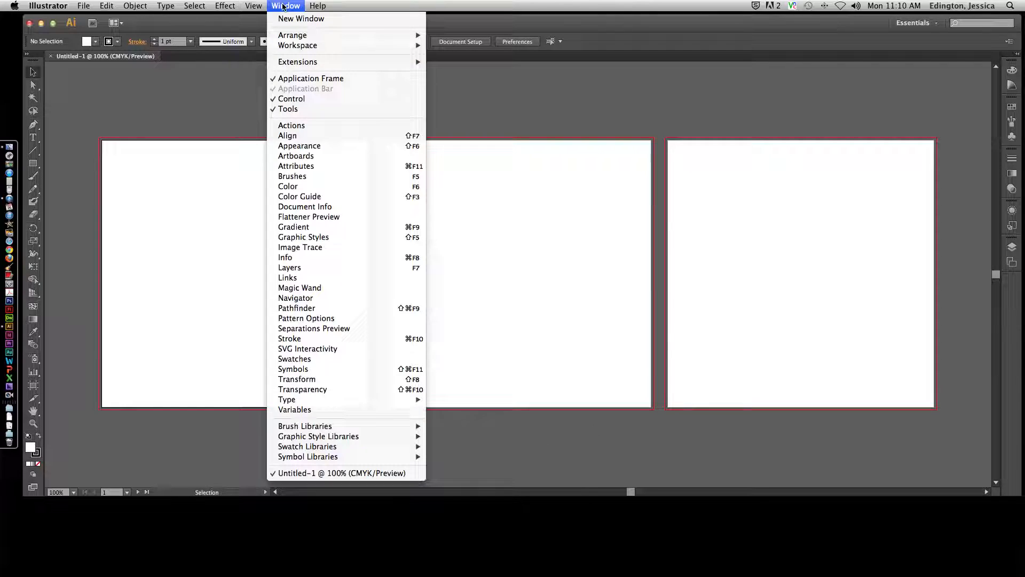
mouse_move(311, 78)
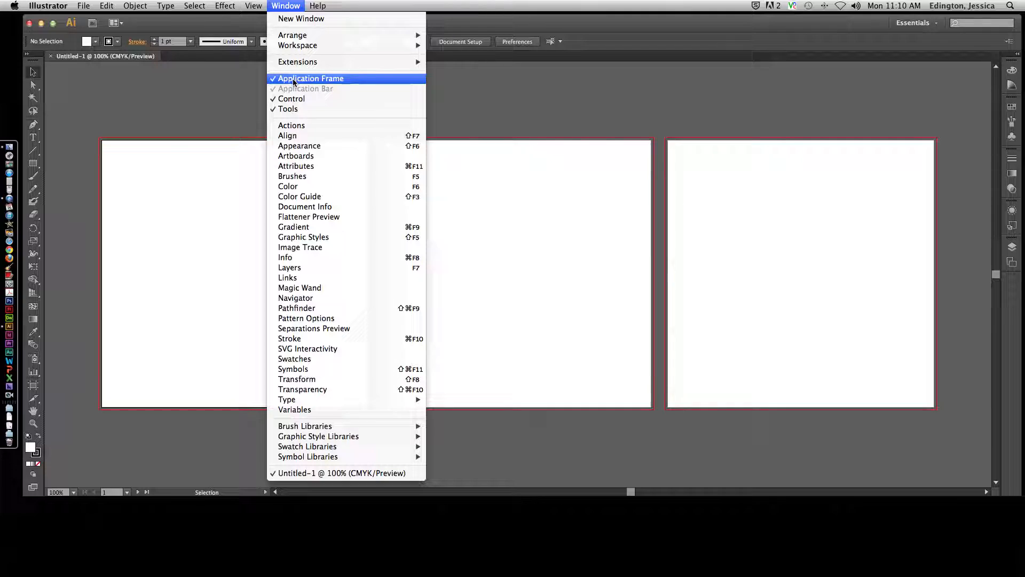
click(311, 78)
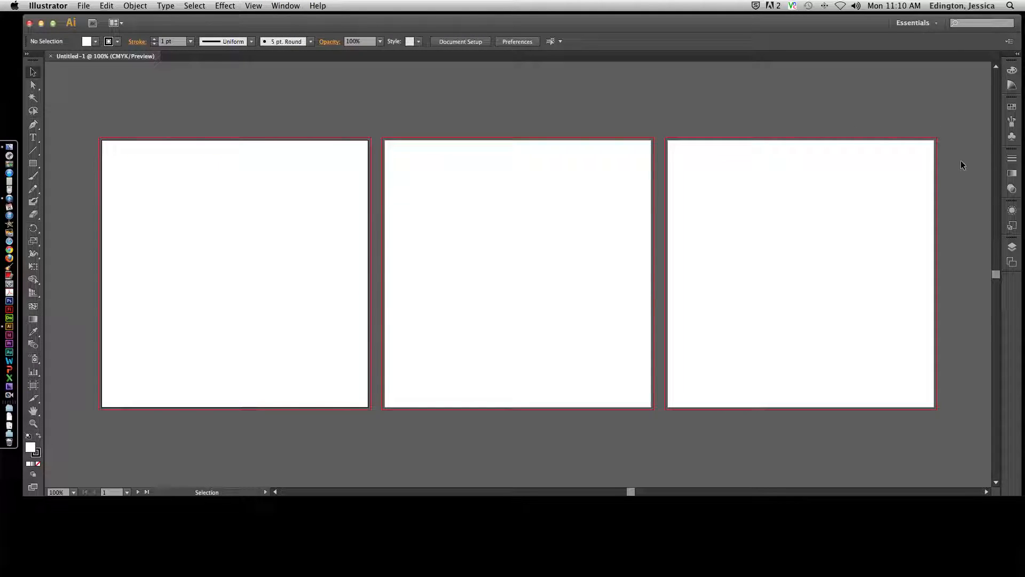
mouse_move(253, 452)
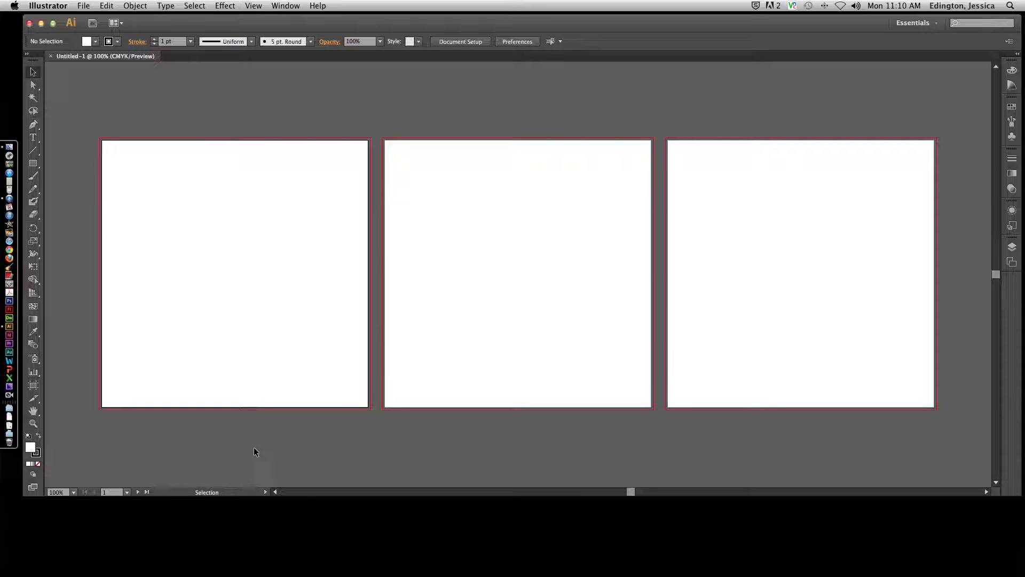
mouse_move(320, 187)
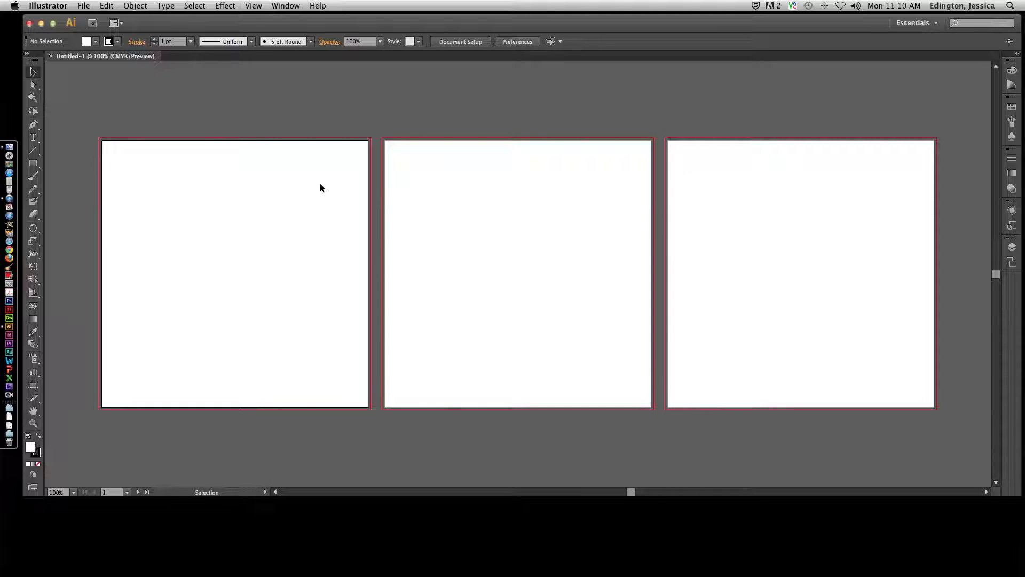
mouse_move(347, 148)
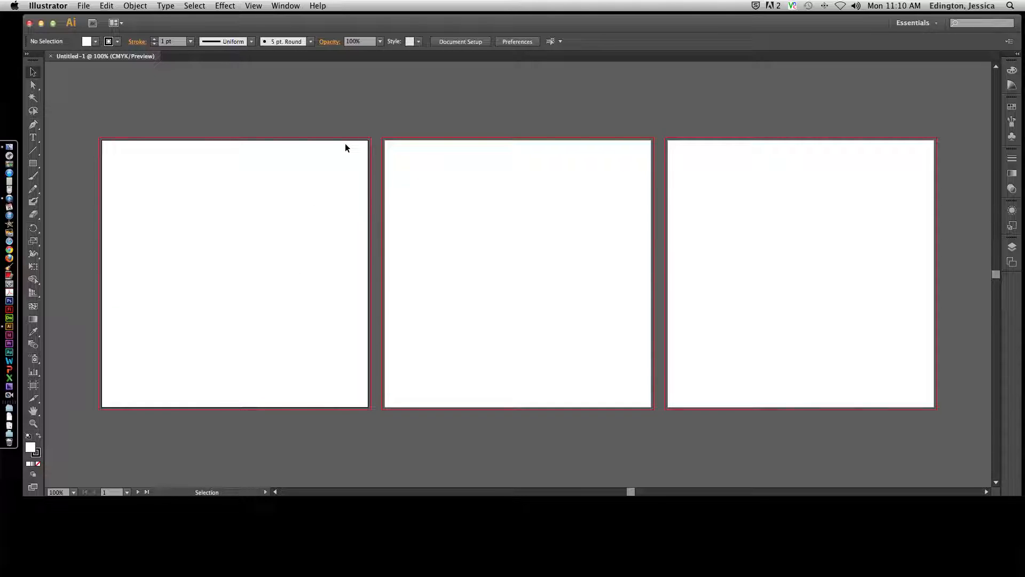
mouse_move(333, 196)
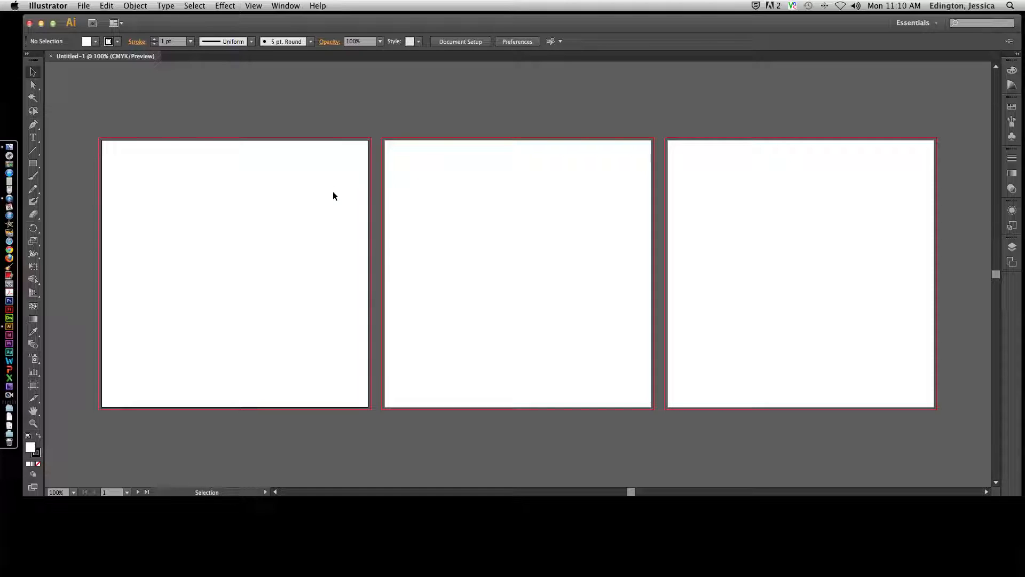
mouse_move(722, 232)
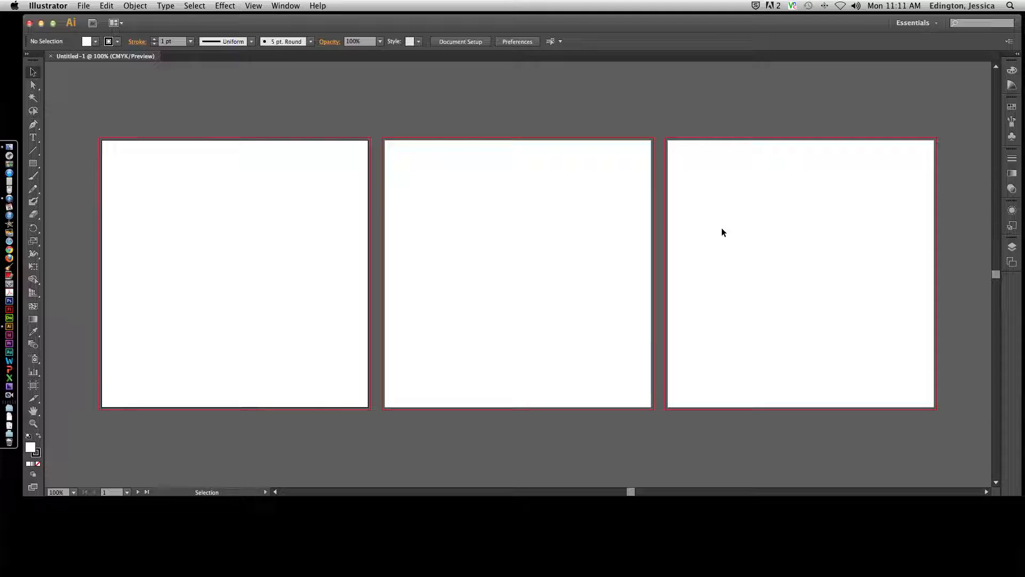
mouse_move(728, 239)
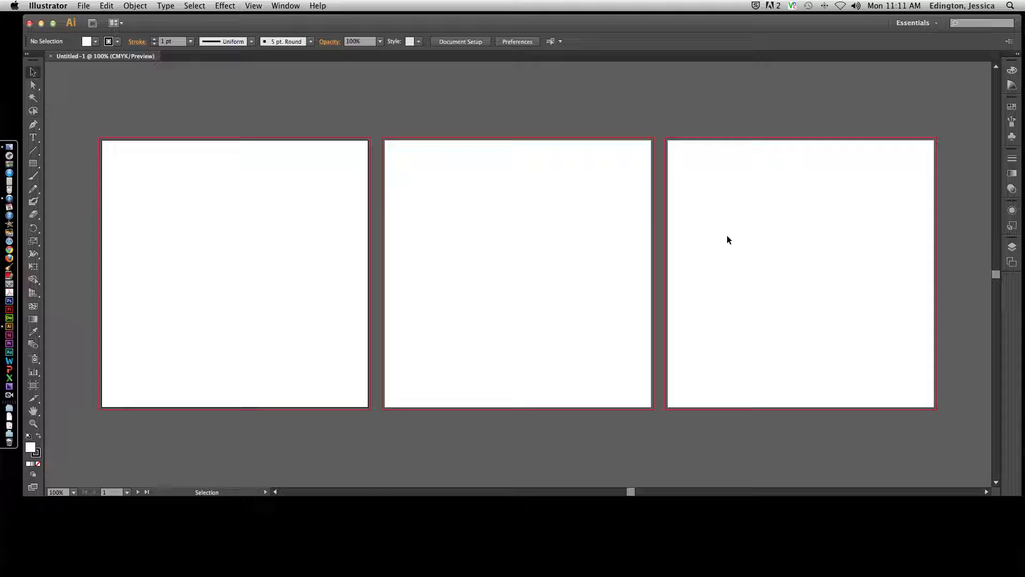
mouse_move(425, 94)
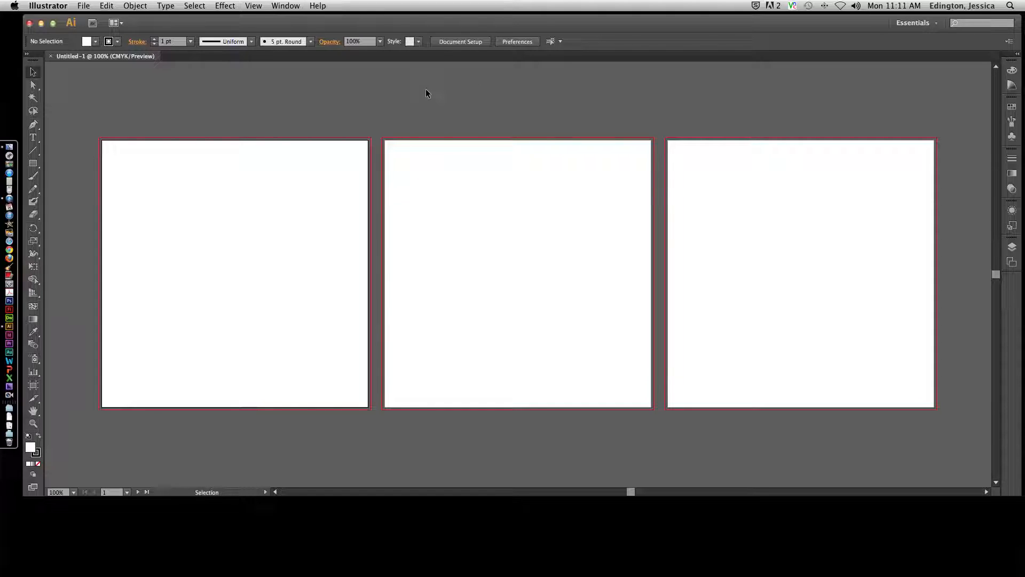
mouse_move(266, 455)
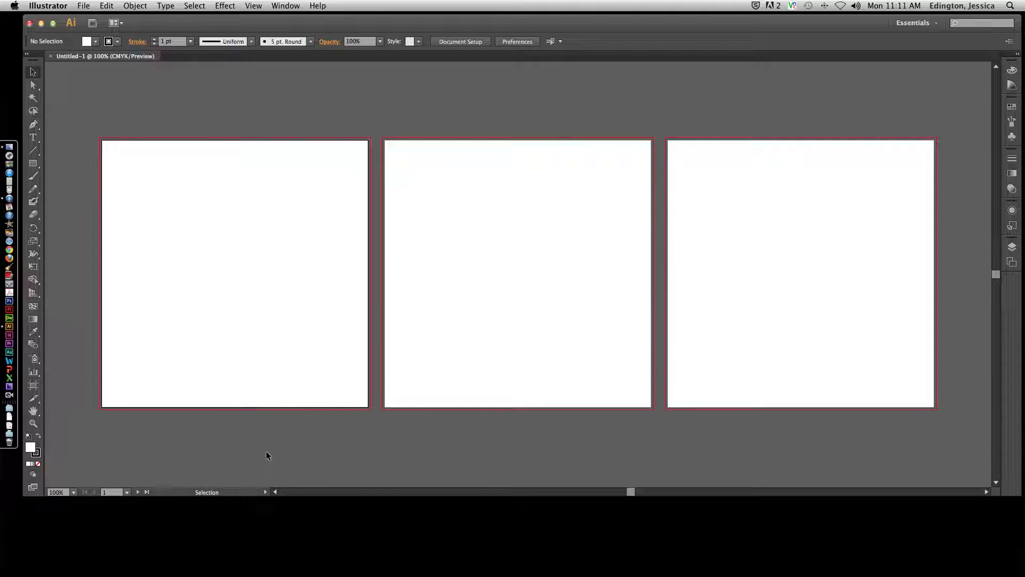
mouse_move(683, 125)
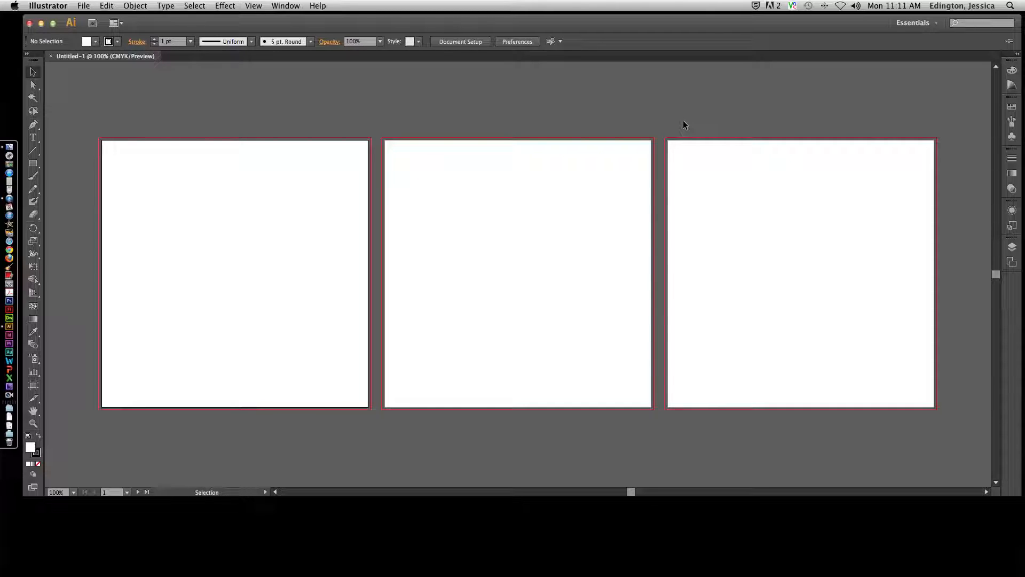
mouse_move(320, 277)
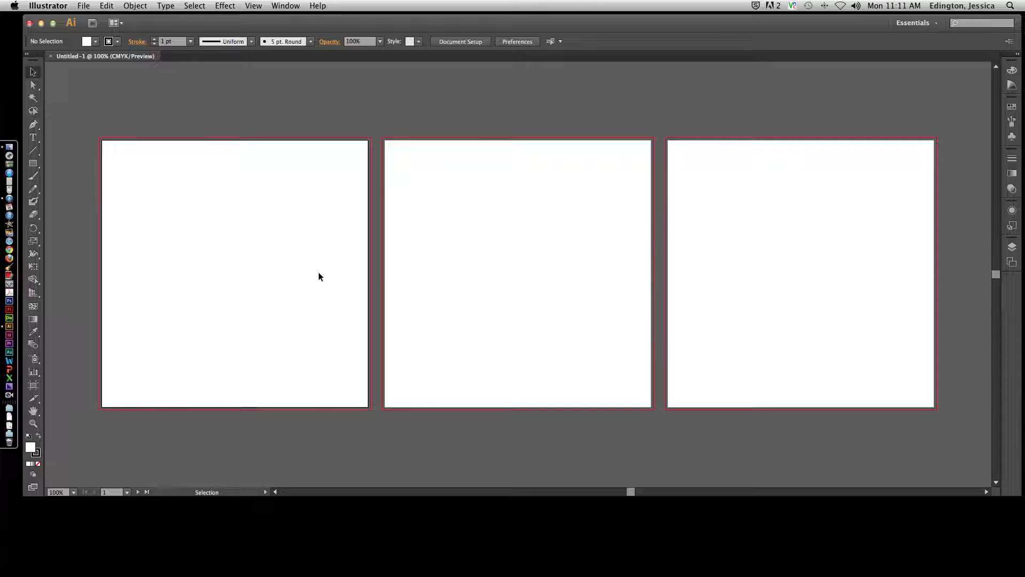
mouse_move(328, 277)
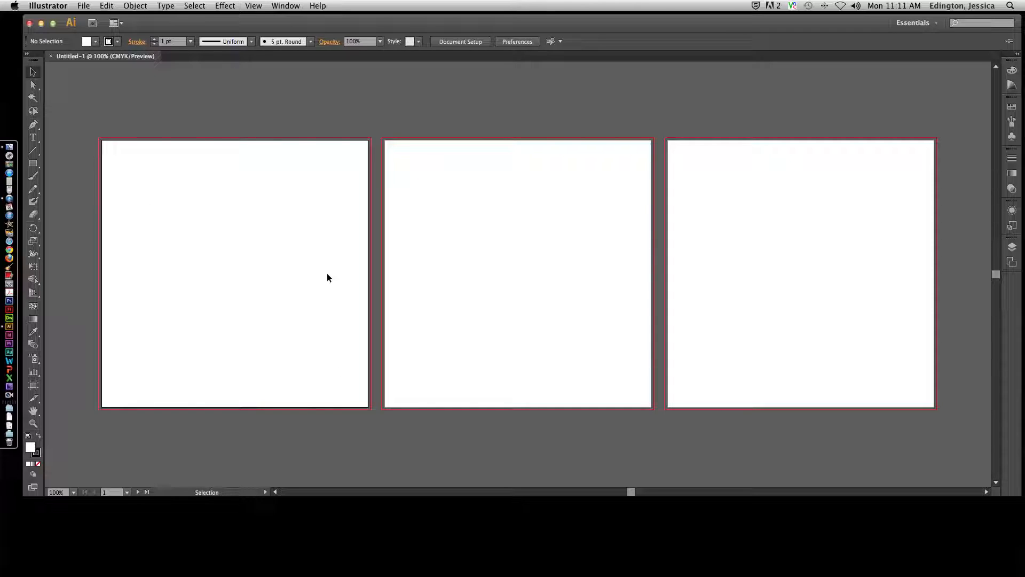
mouse_move(9, 394)
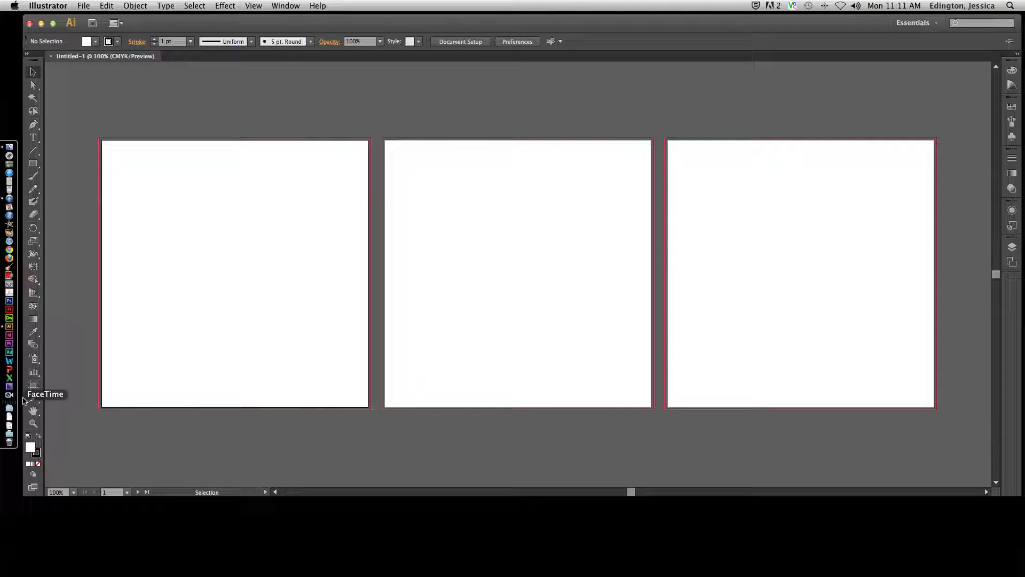
mouse_move(33, 98)
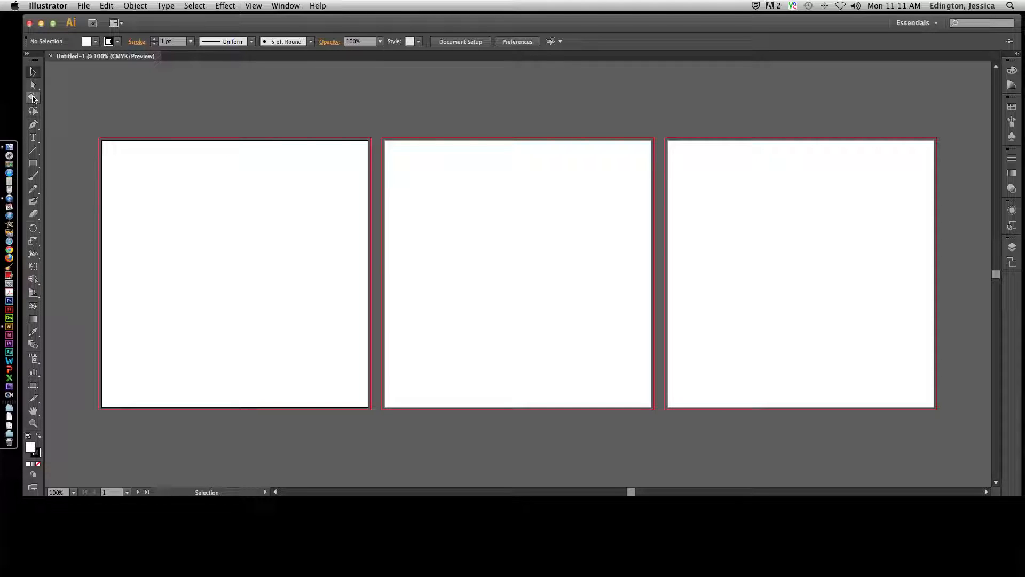
mouse_move(32, 99)
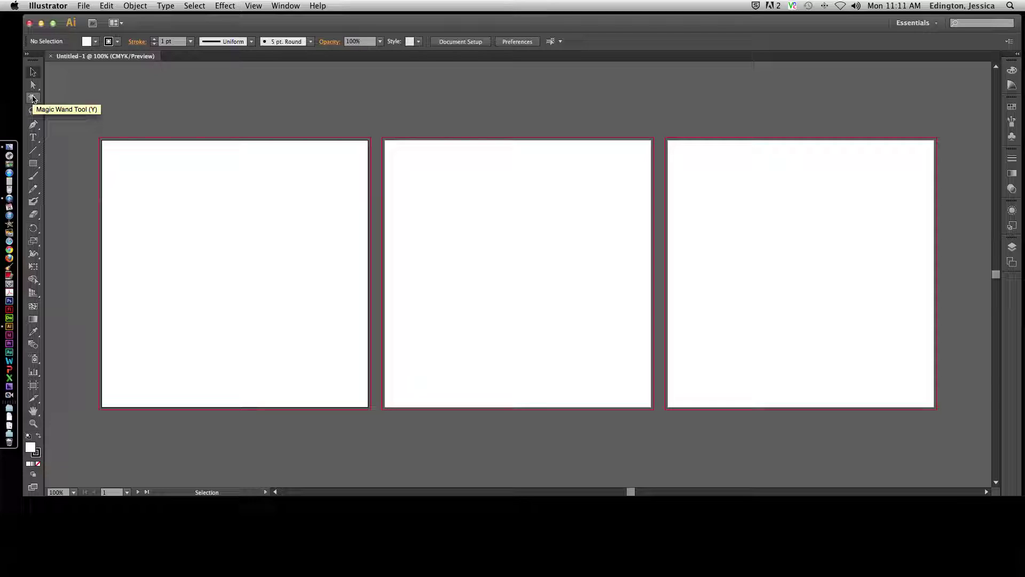
mouse_move(32, 99)
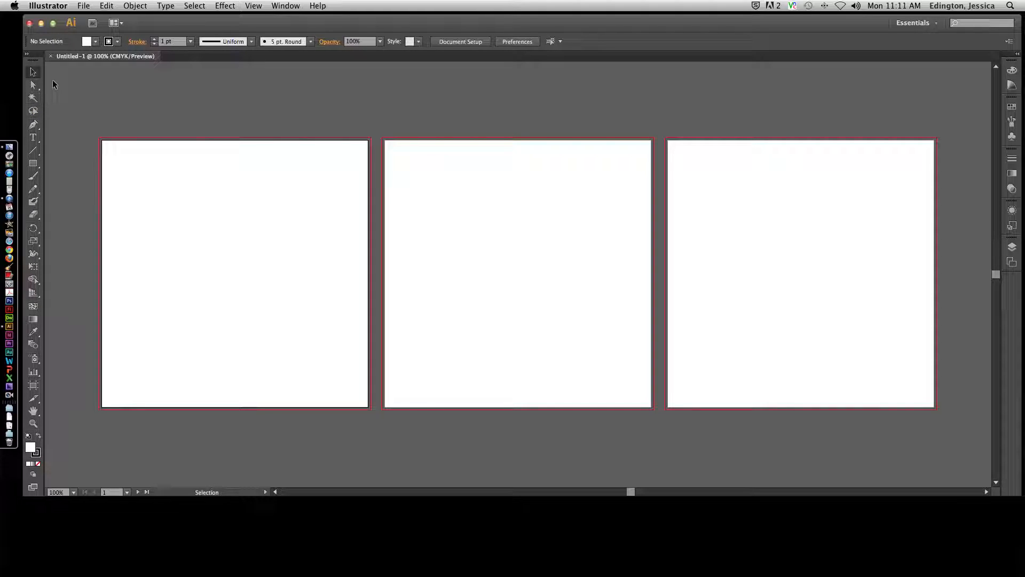
mouse_move(33, 71)
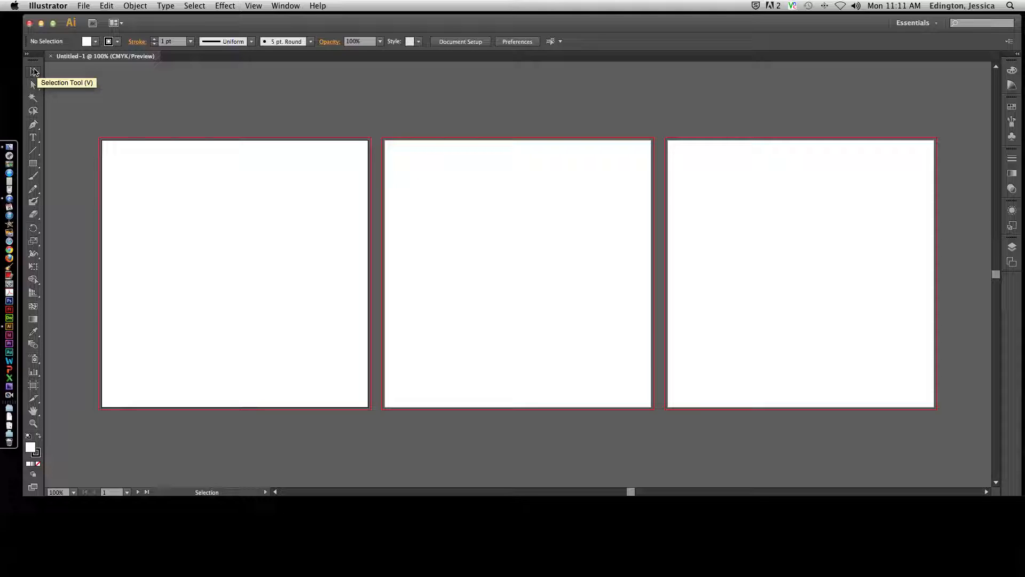
mouse_move(34, 72)
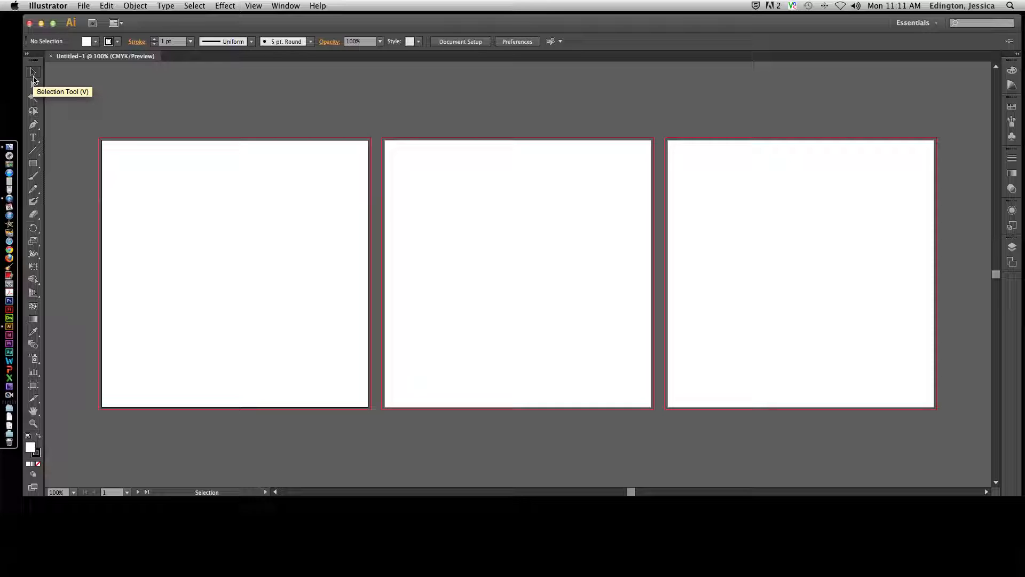
mouse_move(33, 85)
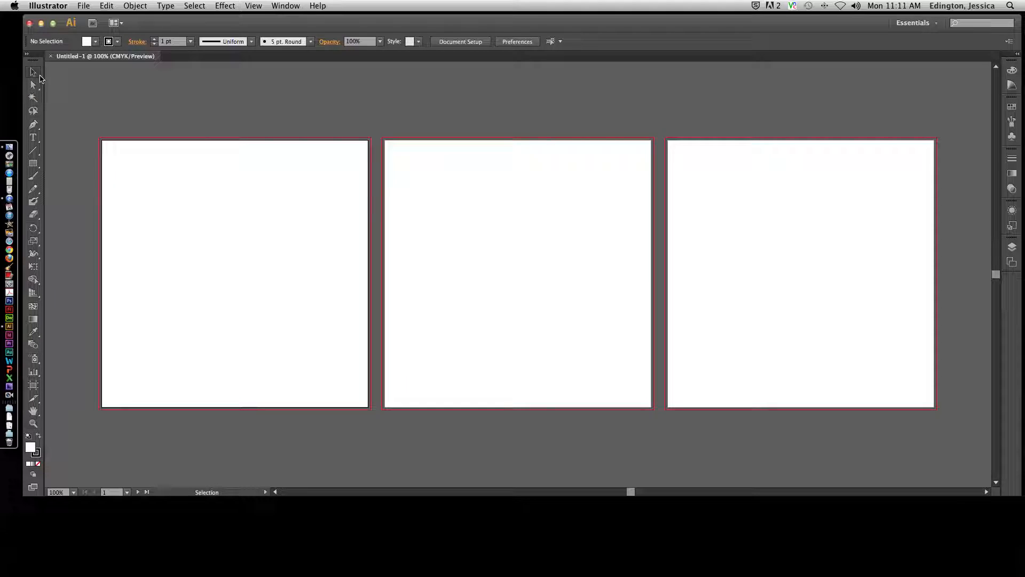
mouse_move(32, 71)
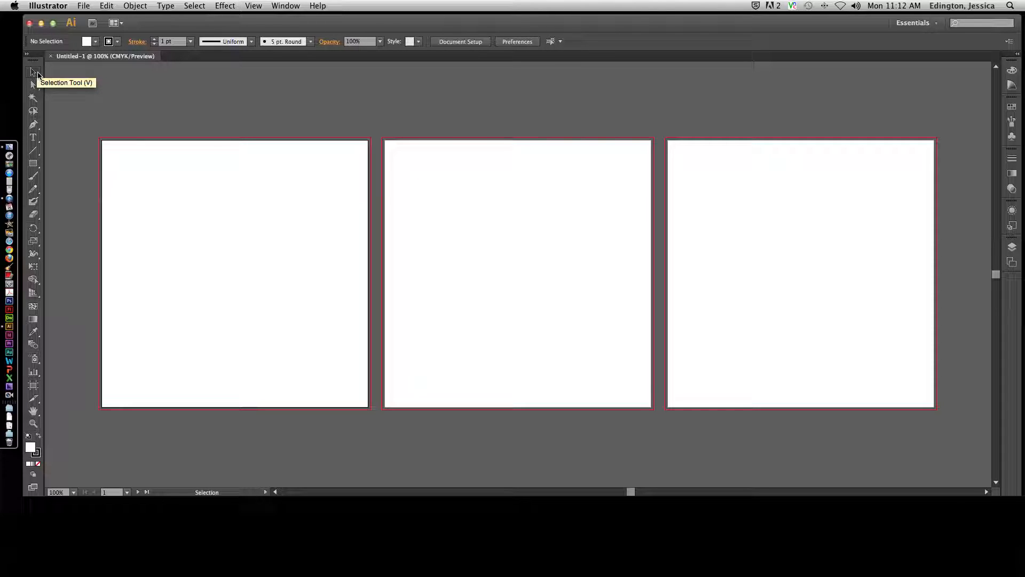
mouse_move(36, 73)
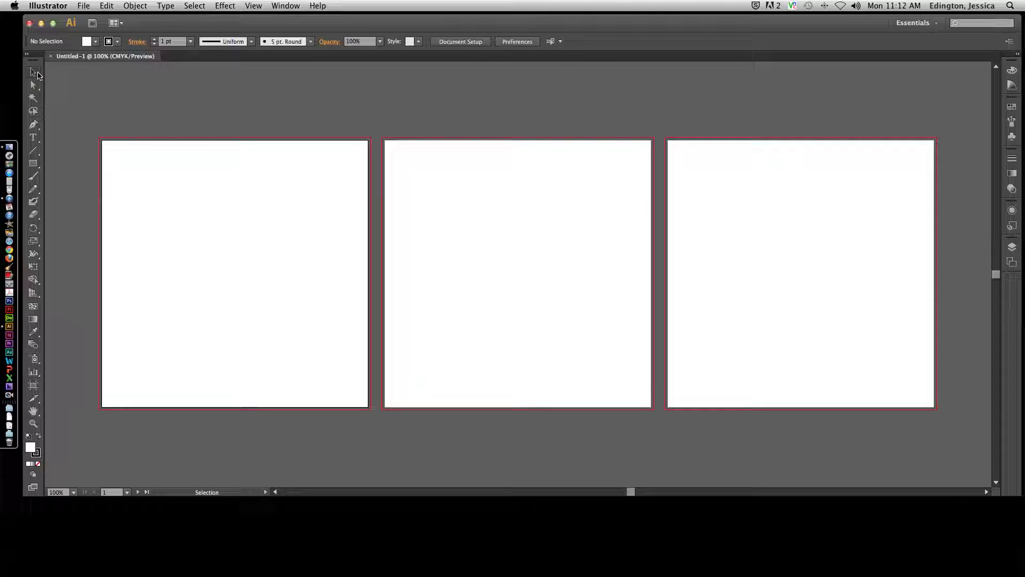
mouse_move(32, 163)
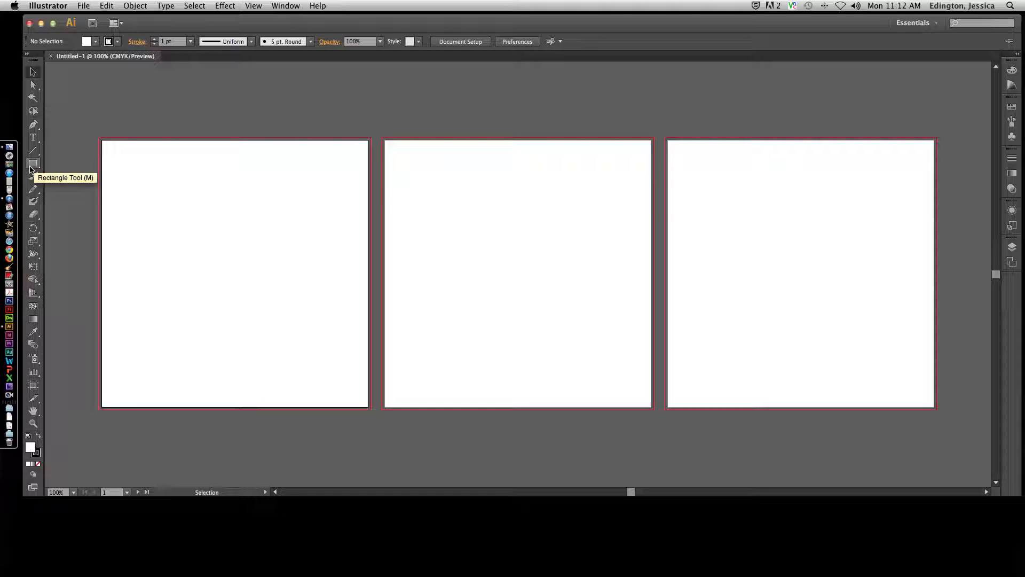
mouse_move(34, 169)
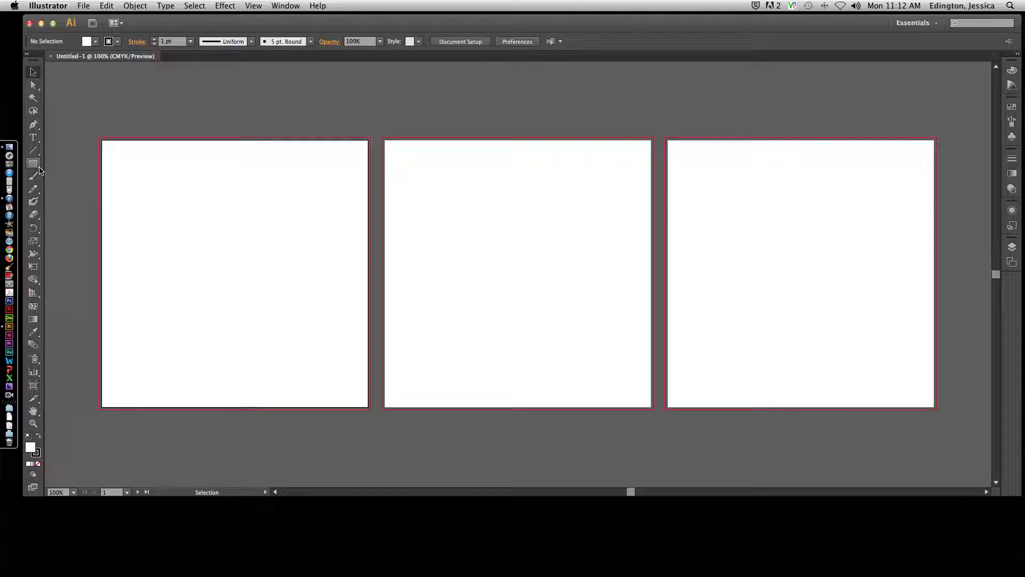
mouse_move(38, 170)
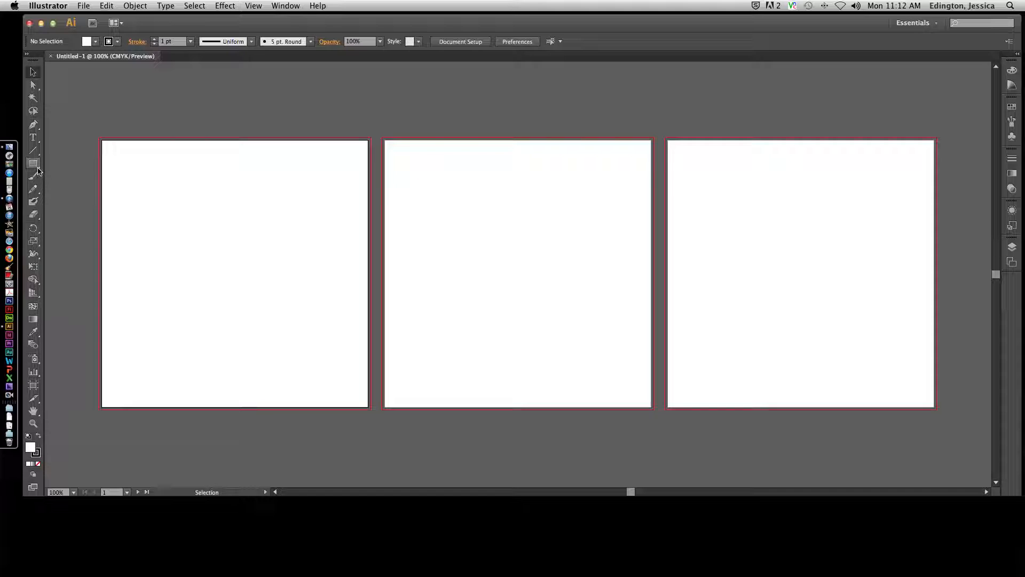
mouse_move(33, 163)
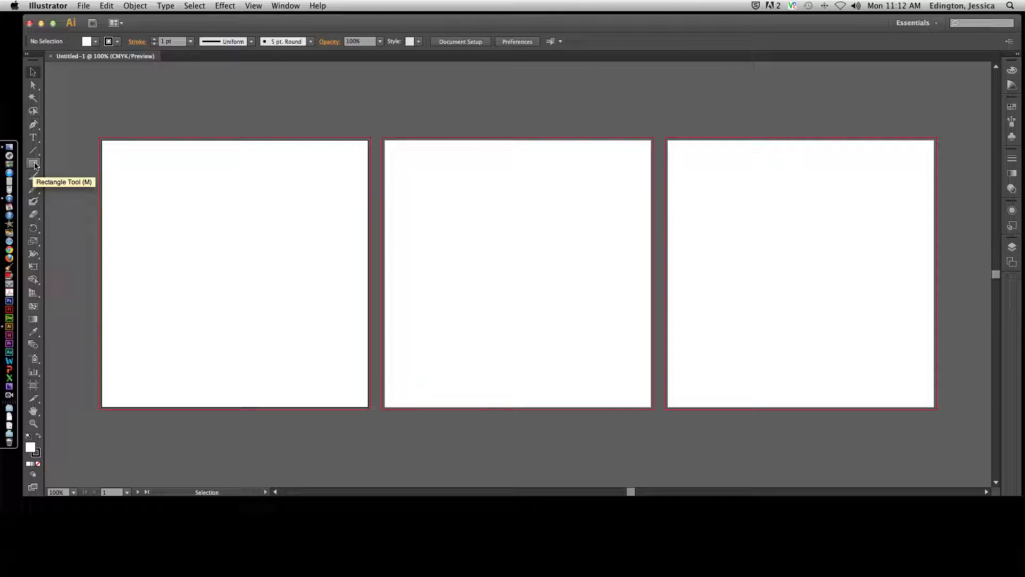
click(32, 163)
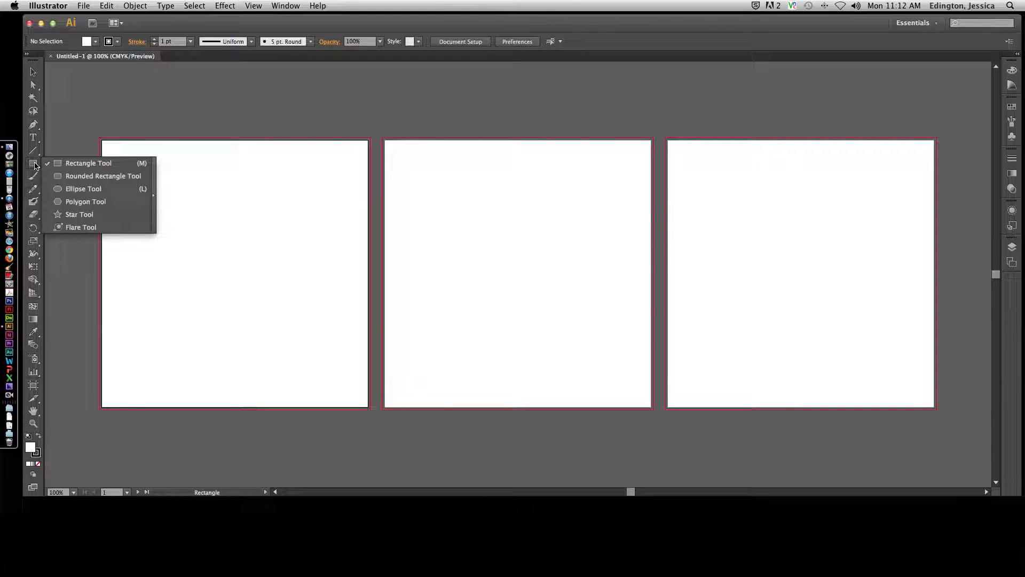
mouse_move(65, 178)
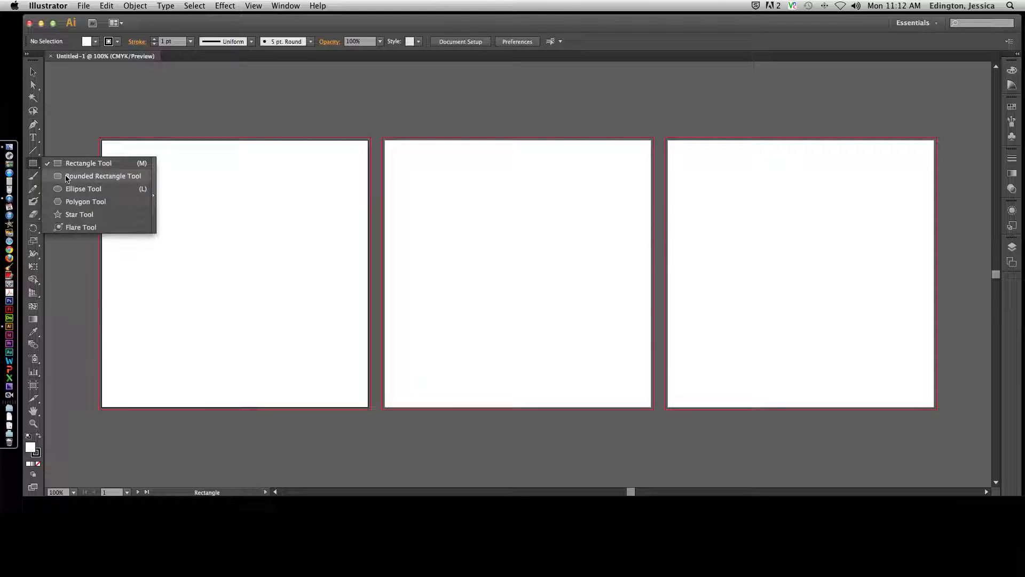
mouse_move(75, 208)
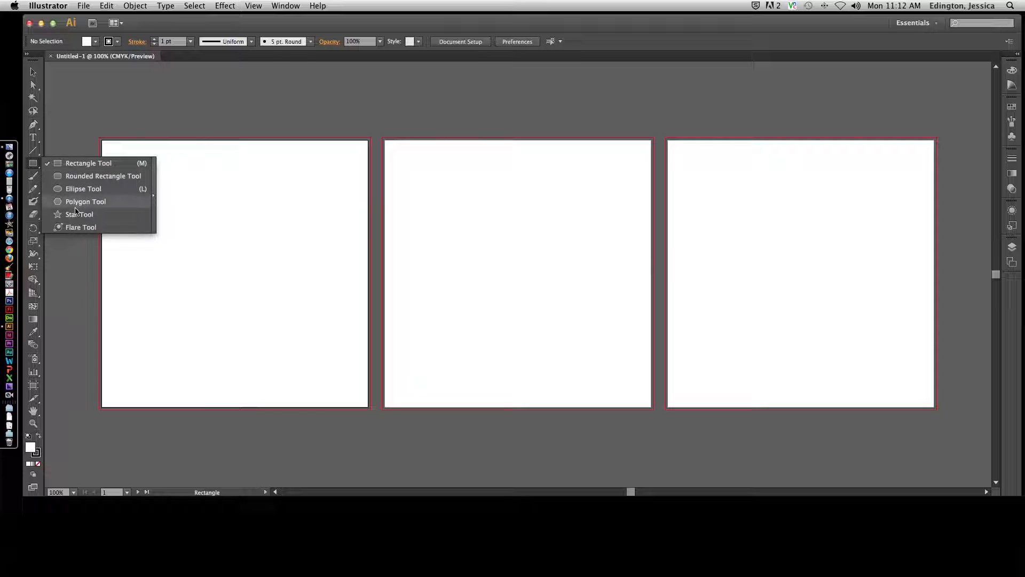
mouse_move(79, 214)
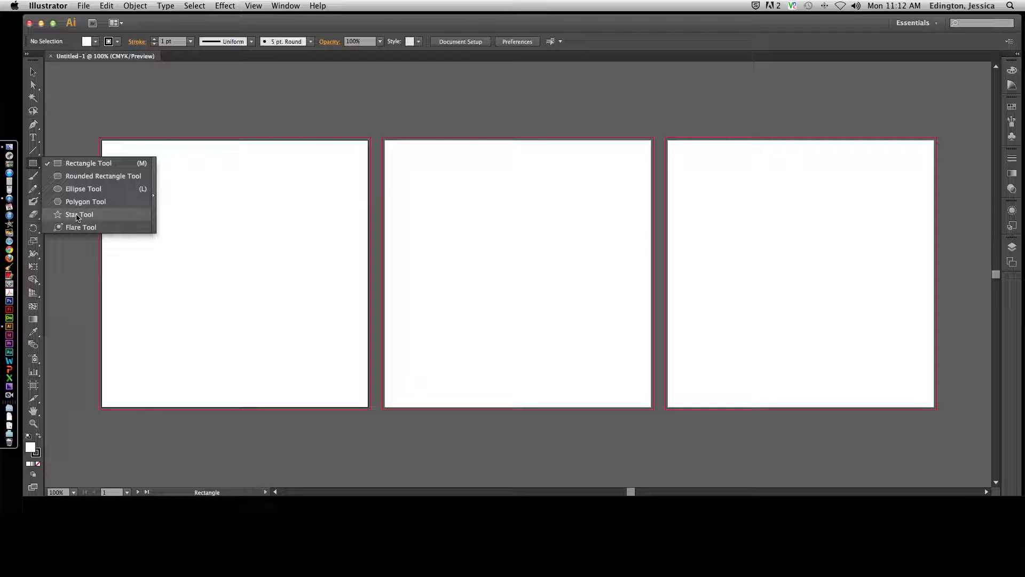
mouse_move(34, 169)
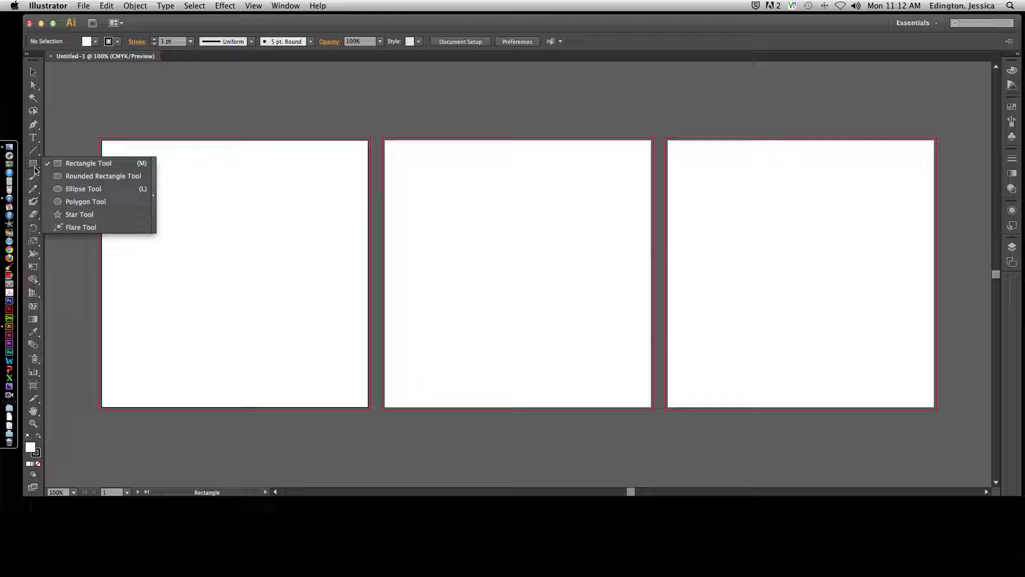
mouse_move(72, 180)
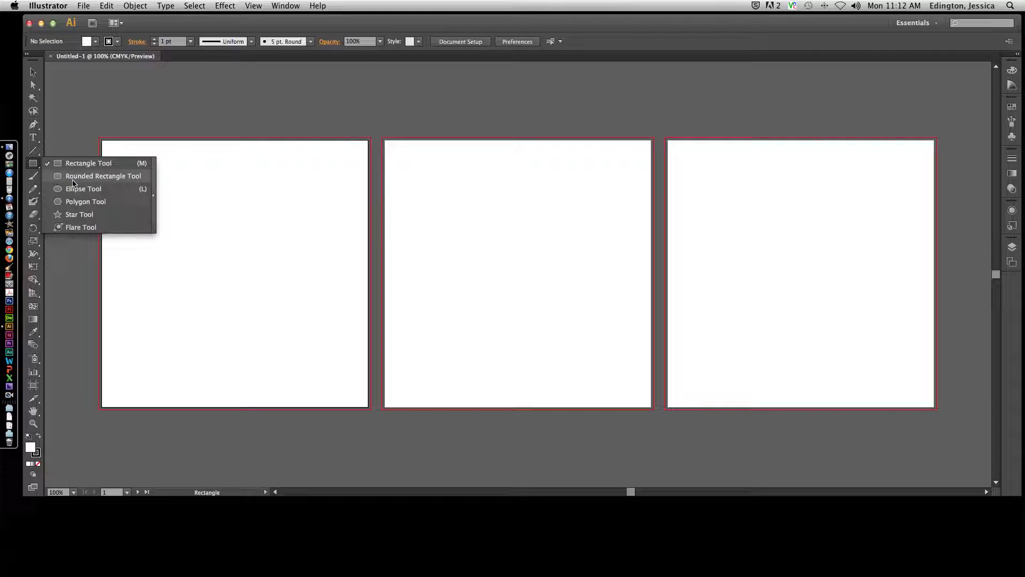
mouse_move(85, 201)
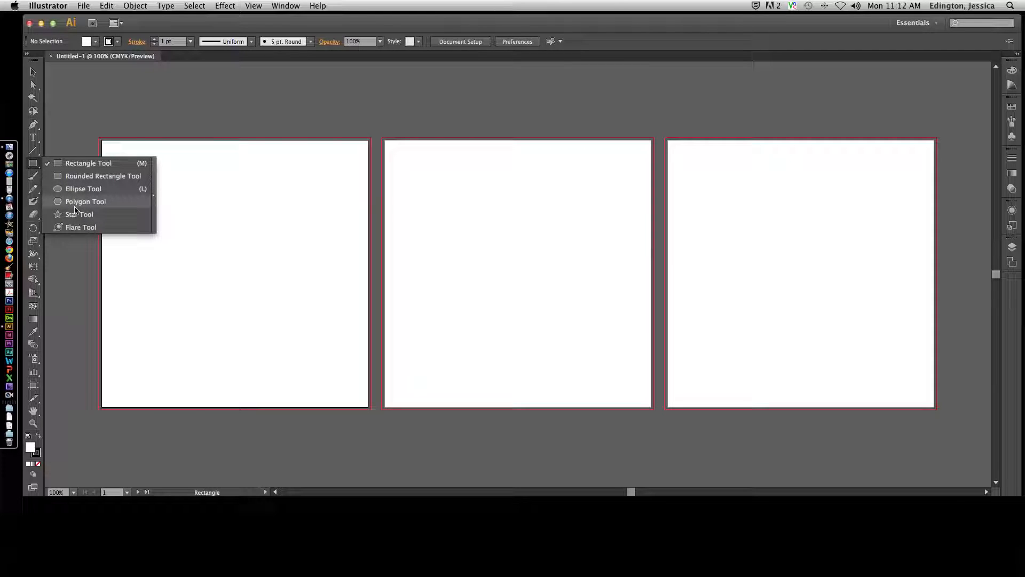
mouse_move(118, 206)
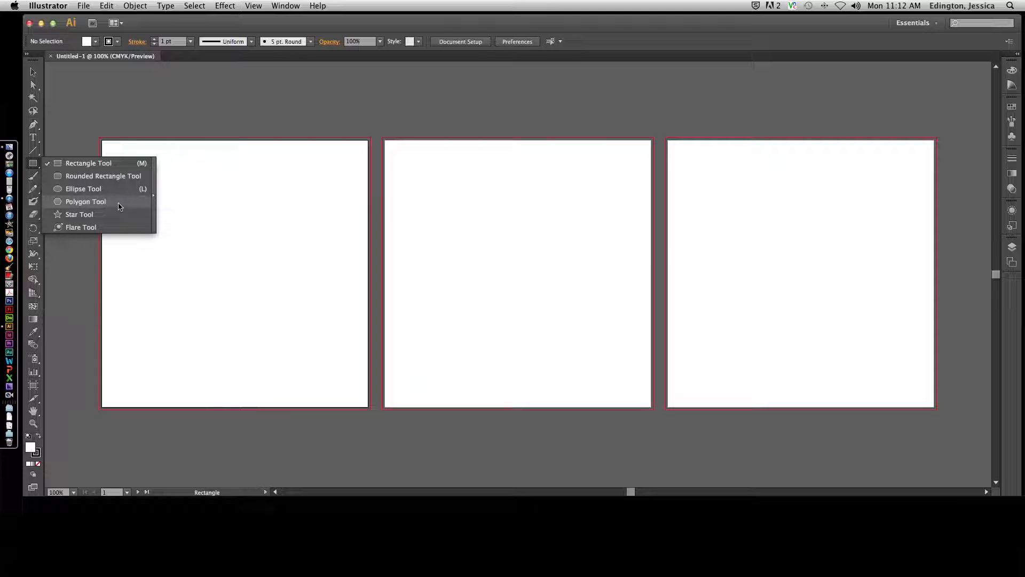
mouse_move(152, 222)
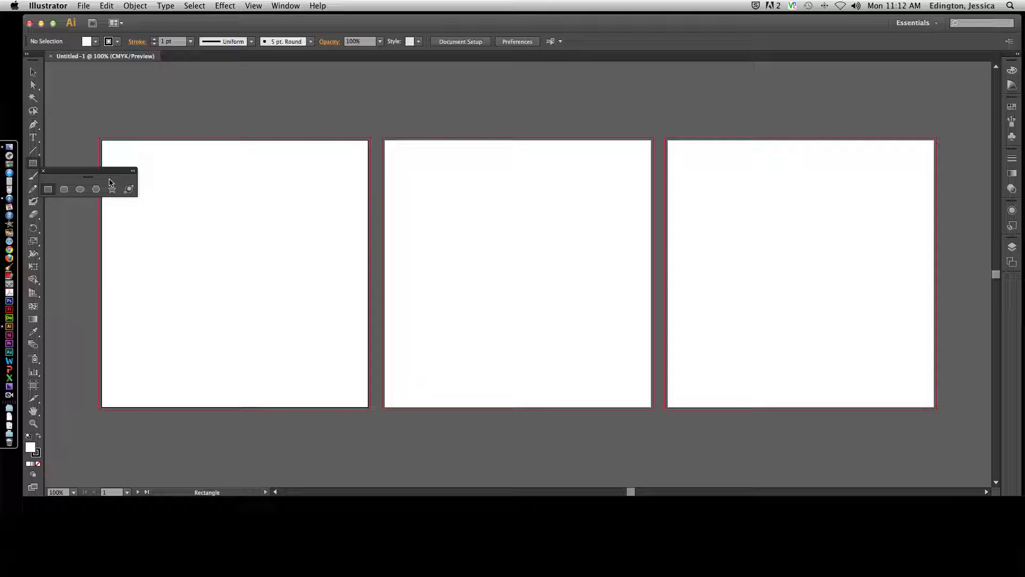
- Move the floating shape tools group, pick Rounded Rectangle, then close the group
drag(87, 177, 209, 84)
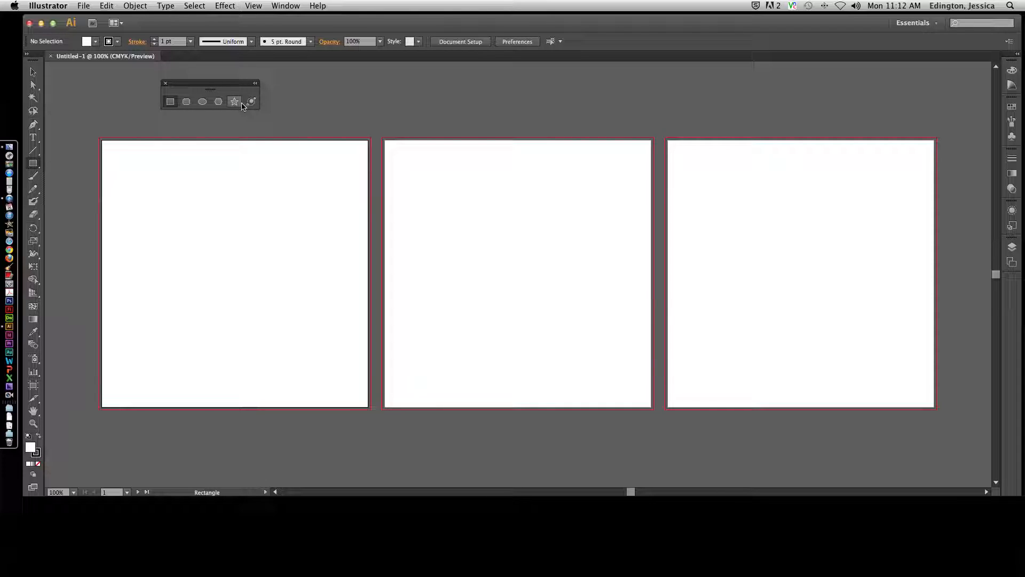
mouse_move(187, 101)
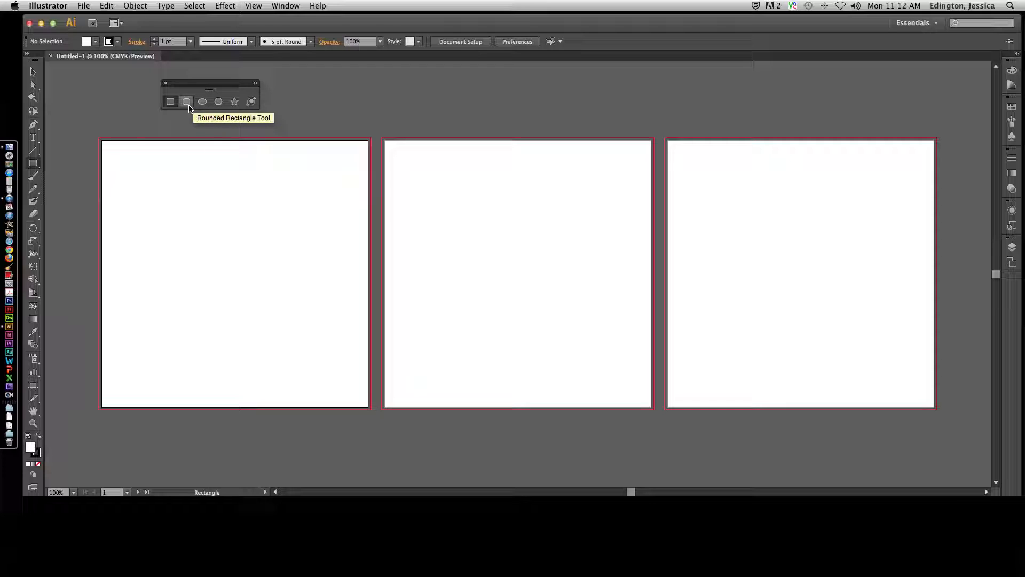
click(32, 163)
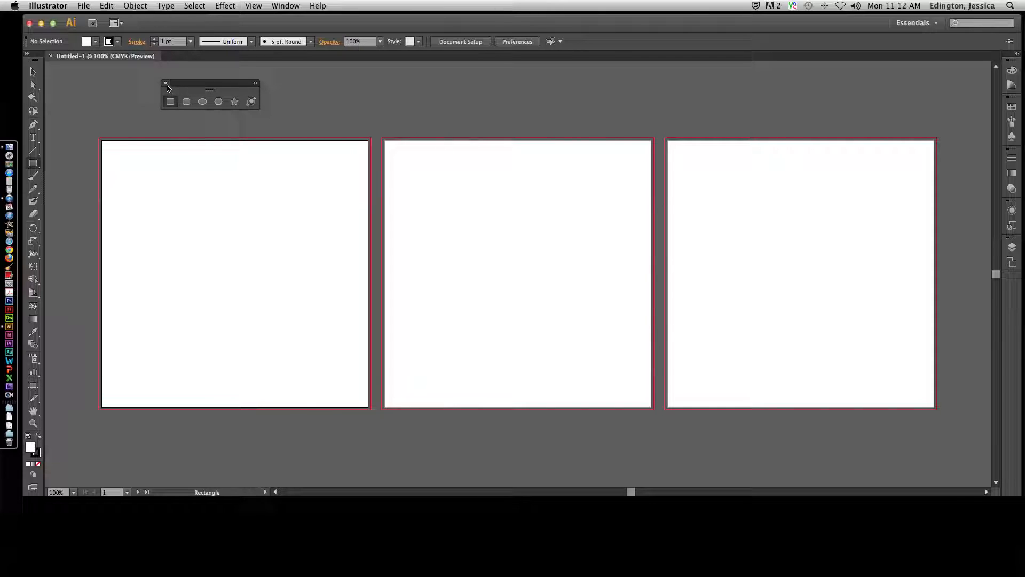
click(165, 85)
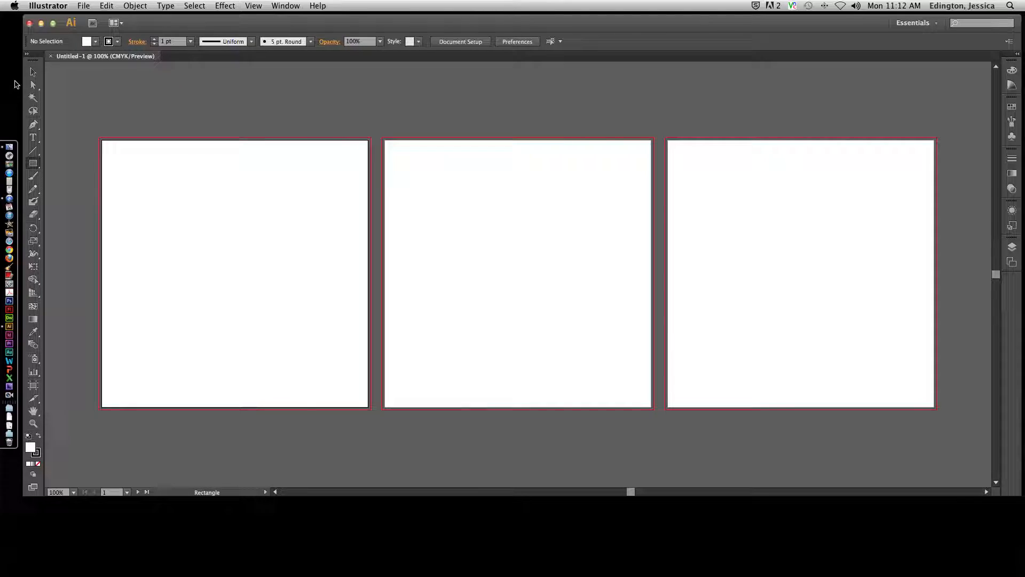
mouse_move(32, 72)
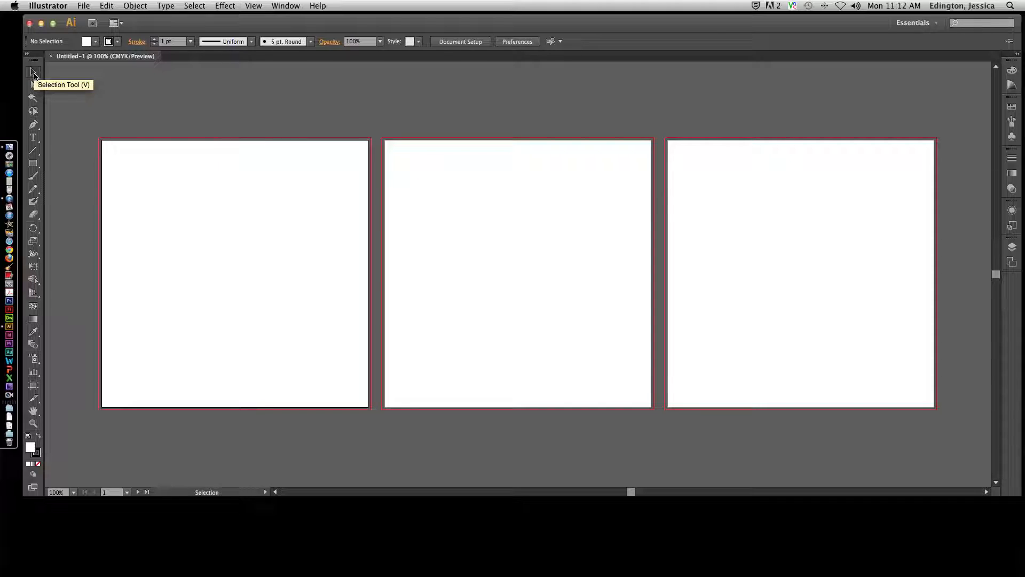
mouse_move(253, 42)
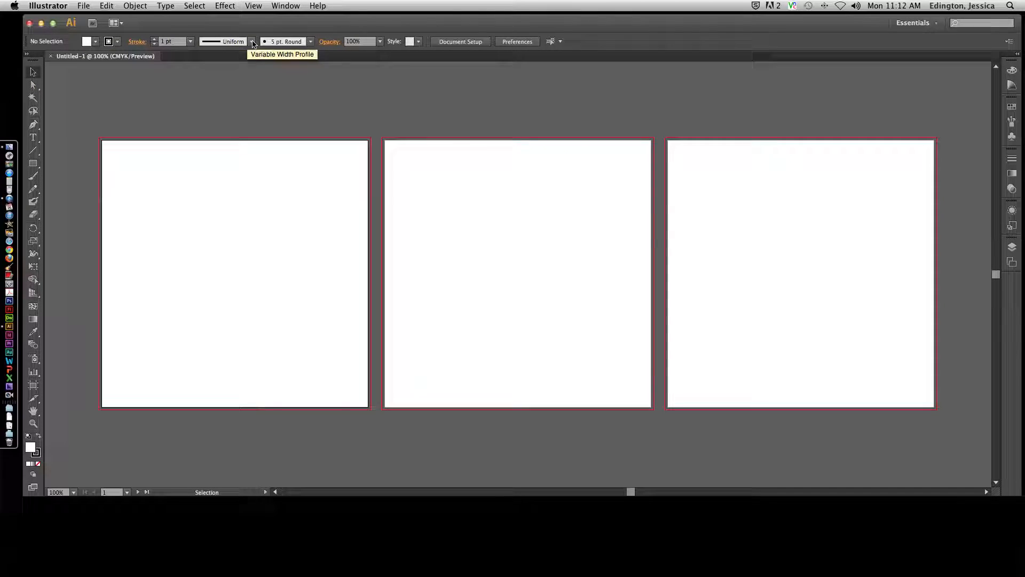
mouse_move(550, 41)
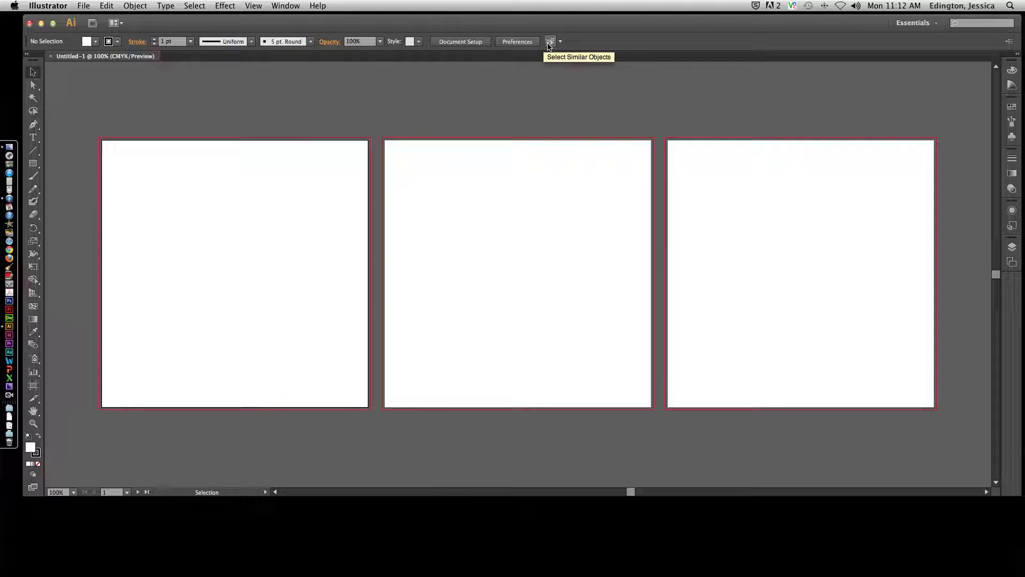
mouse_move(43, 79)
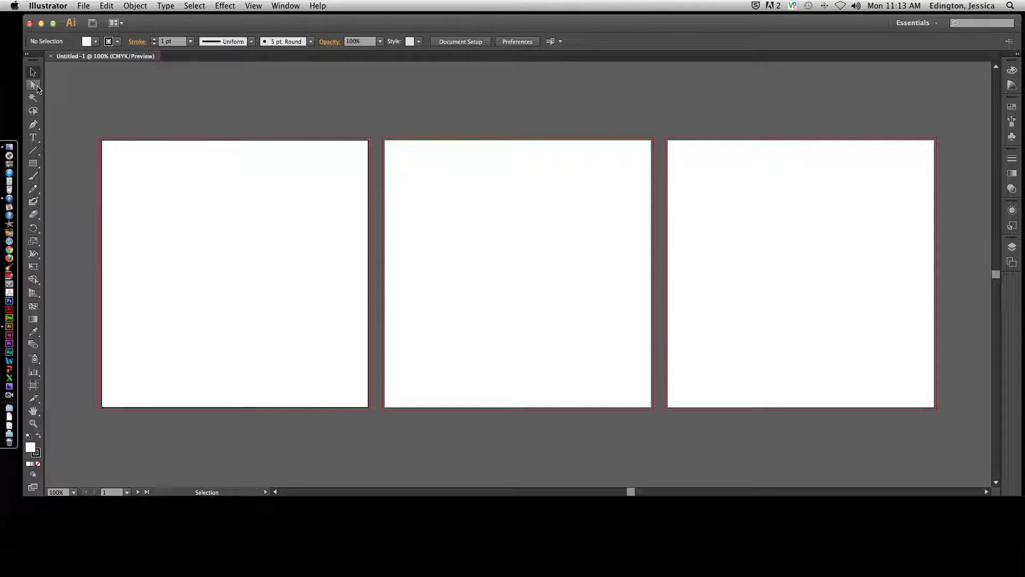
click(33, 84)
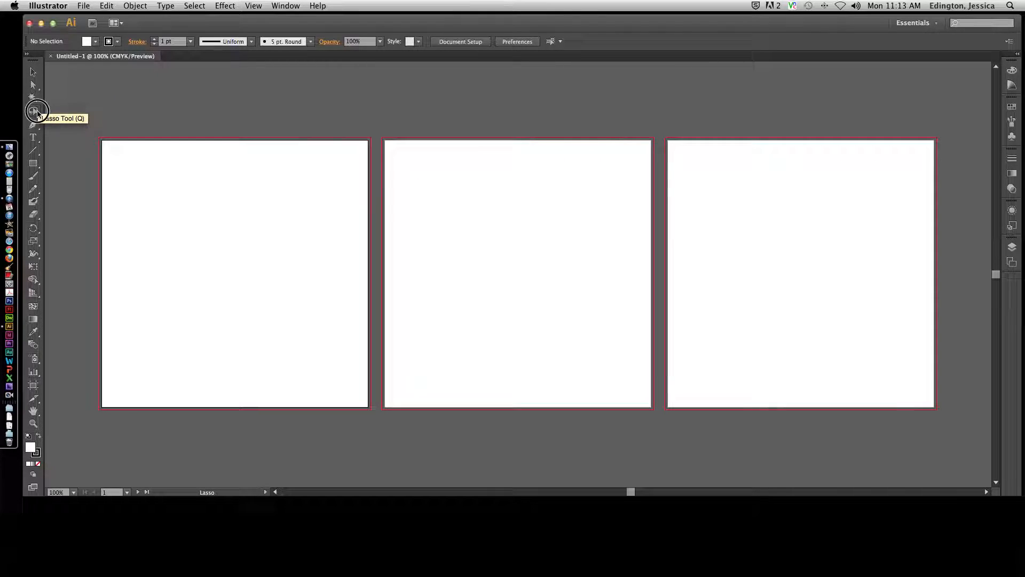
mouse_move(373, 41)
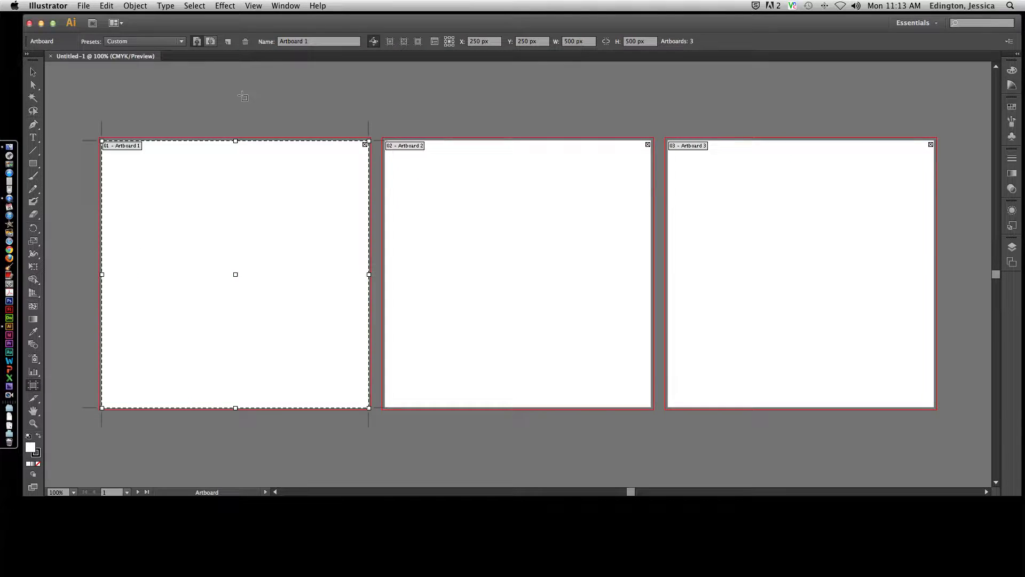
mouse_move(692, 54)
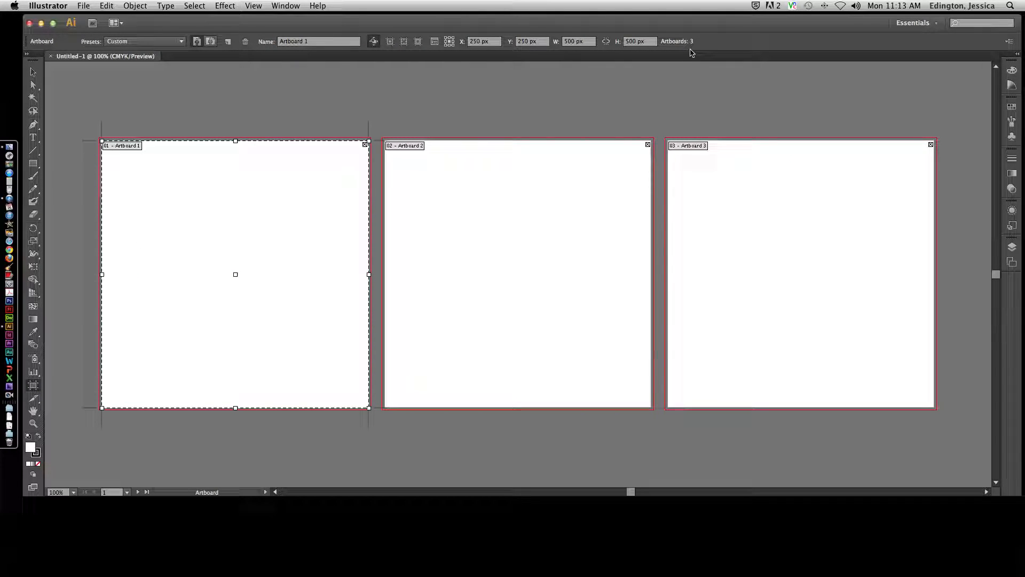
mouse_move(60, 80)
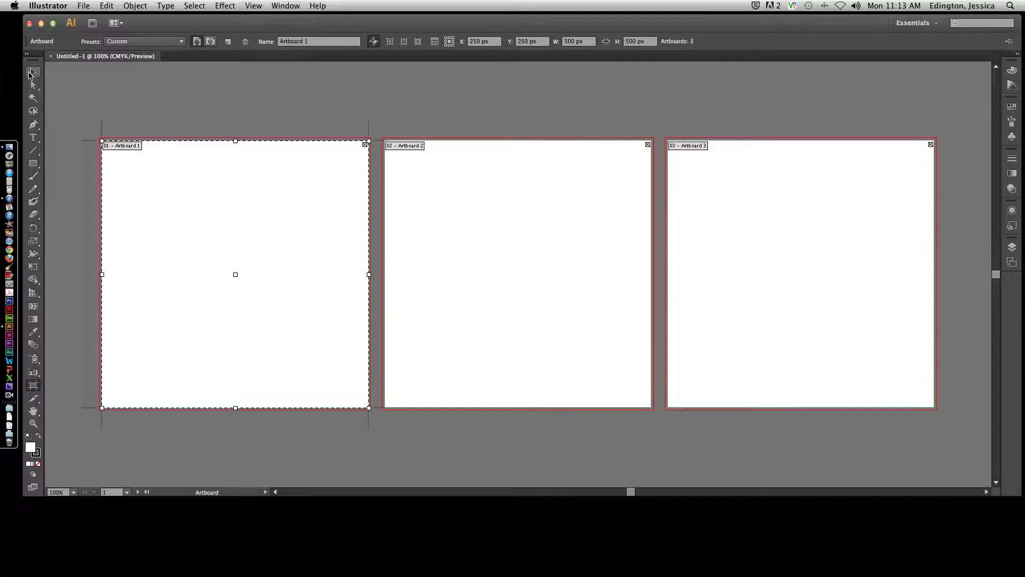
click(32, 73)
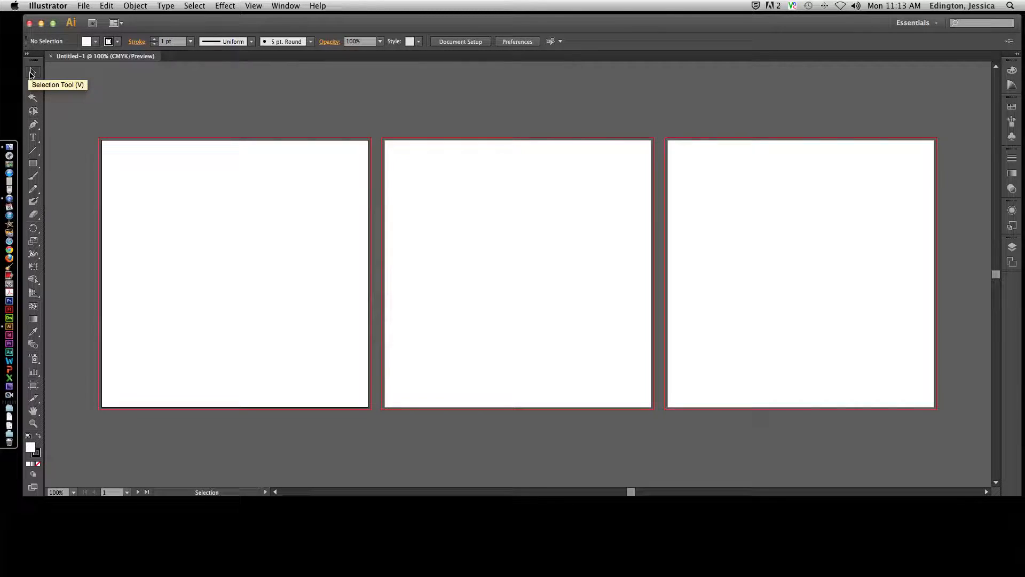
mouse_move(129, 24)
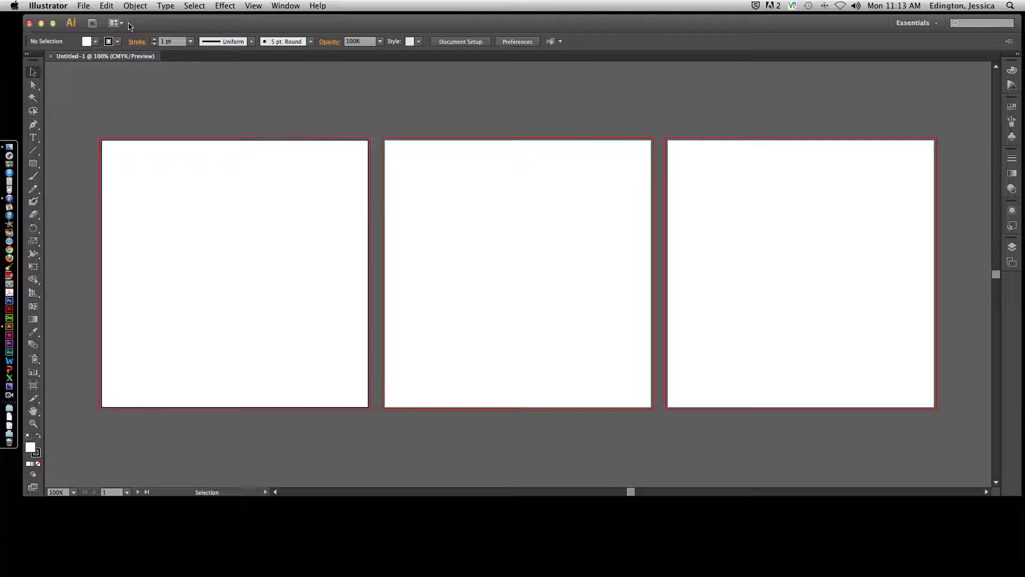
mouse_move(93, 22)
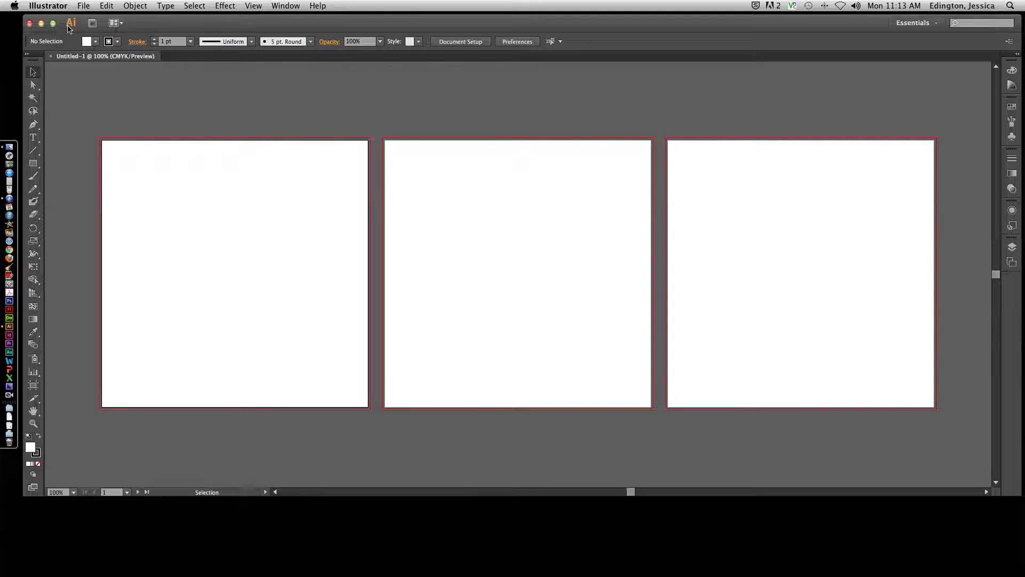
mouse_move(587, 20)
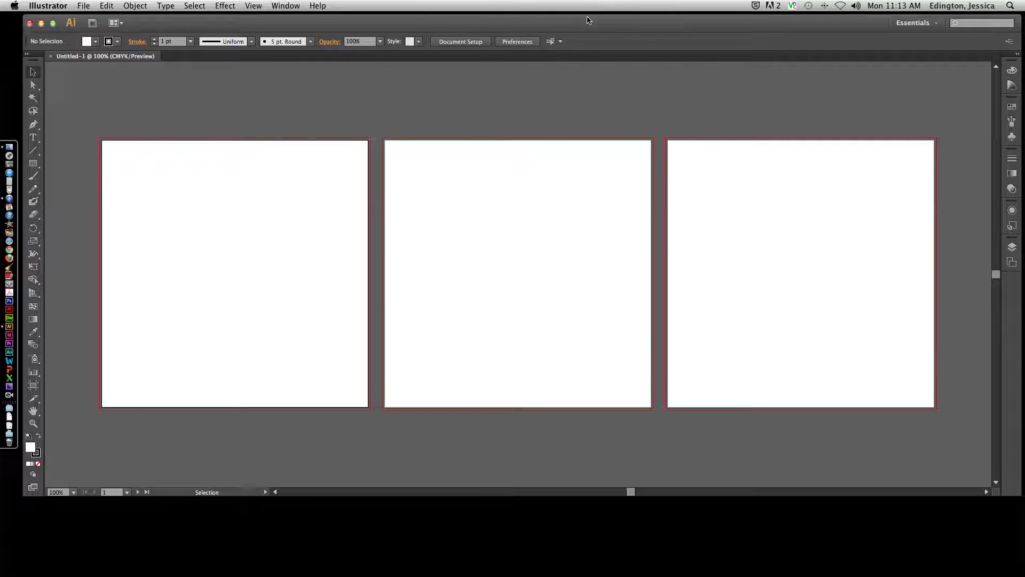
mouse_move(102, 27)
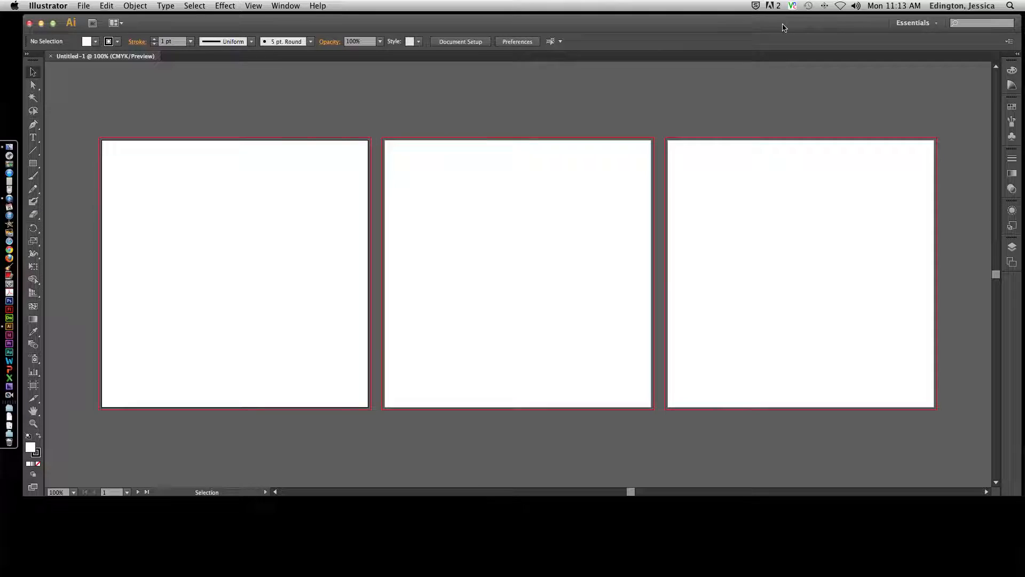
mouse_move(135, 21)
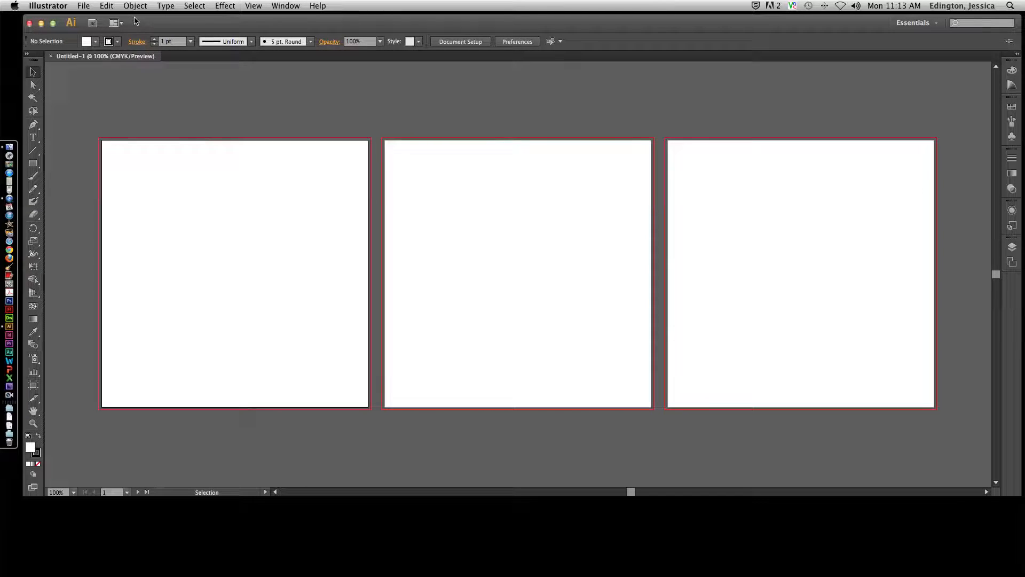
- Open the Edit menu showing Undo, Paste and Find and Replace
click(106, 5)
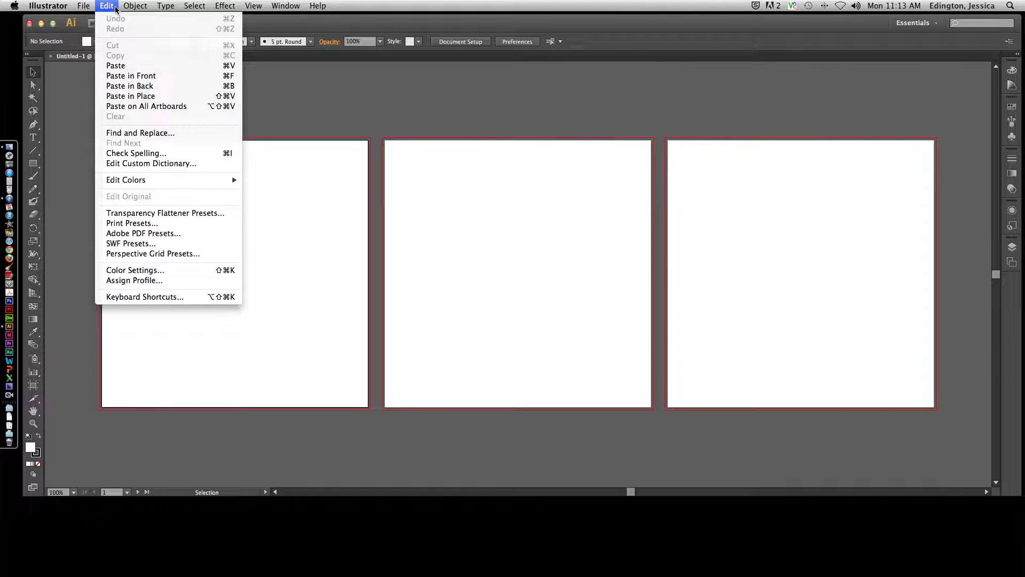
- Browse the File and Edit menus, then dismiss them without choosing anything
click(83, 6)
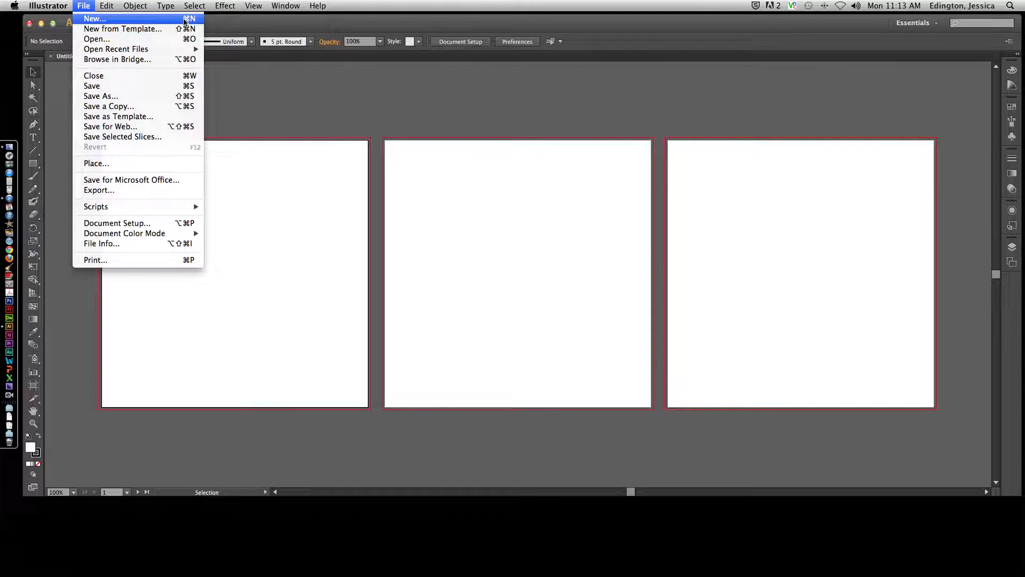
mouse_move(98, 18)
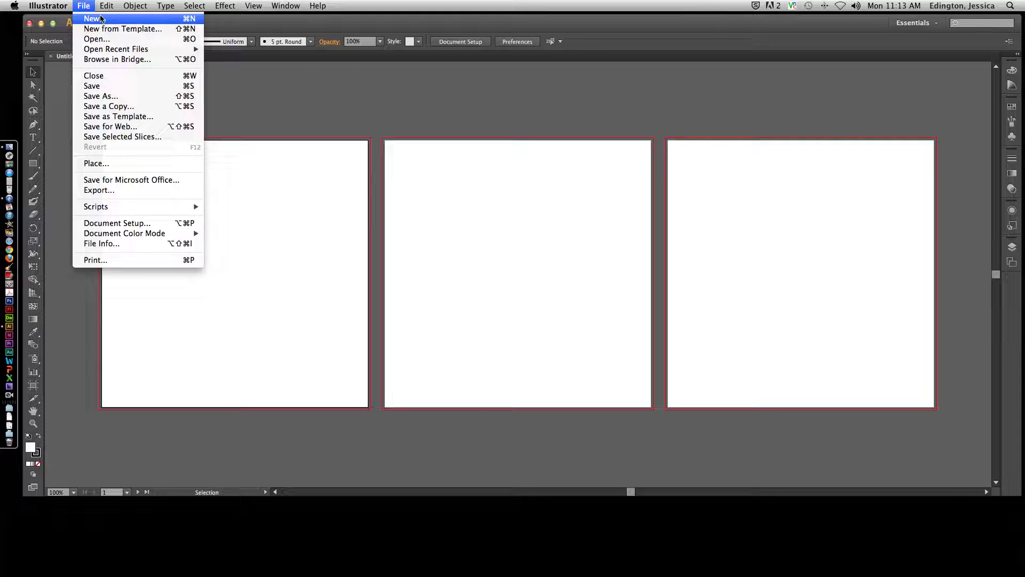
click(106, 6)
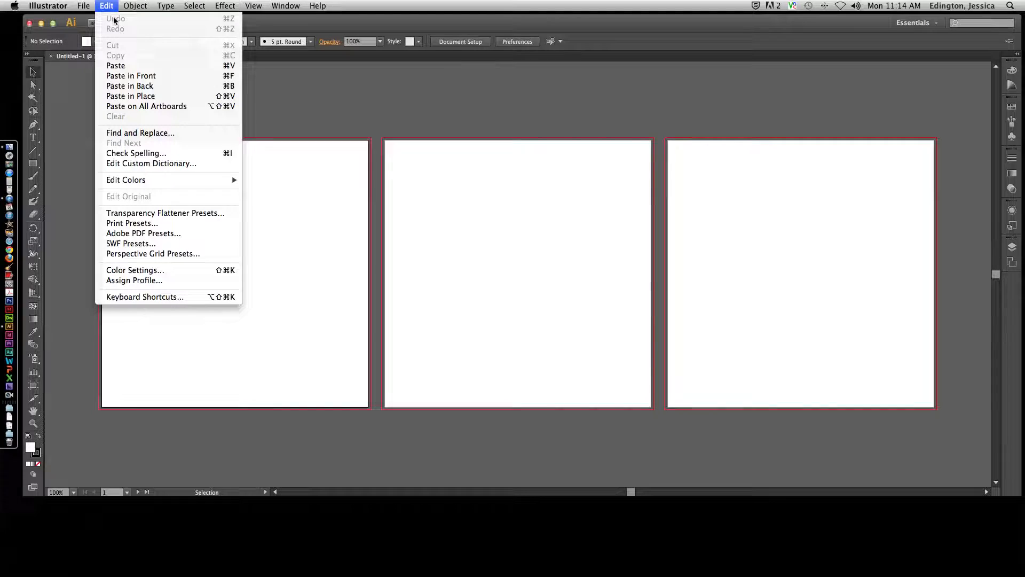
mouse_move(228, 21)
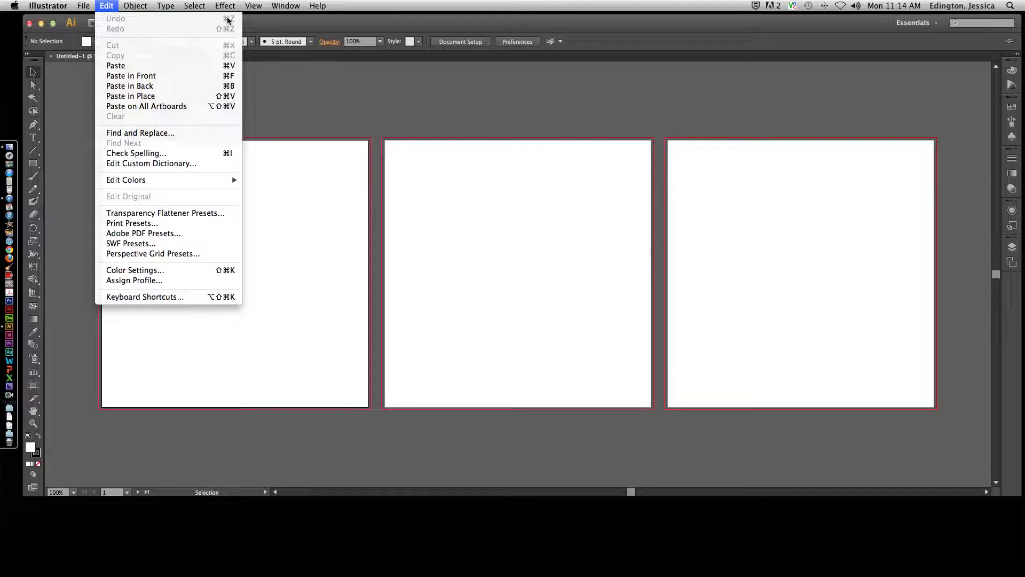
click(134, 5)
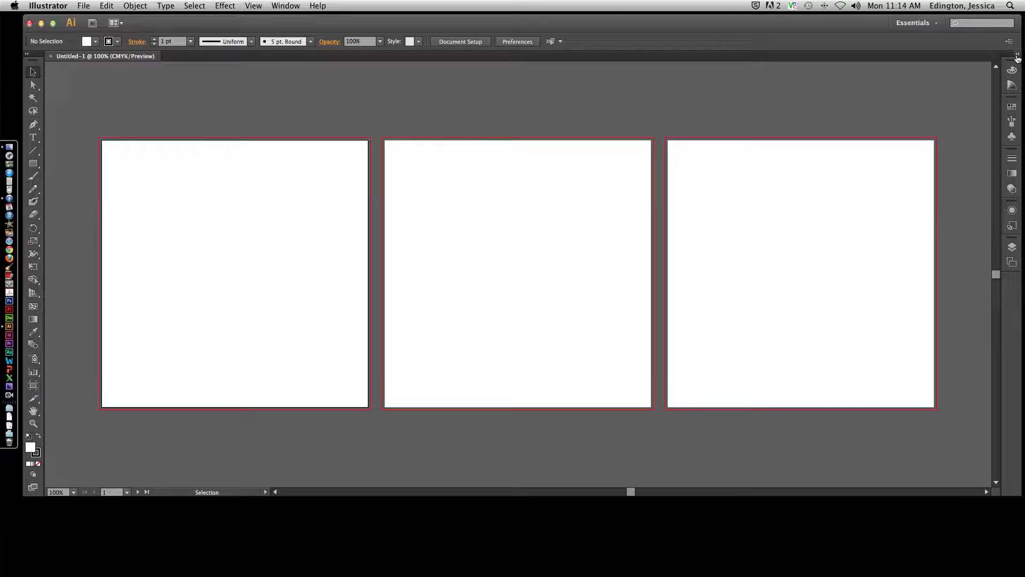
- Expand the right dock and cycle through Brushes and Symbols, ending on Swatches
click(1016, 59)
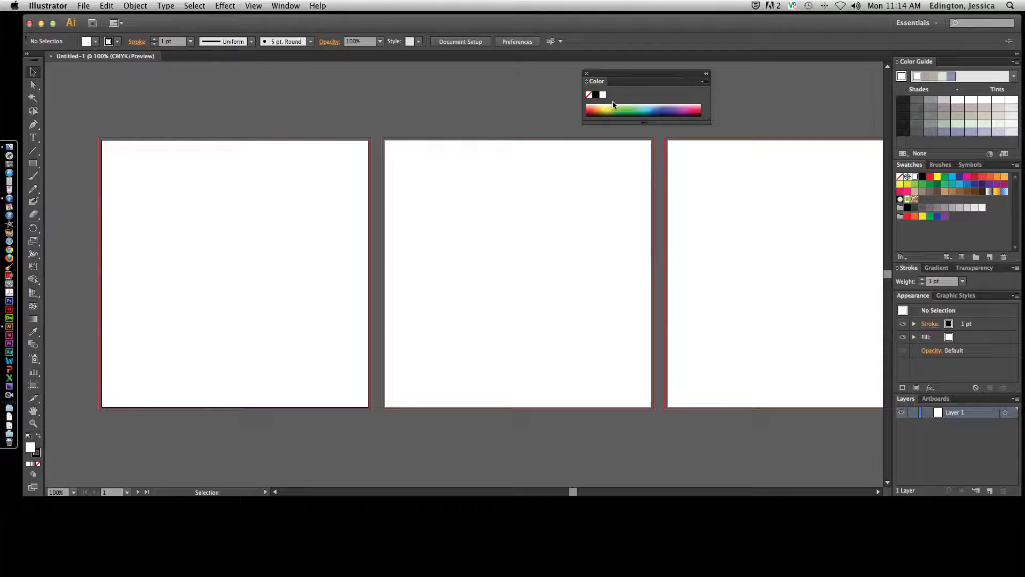
mouse_move(872, 72)
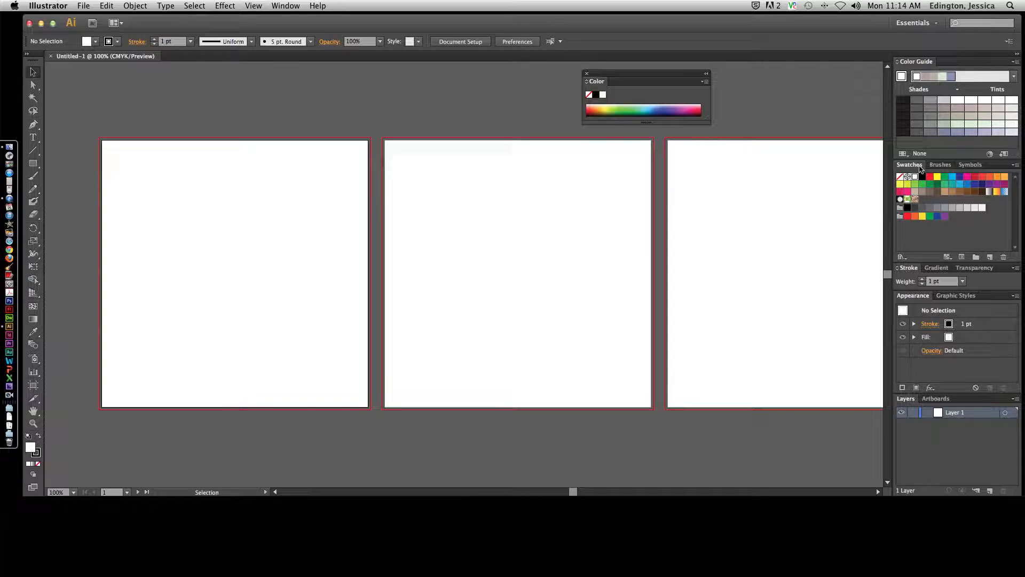
click(941, 164)
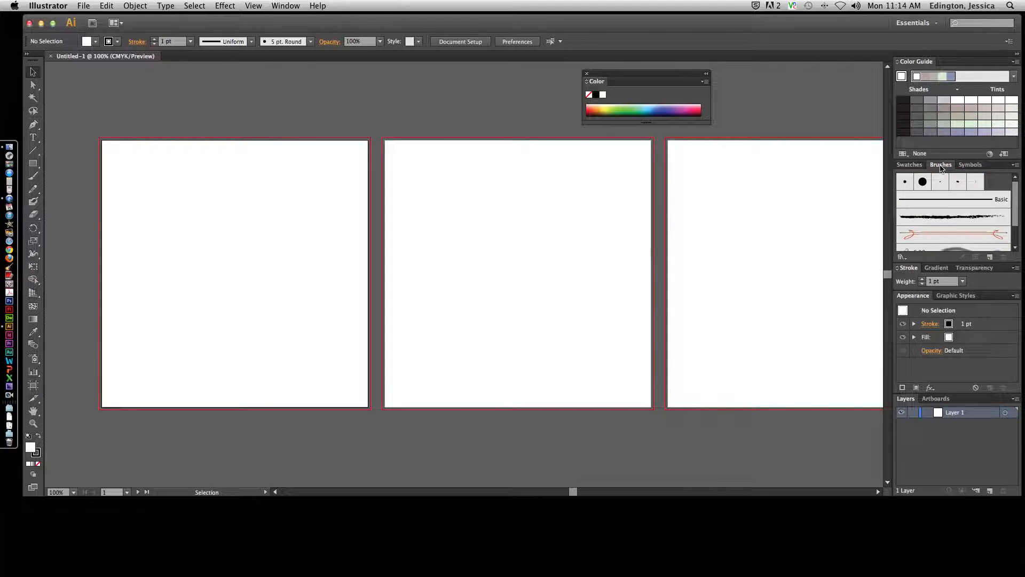
click(908, 164)
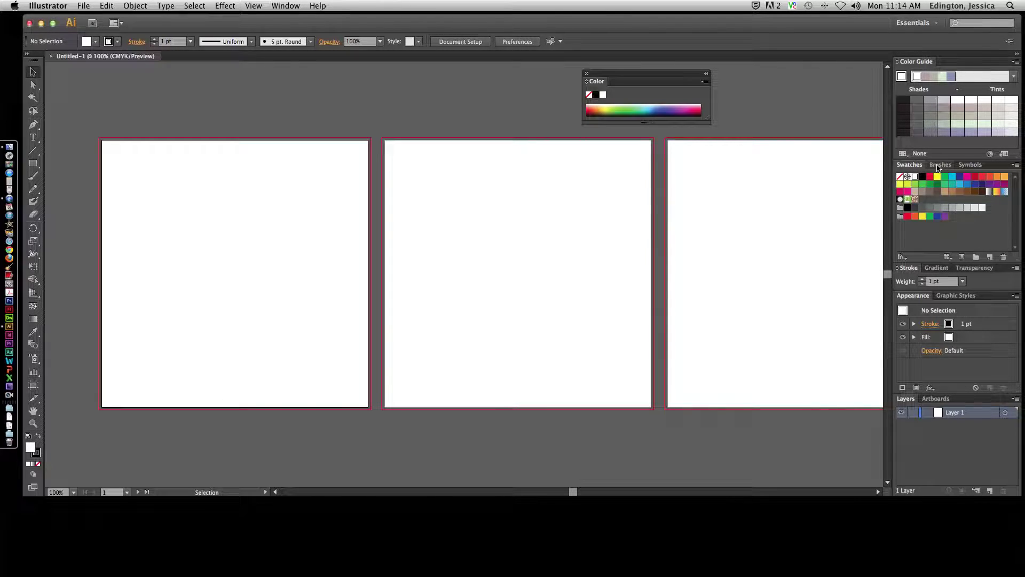
click(940, 164)
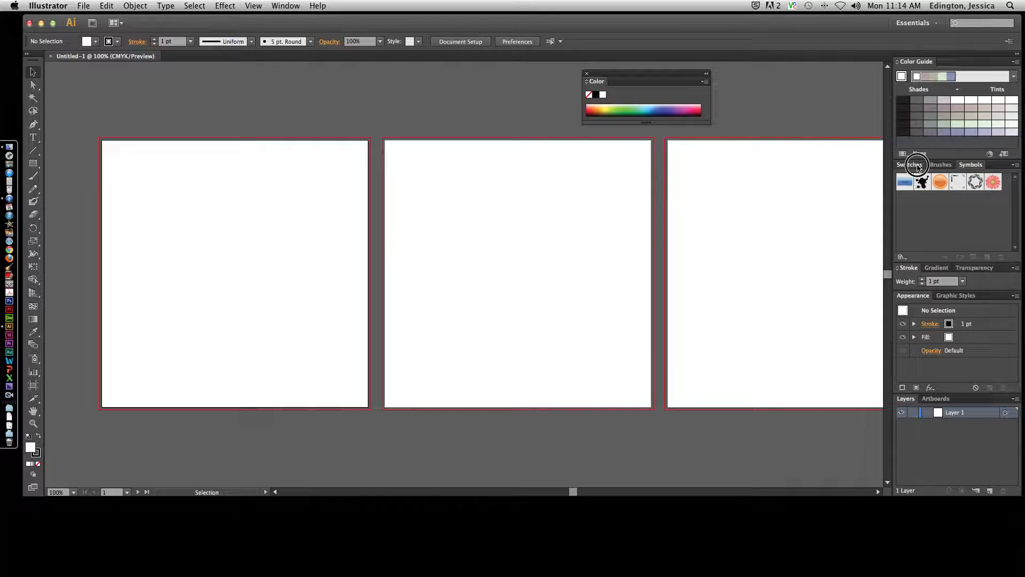
click(909, 163)
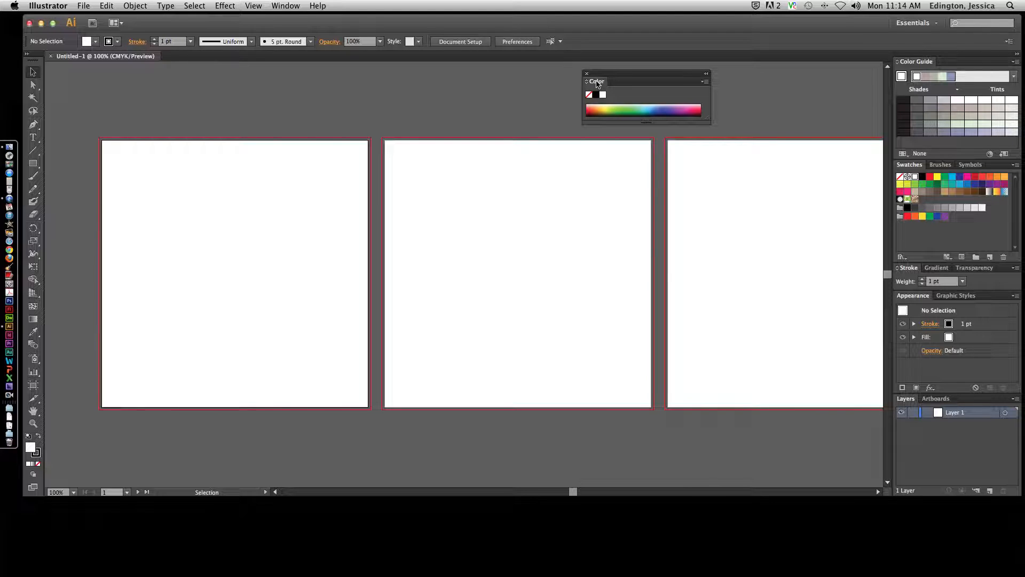
- Collapse and expand the floating Color panel to toggle its CMYK sliders
click(596, 81)
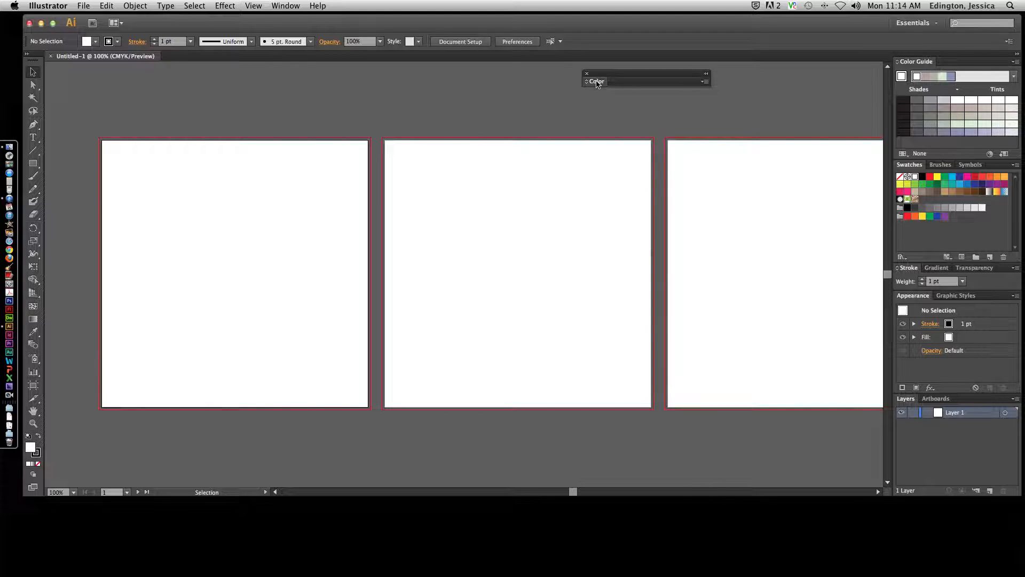
click(596, 82)
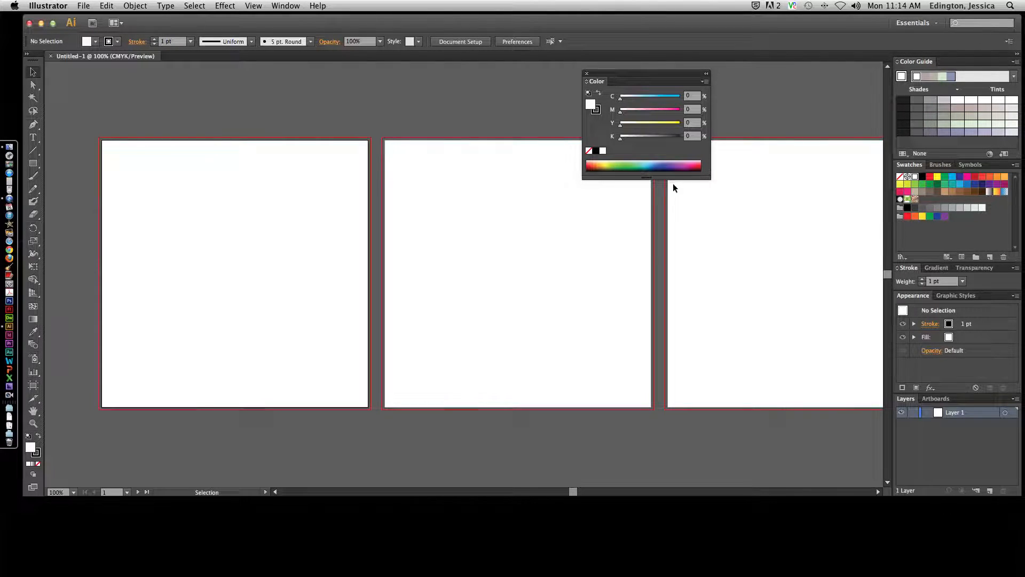
mouse_move(595, 86)
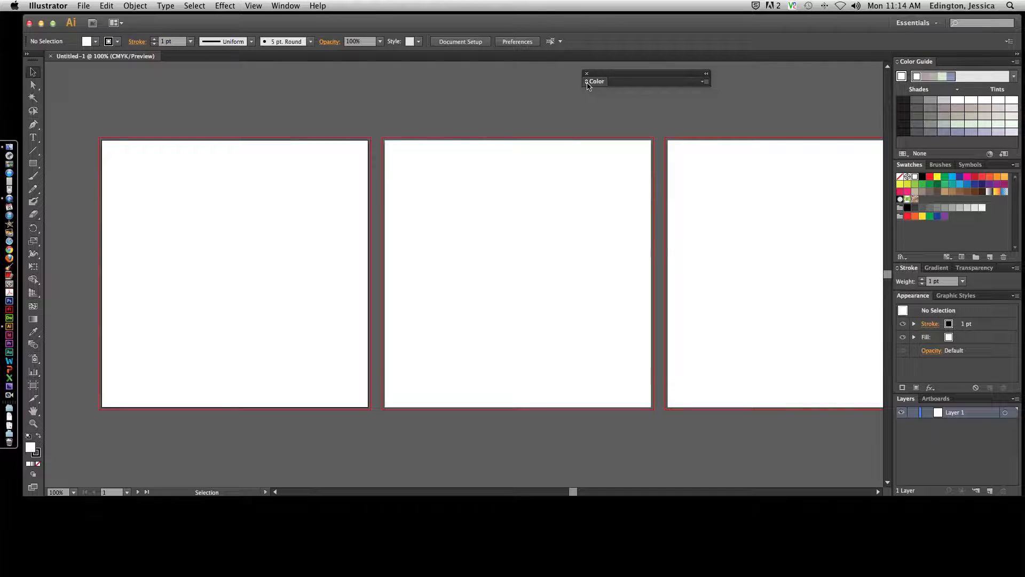
click(587, 82)
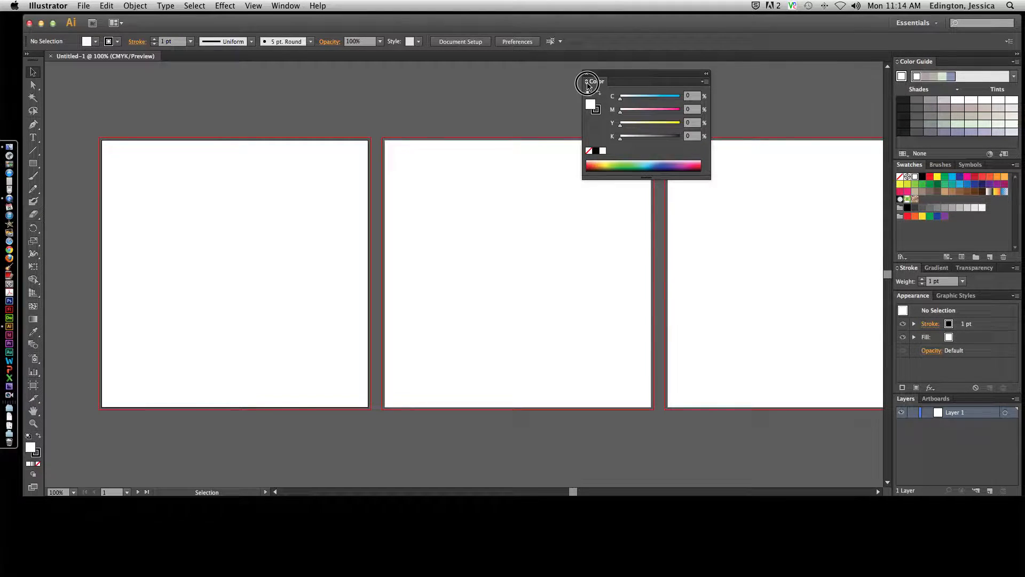
click(585, 73)
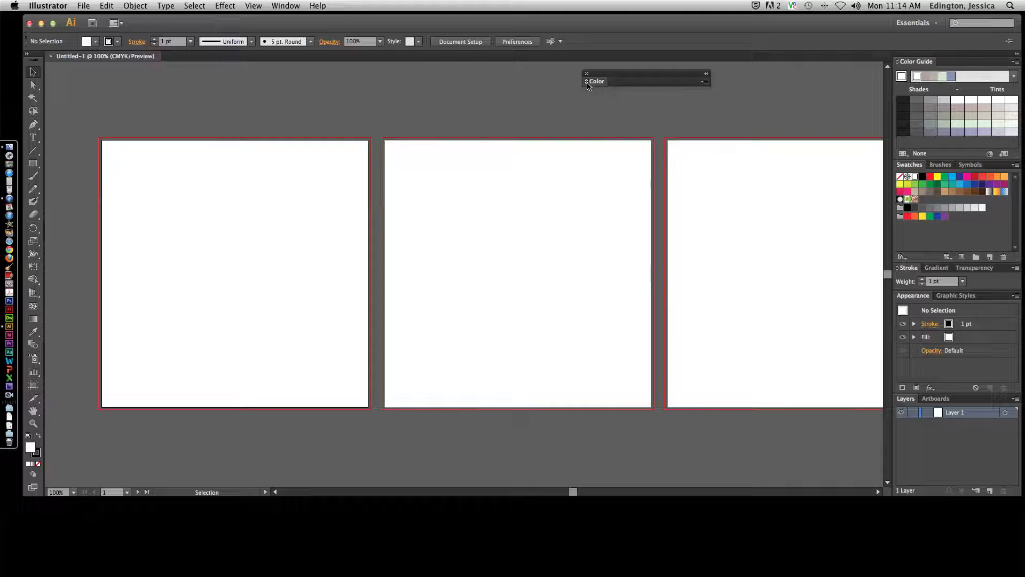
- Drag the Color panel across the artboards, then dock it beside Color Guide
drag(595, 81, 728, 155)
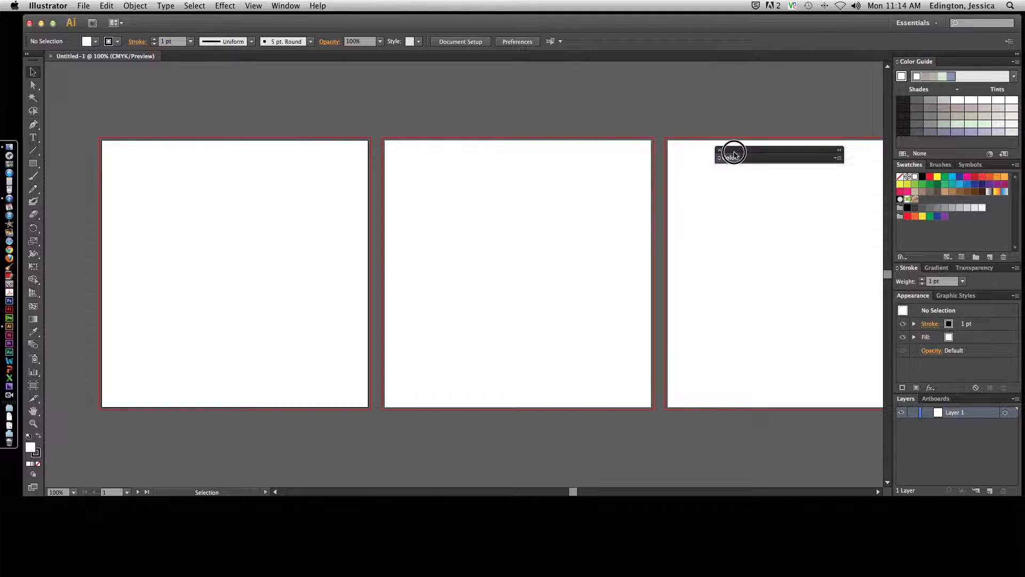
drag(734, 151, 670, 210)
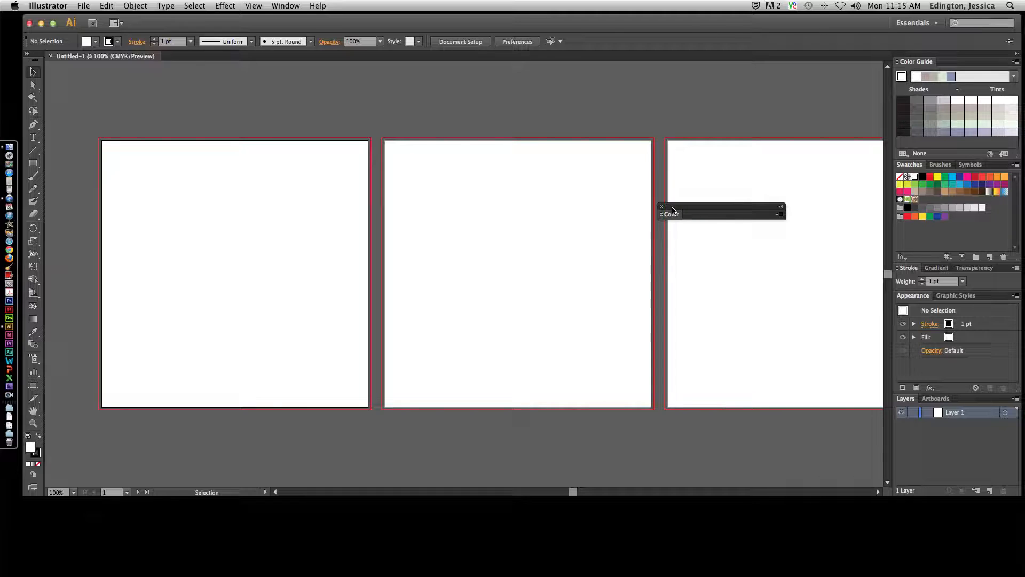
mouse_move(820, 332)
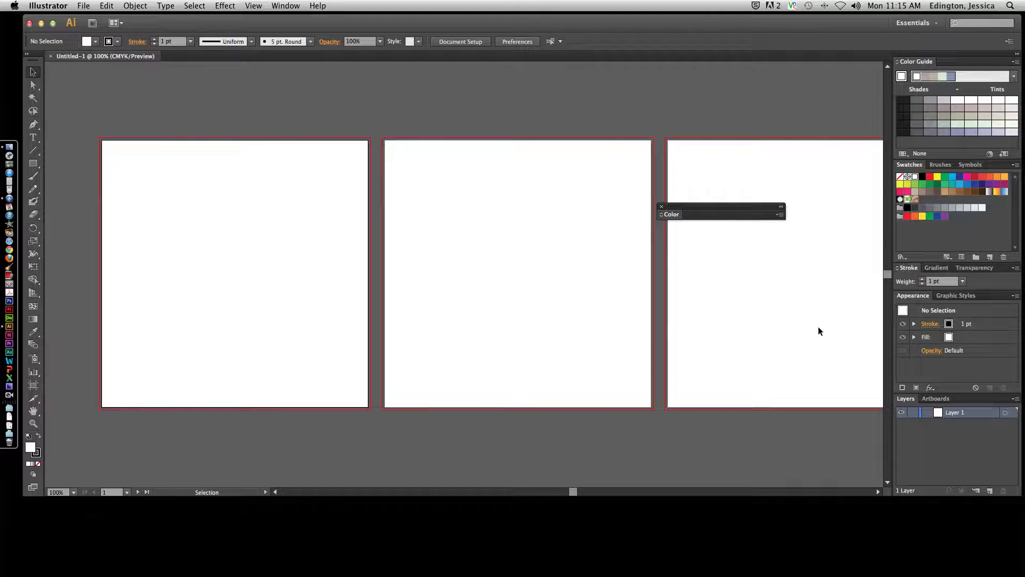
mouse_move(866, 295)
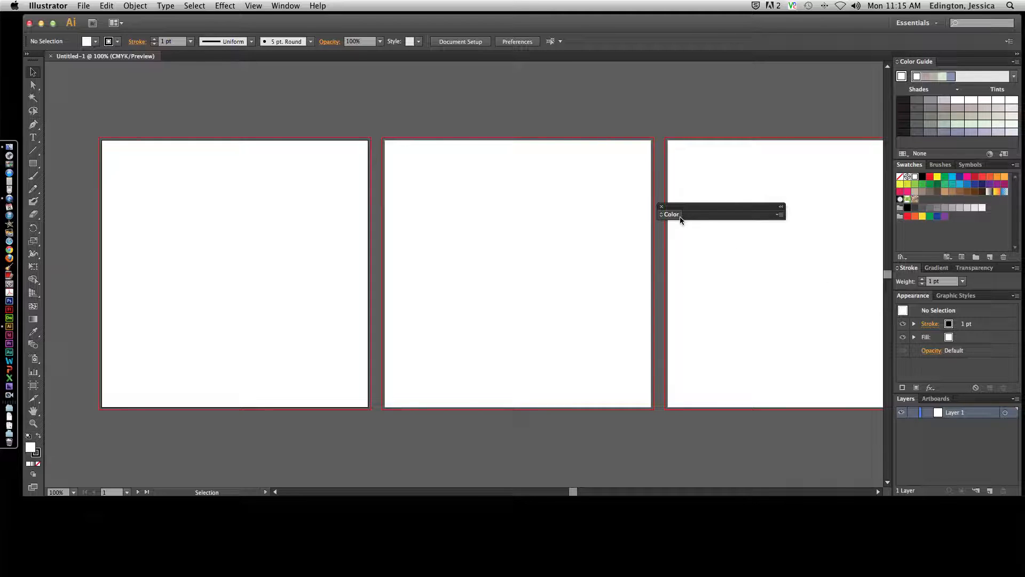
mouse_move(674, 211)
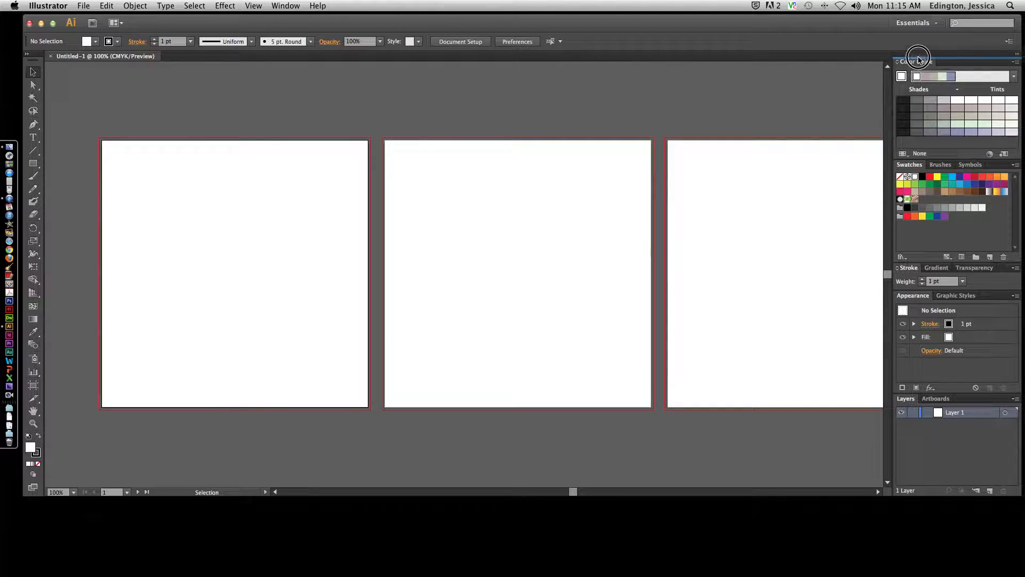
click(946, 61)
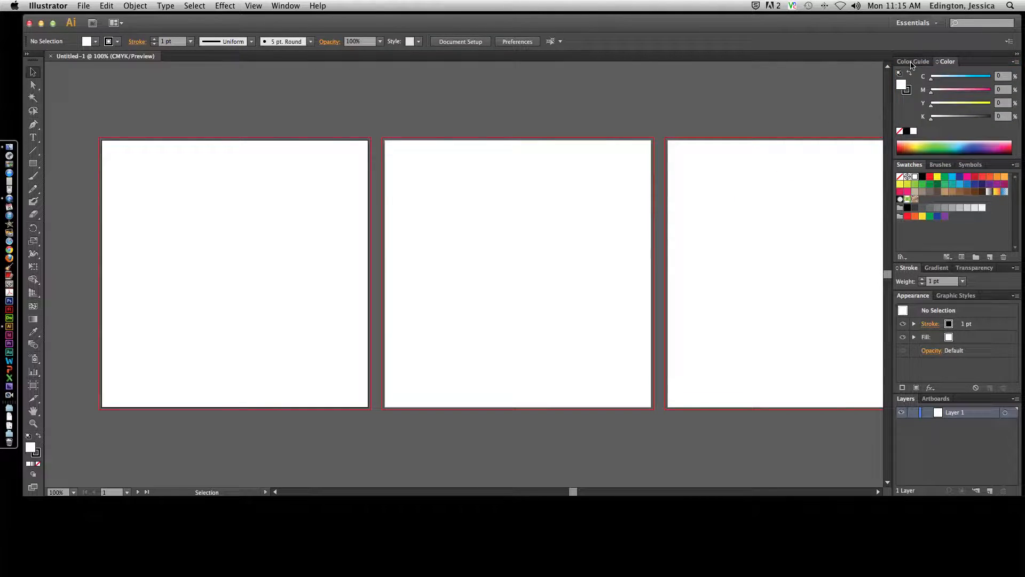
click(285, 5)
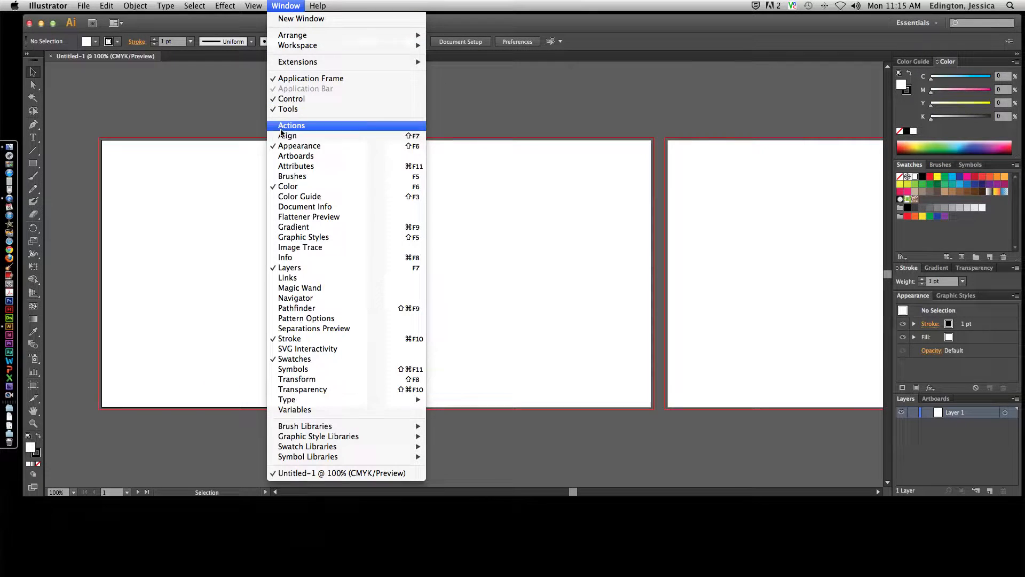
mouse_move(306, 318)
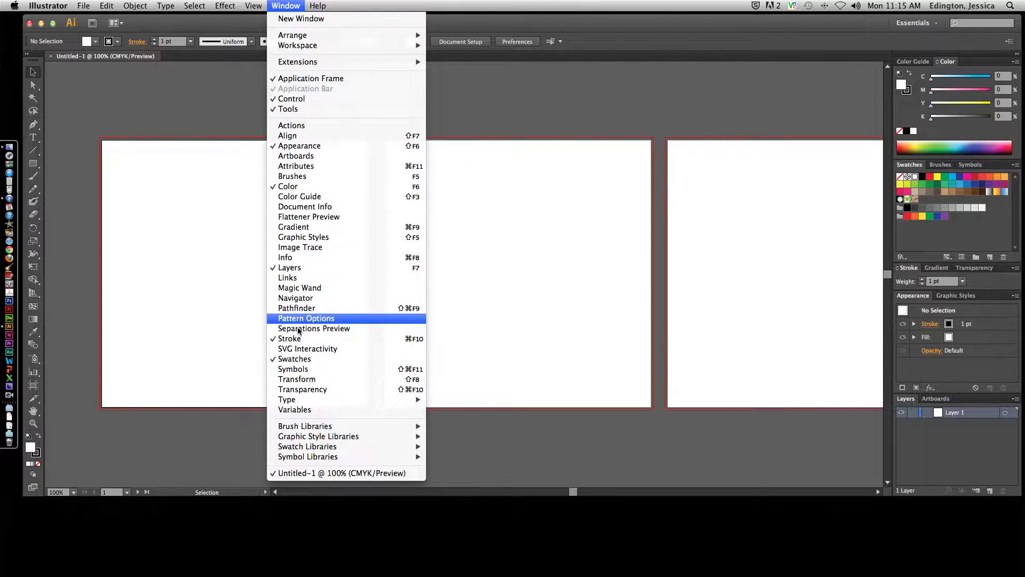
mouse_move(305, 206)
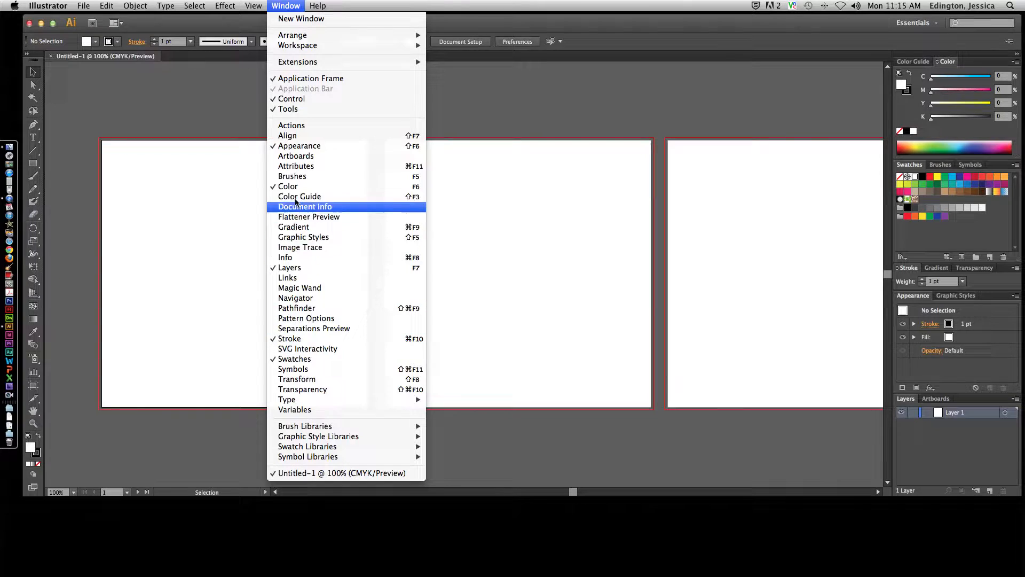
mouse_move(295, 155)
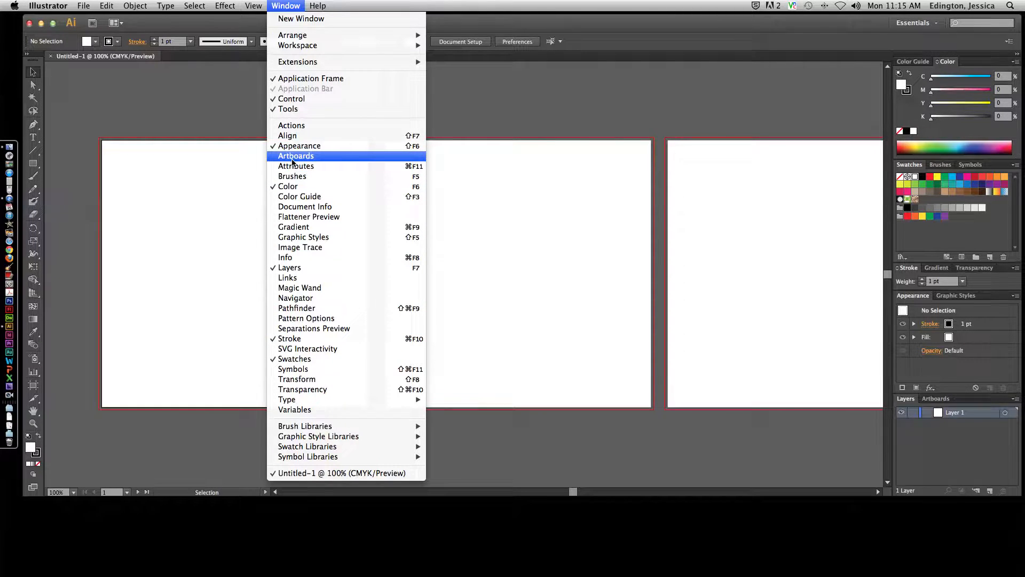
mouse_move(288, 187)
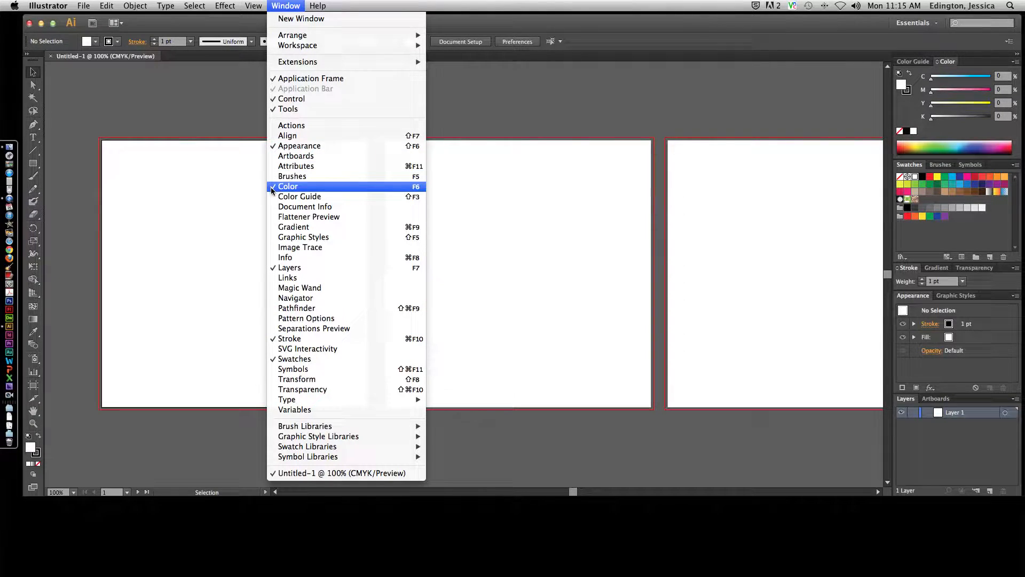
mouse_move(291, 176)
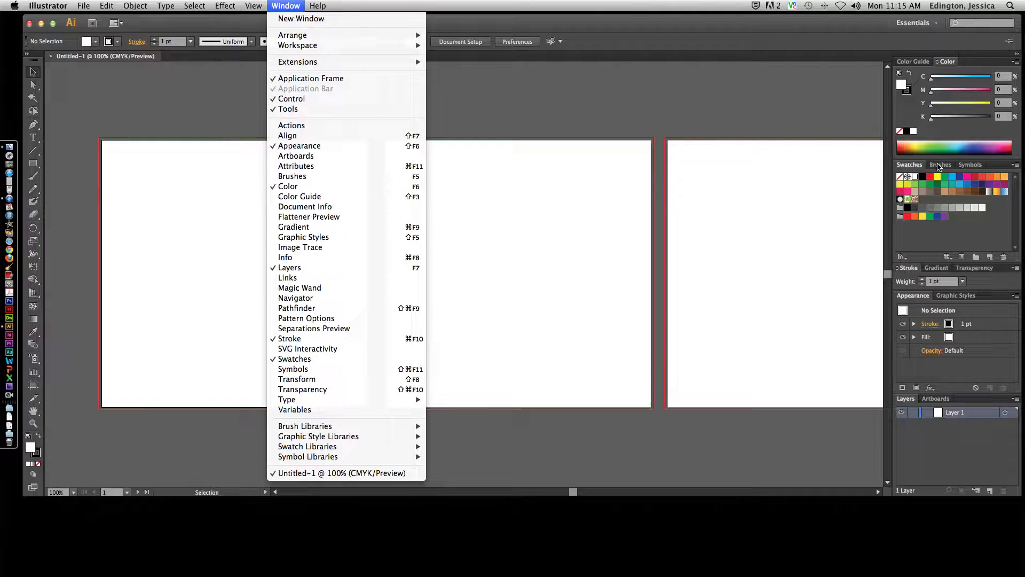
mouse_move(299, 196)
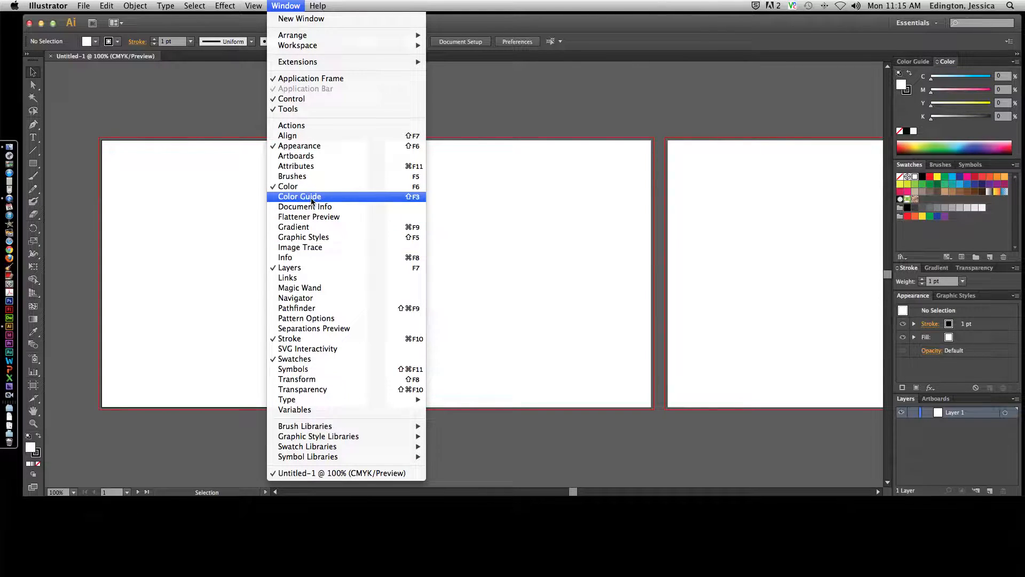
mouse_move(305, 206)
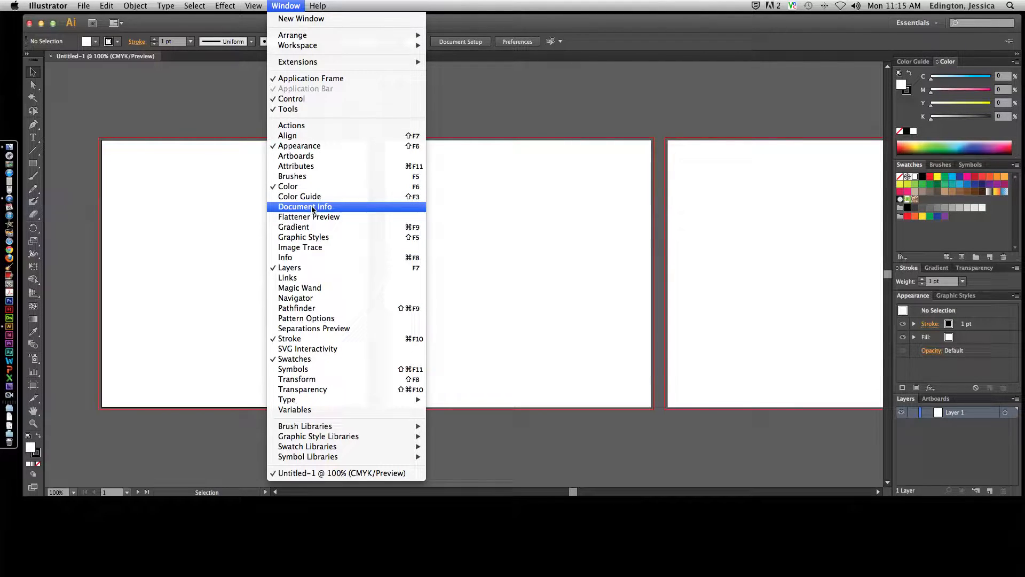
- Open Document Info, showing CMYK colour mode and 500-pixel artboards
click(304, 207)
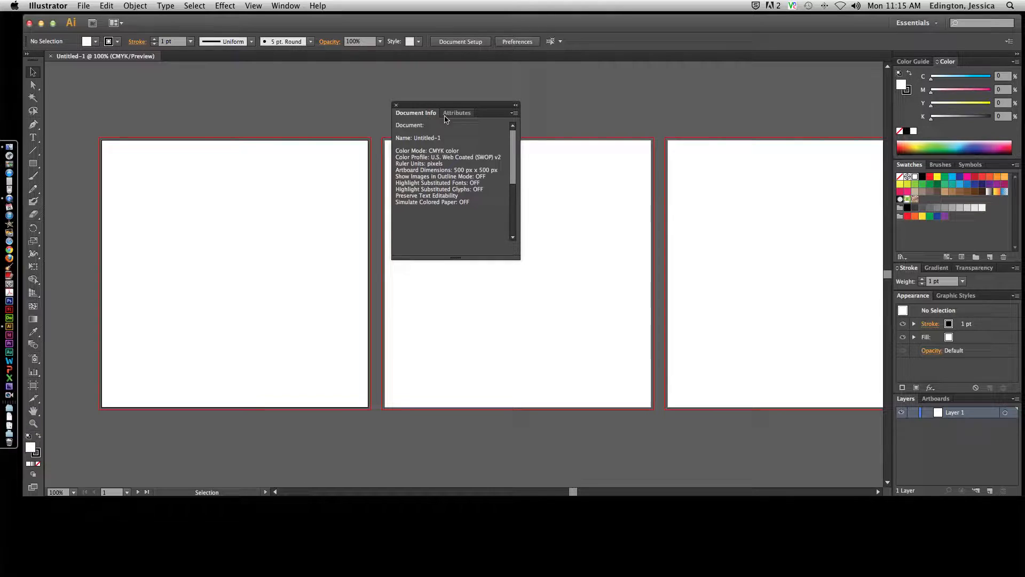
- Preview the Attributes and Document Info tabs, then dock the group beside the right panels
click(459, 113)
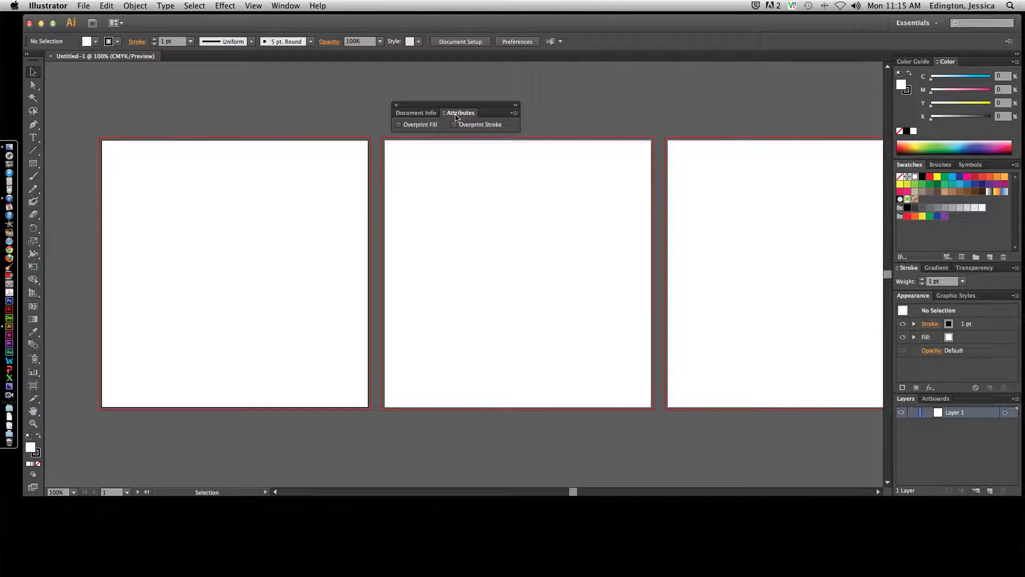
click(416, 112)
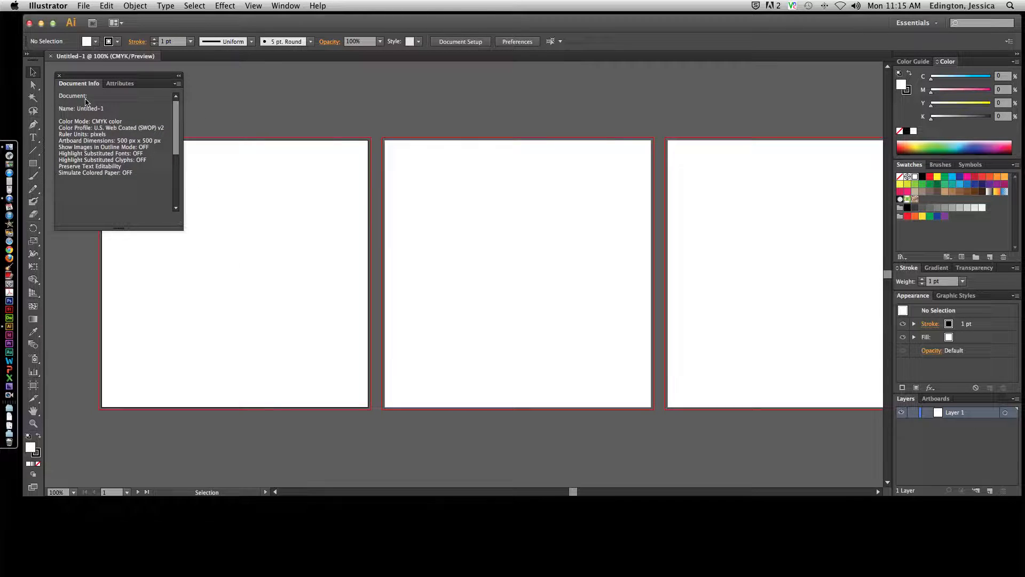
drag(78, 84, 237, 104)
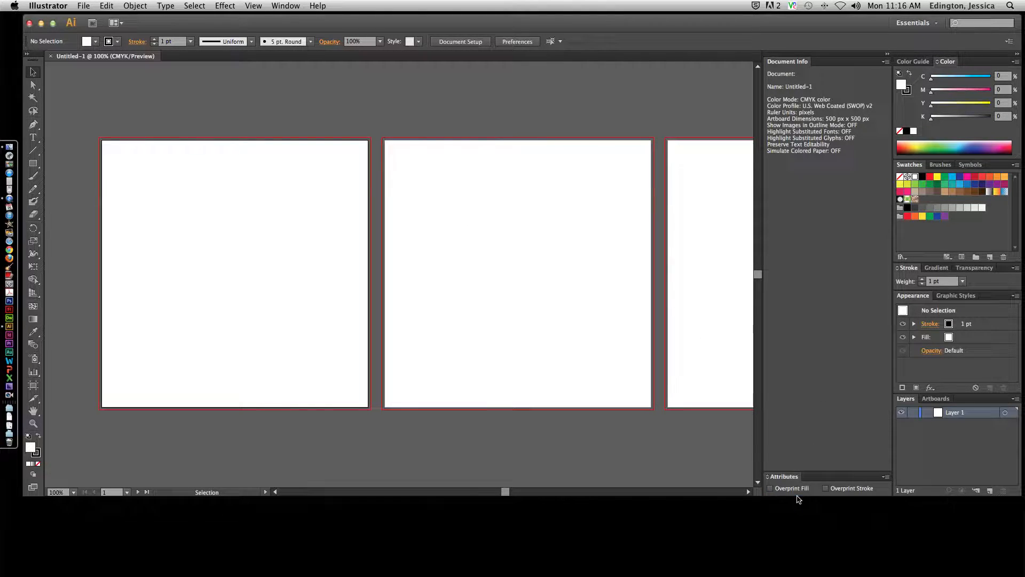
- Collapse and re-expand the Attributes panel, then expand the Stroke settings
click(784, 476)
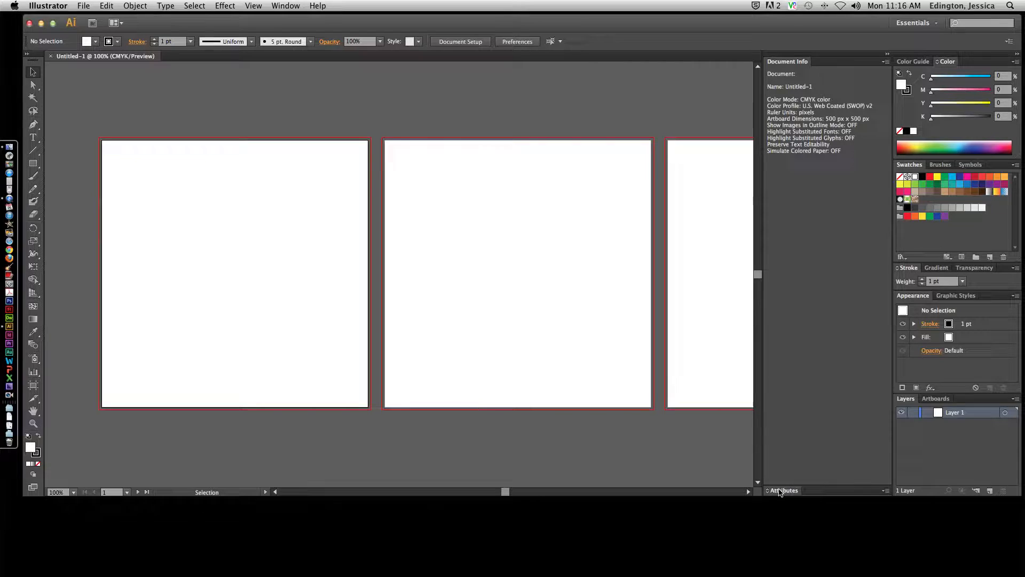
click(782, 490)
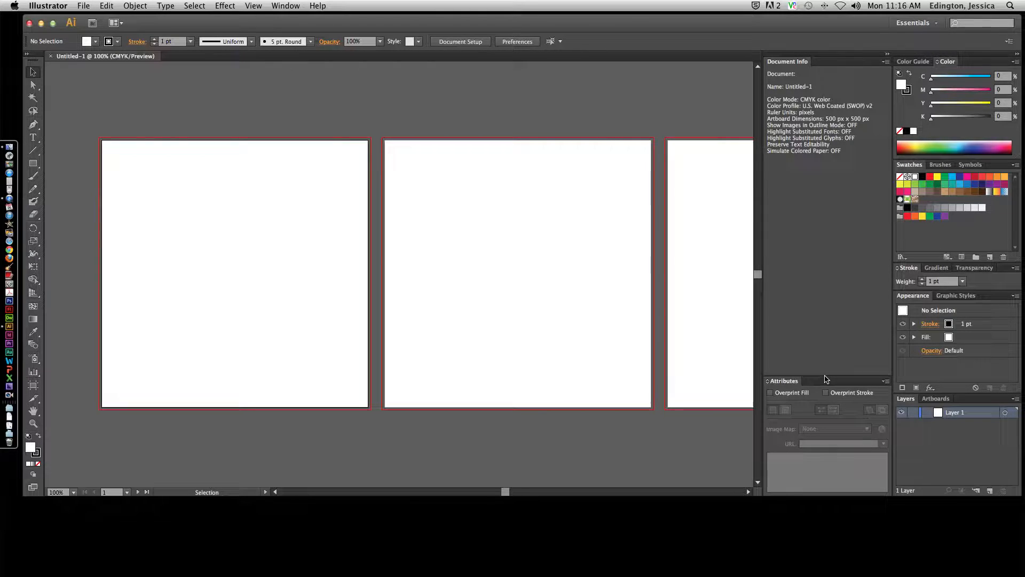
mouse_move(891, 323)
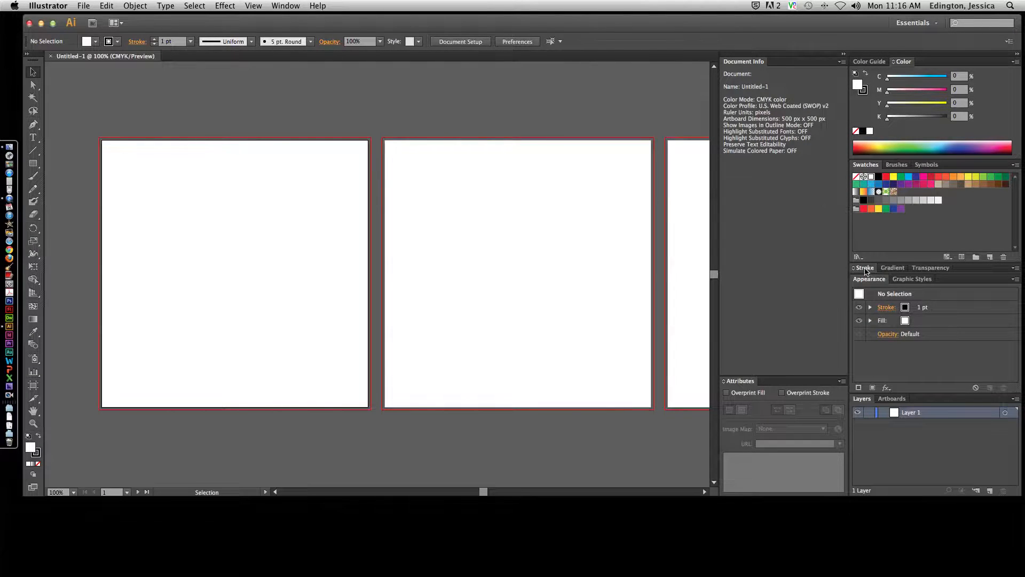
click(864, 267)
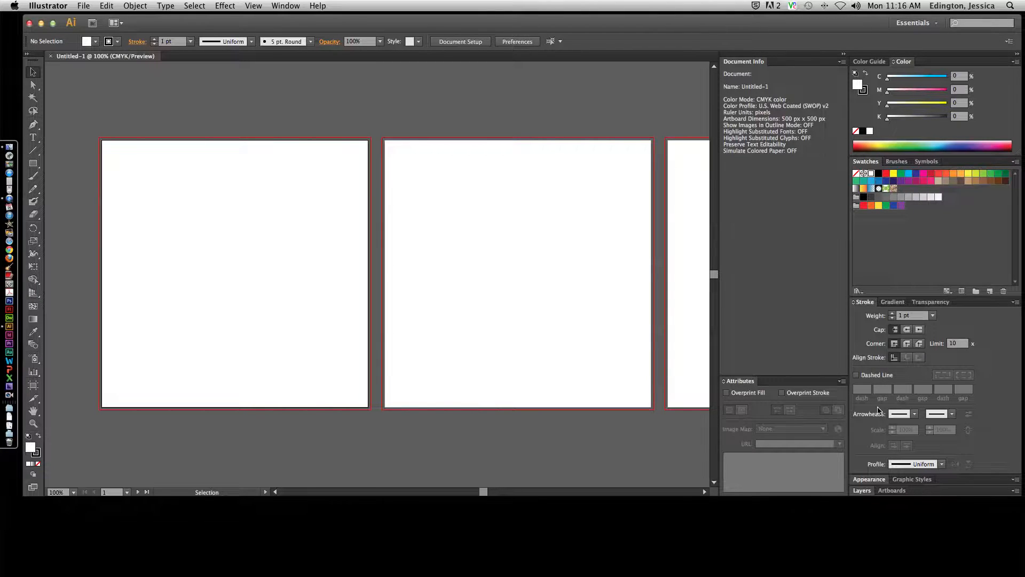
mouse_move(828, 409)
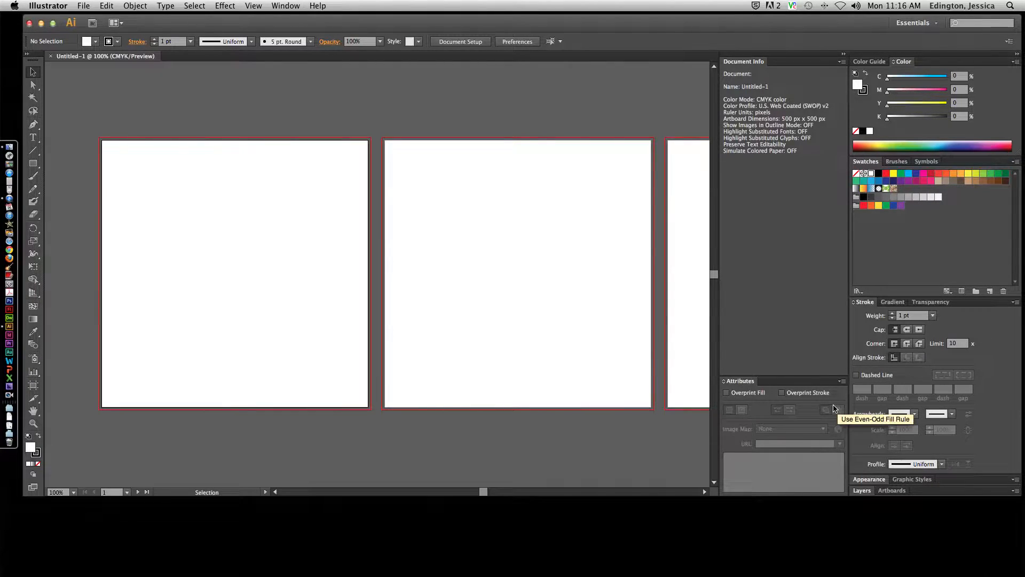
- Create a New Workspace from the Window menu named 'Jessica' and confirm
click(285, 5)
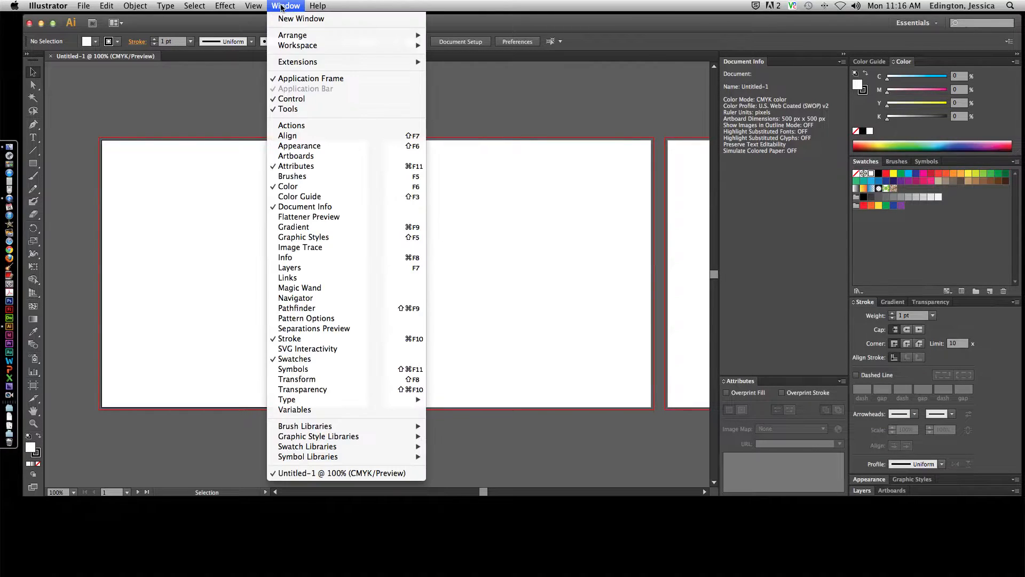
mouse_move(298, 45)
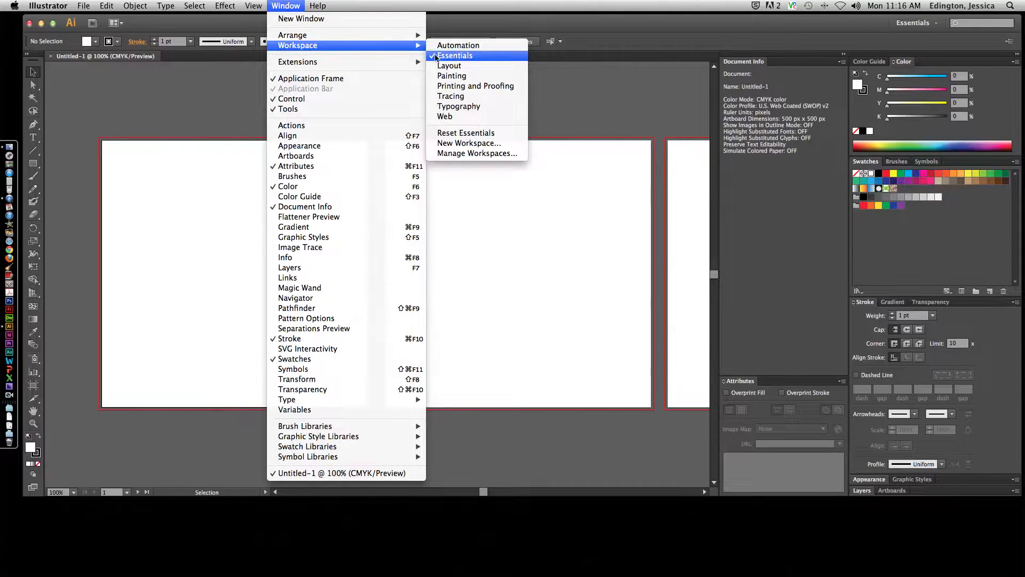
click(469, 142)
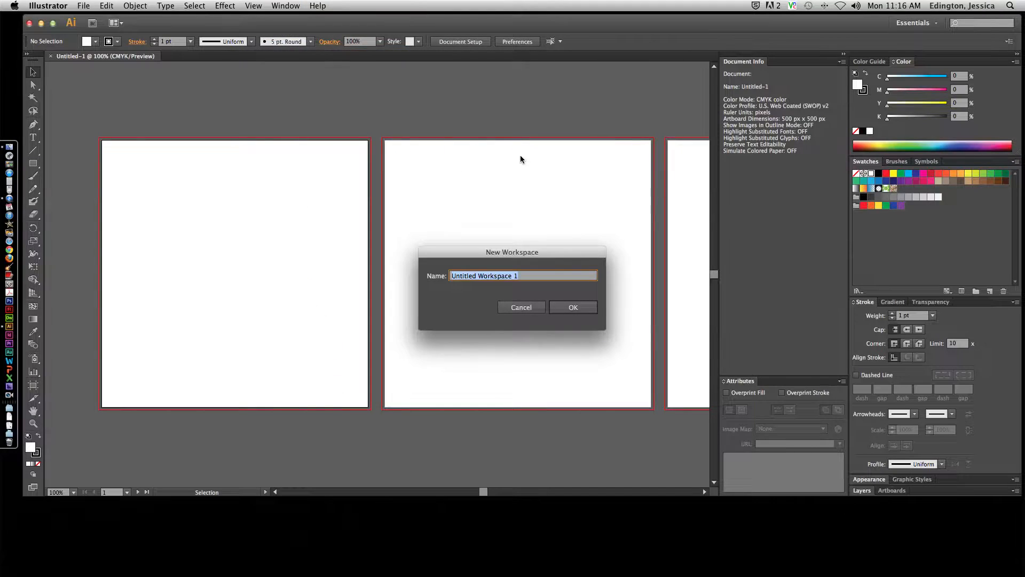
text(Jessica)
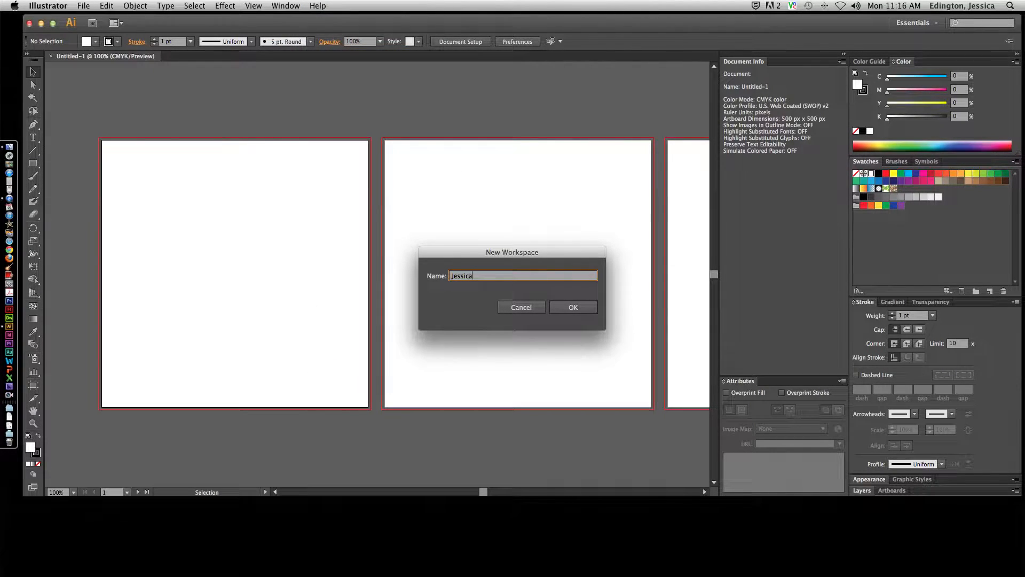
mouse_move(573, 307)
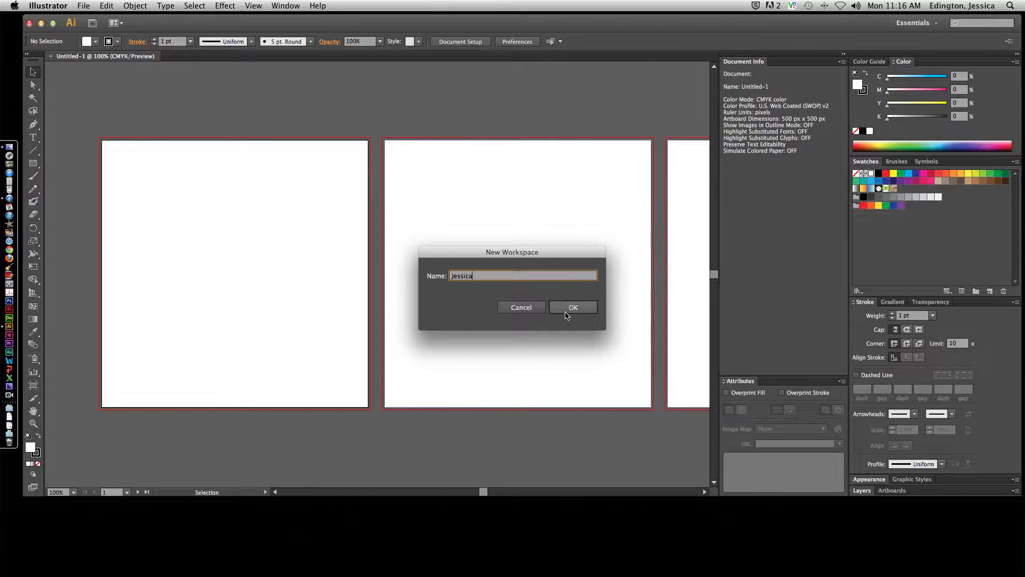
click(573, 307)
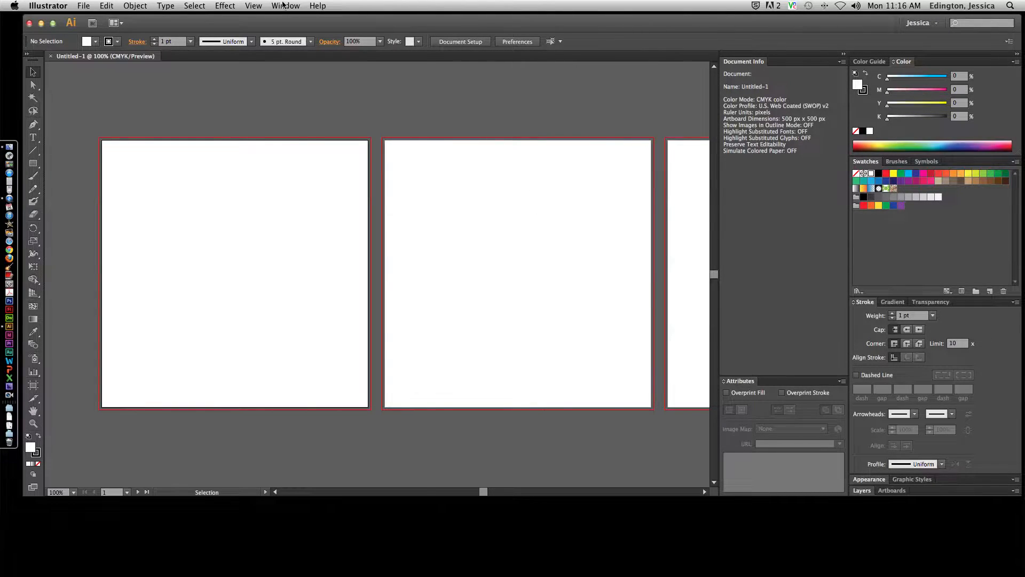
click(285, 5)
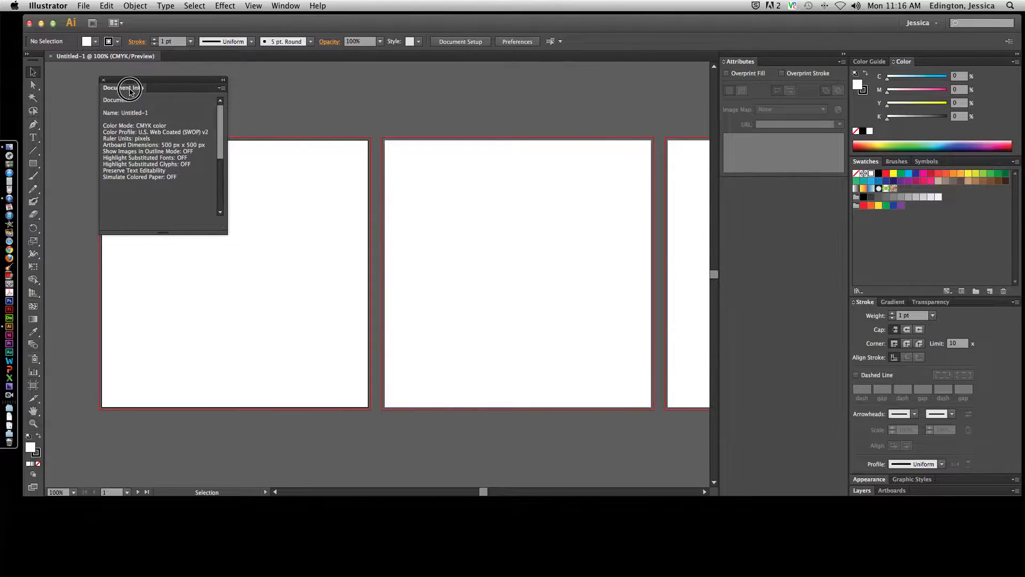
click(897, 162)
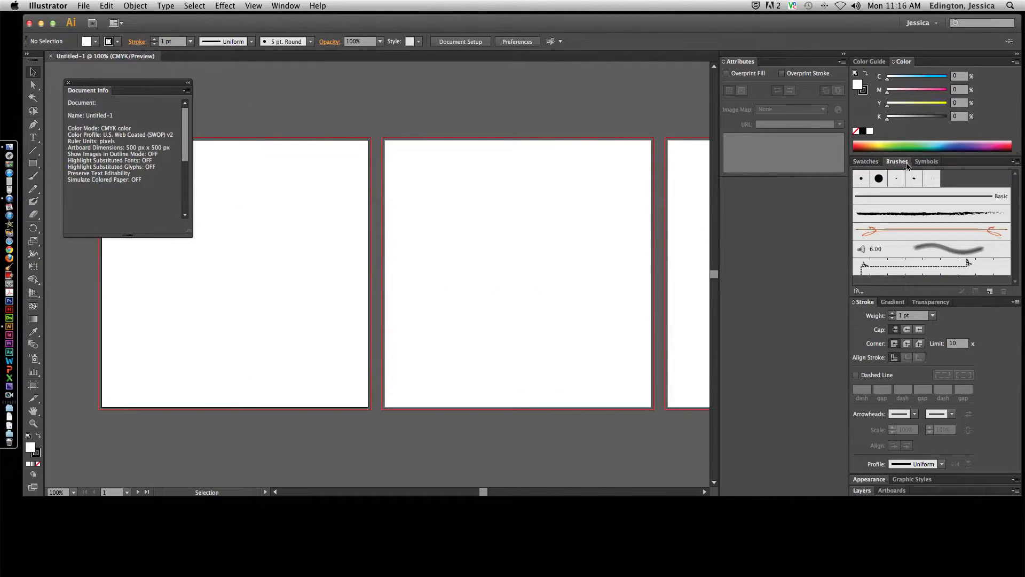
click(926, 161)
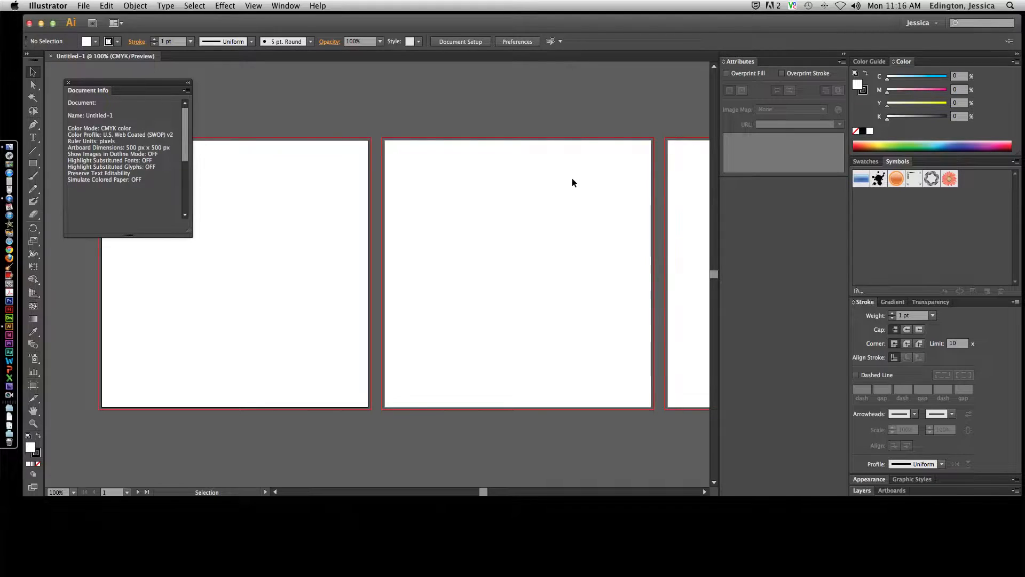
mouse_move(549, 173)
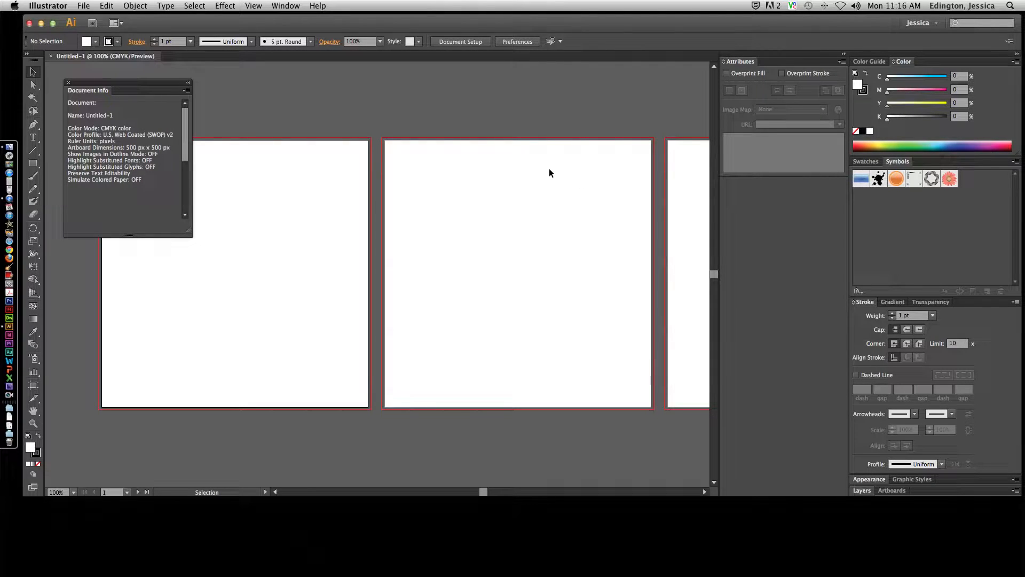
click(285, 6)
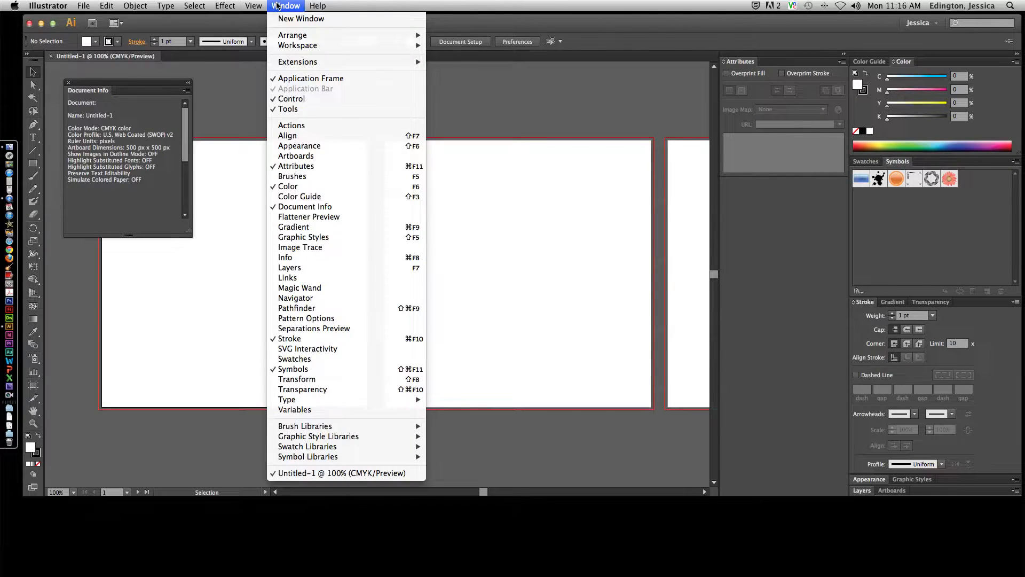
mouse_move(297, 45)
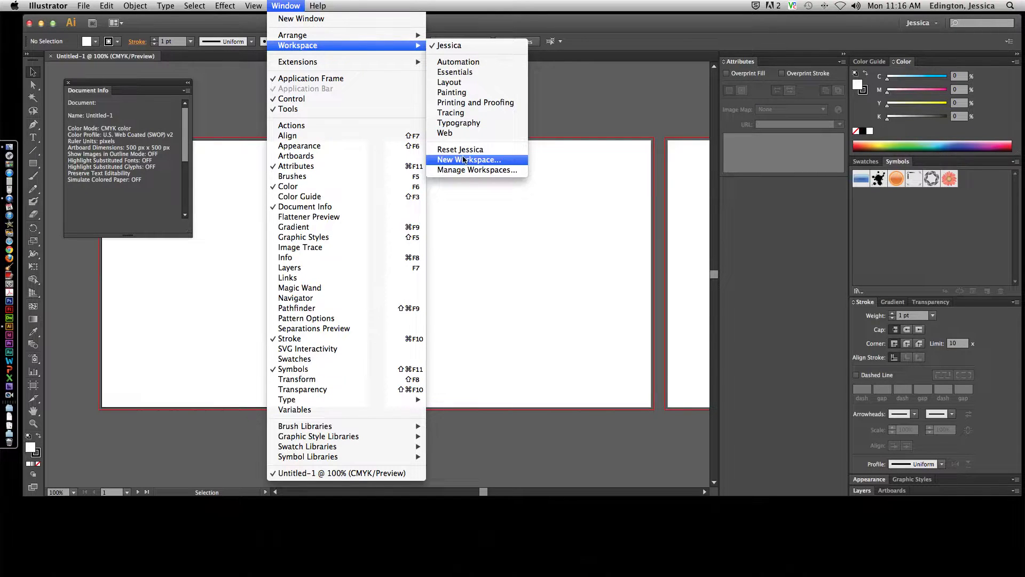
click(469, 160)
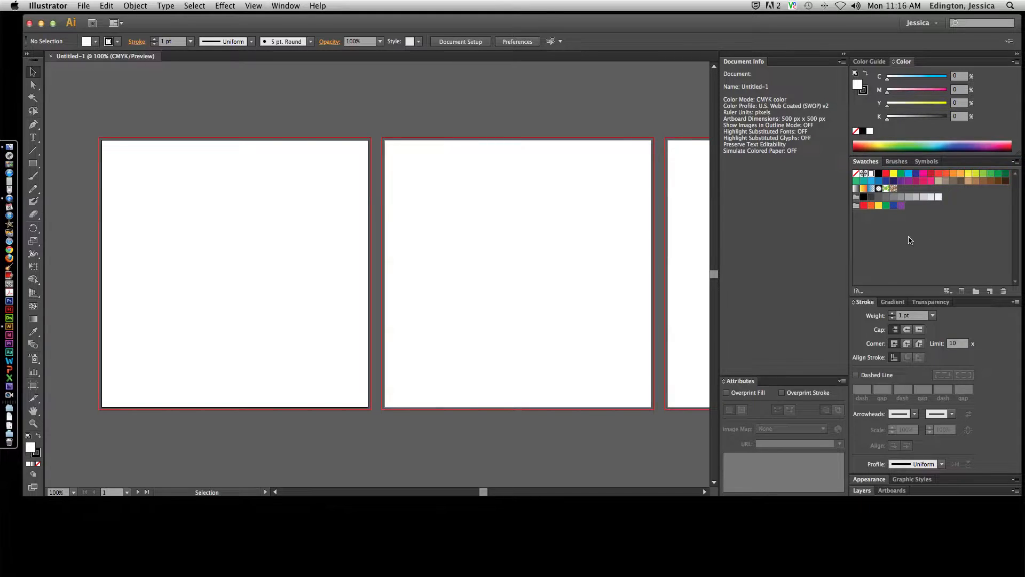
mouse_move(291, 53)
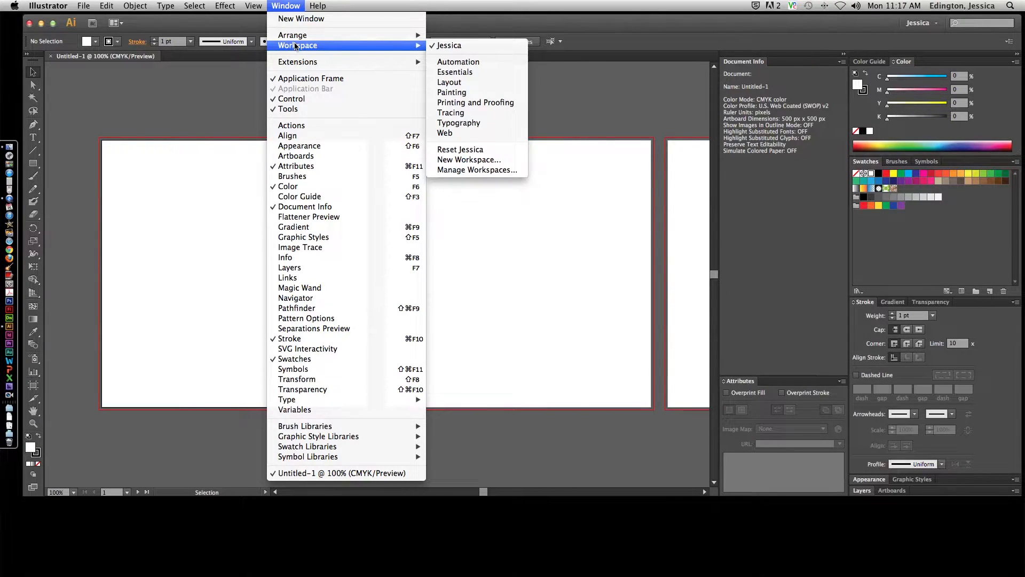
mouse_move(475, 103)
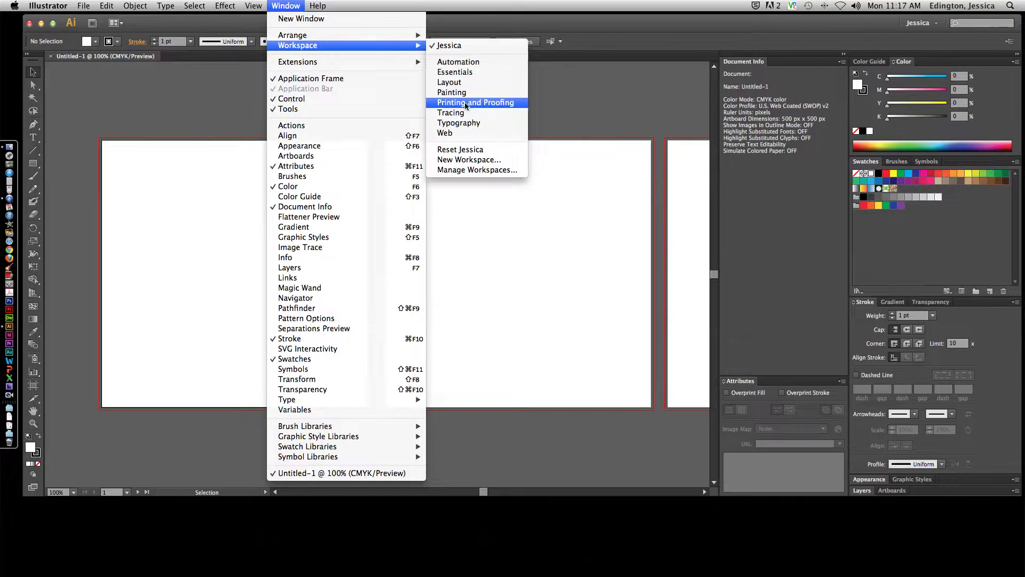
mouse_move(458, 61)
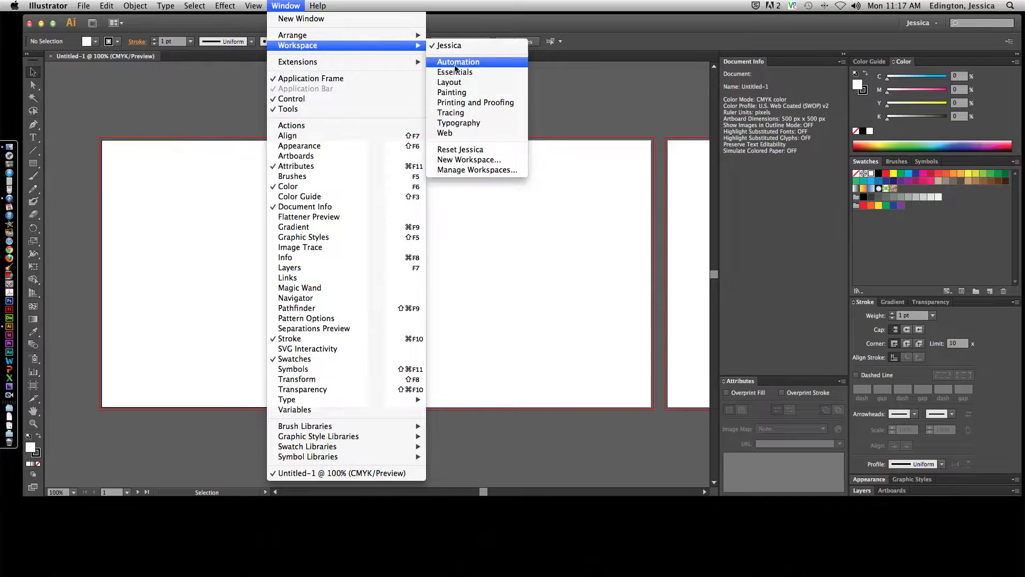
mouse_move(454, 72)
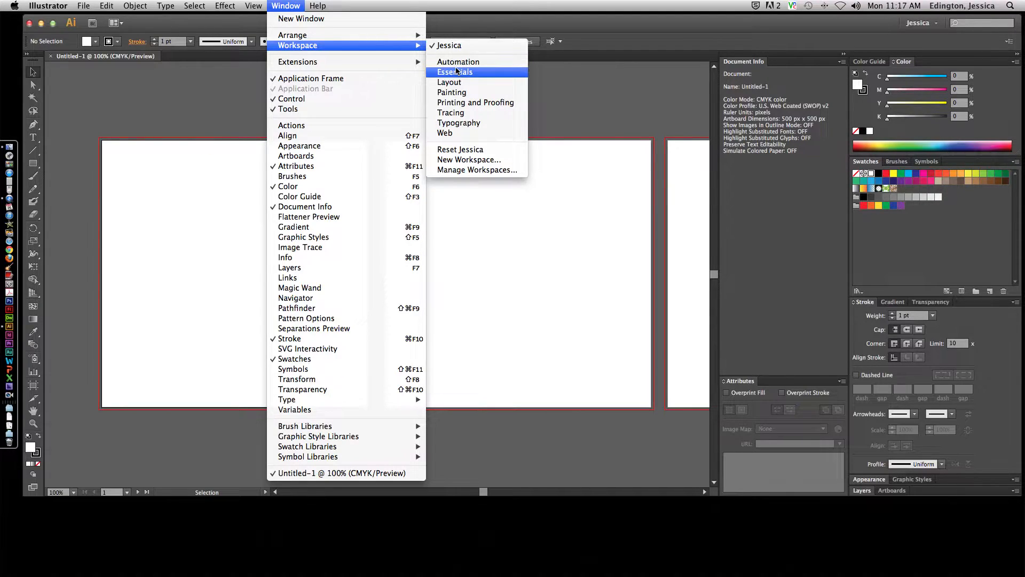
mouse_move(451, 112)
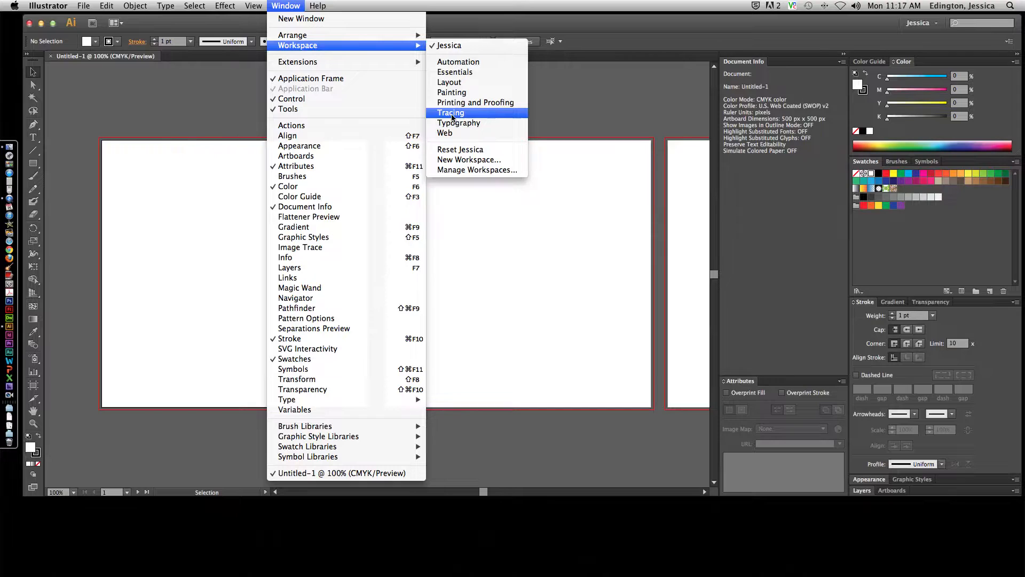
- Choose the Tracing workspace preset, bringing up Navigator, Image Trace and Links panels
click(450, 113)
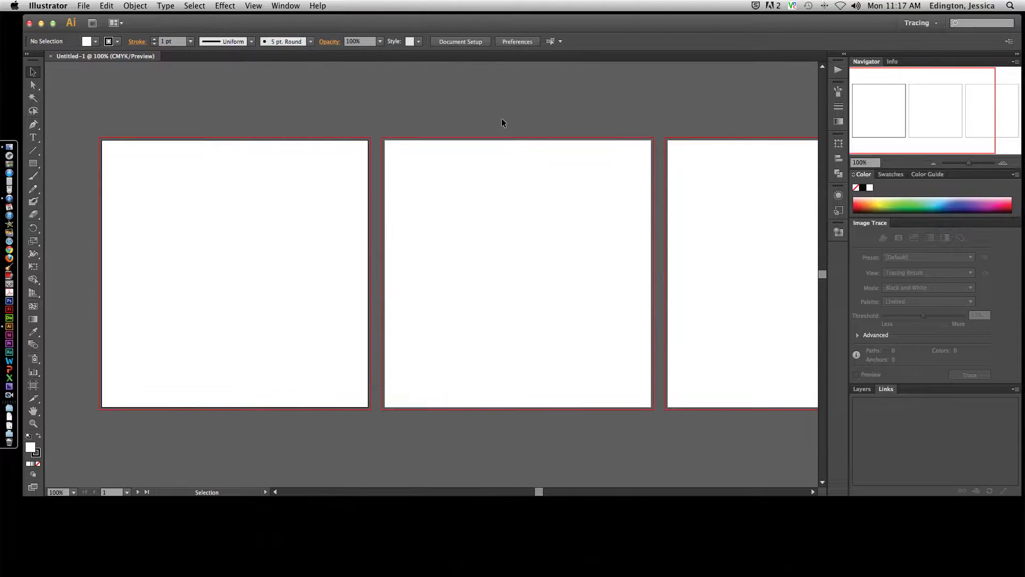
mouse_move(887, 237)
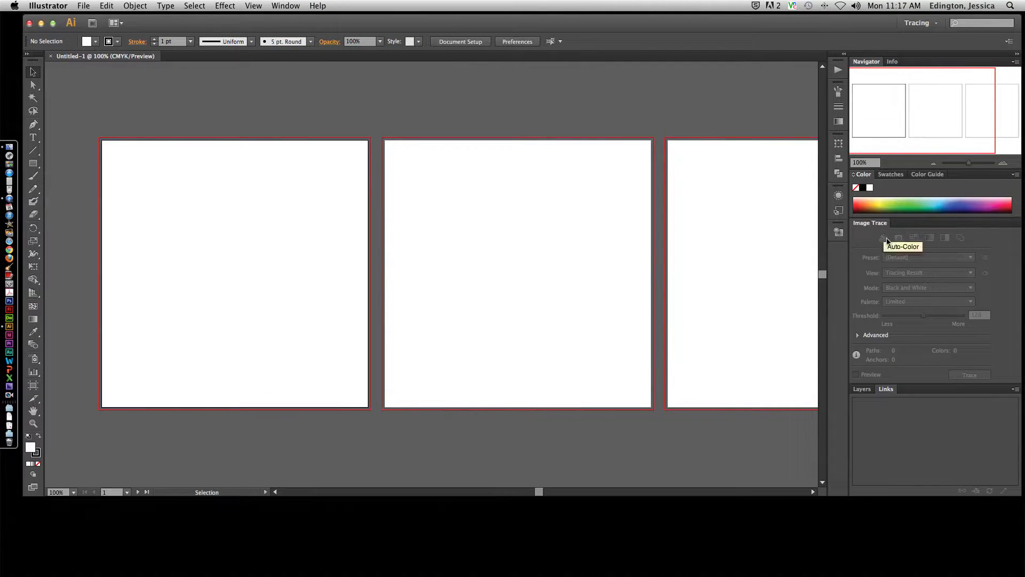
mouse_move(613, 157)
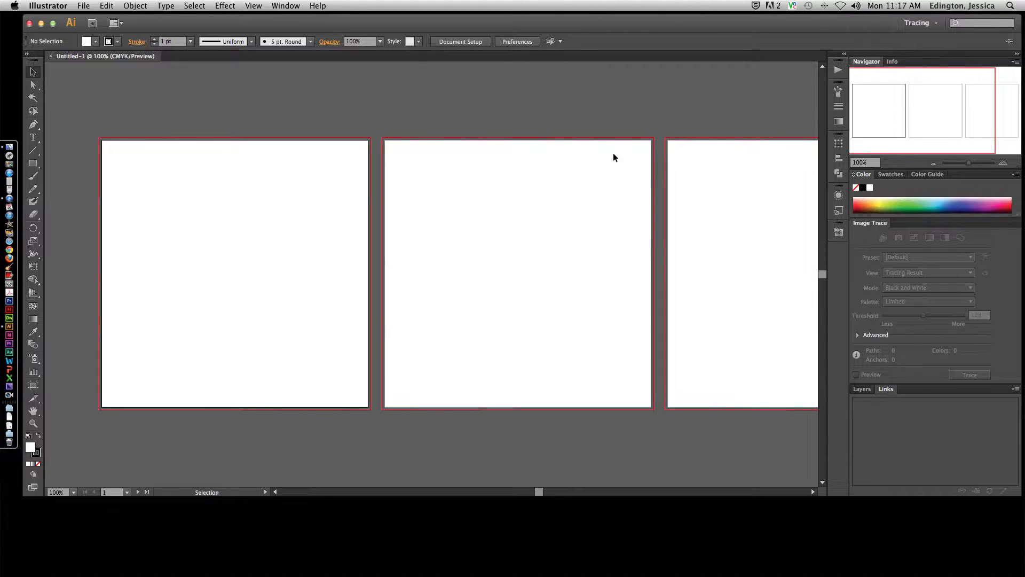
mouse_move(535, 134)
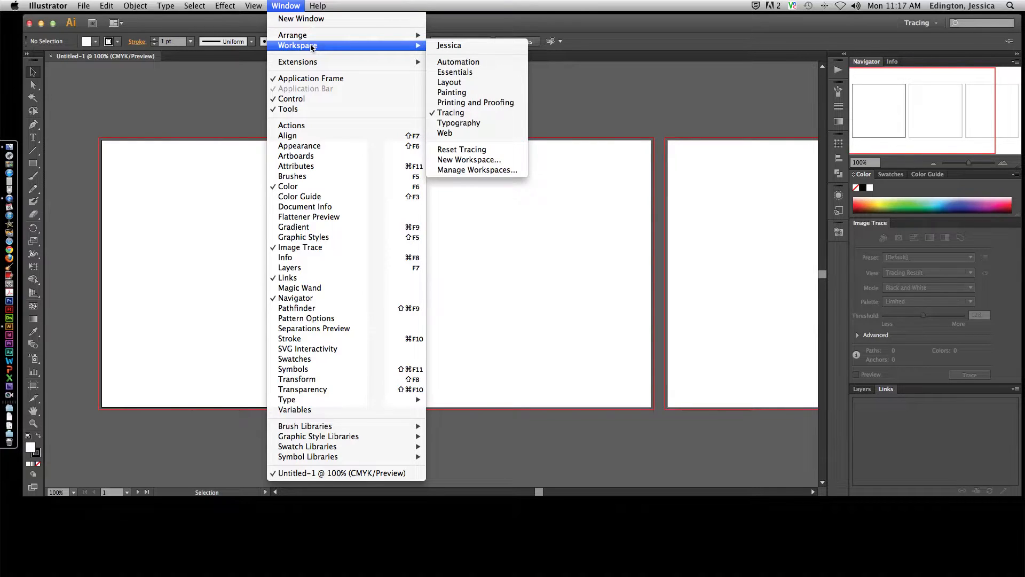
mouse_move(455, 72)
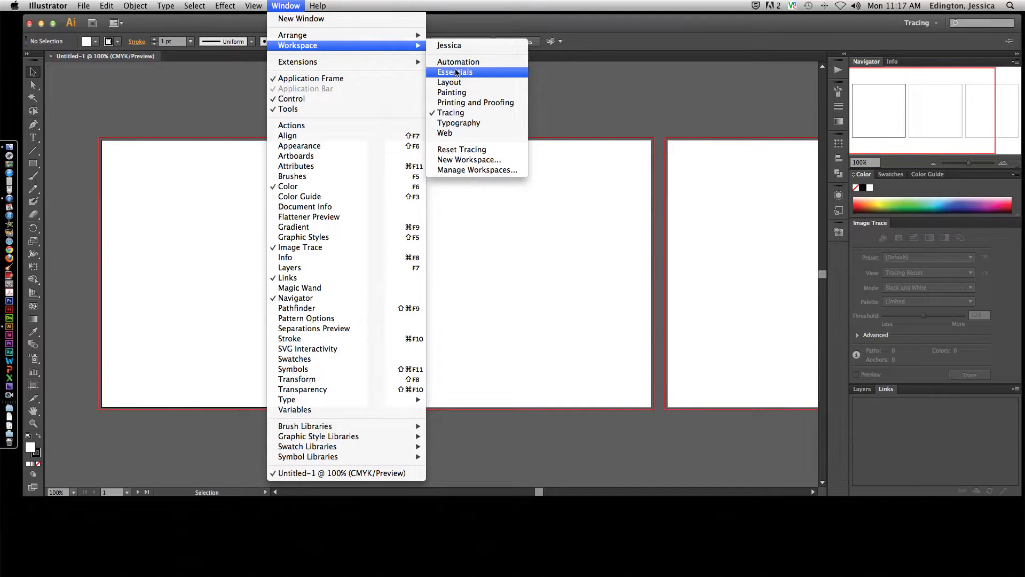
- Switch to the Essentials workspace and reset it, collapsing side panels to icons
click(454, 72)
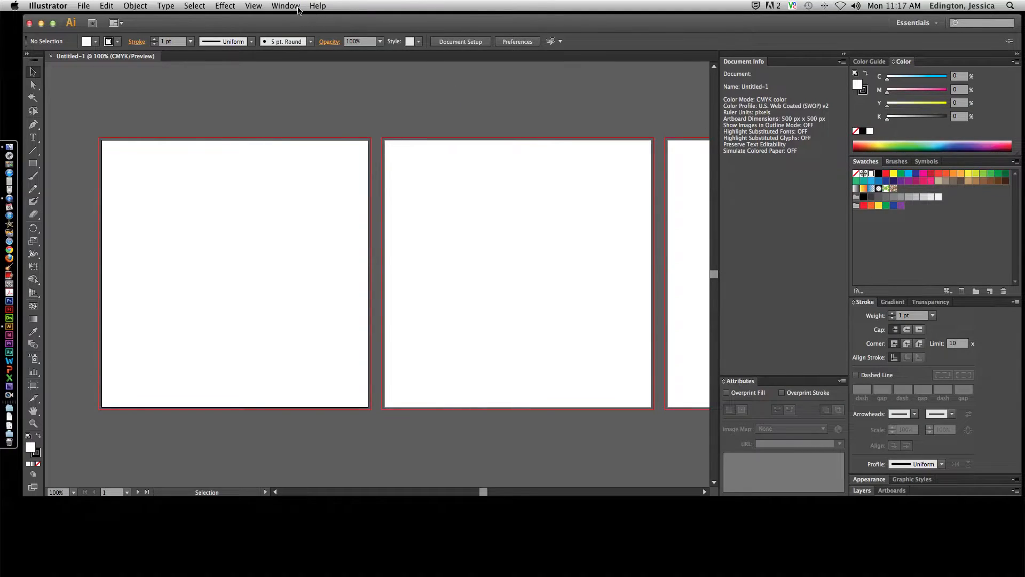
click(317, 5)
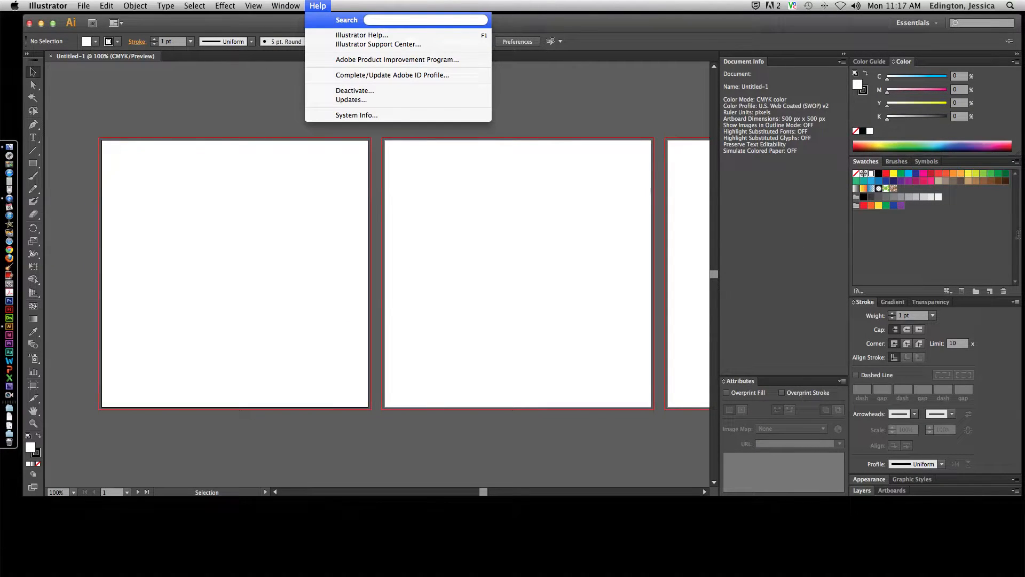
click(285, 6)
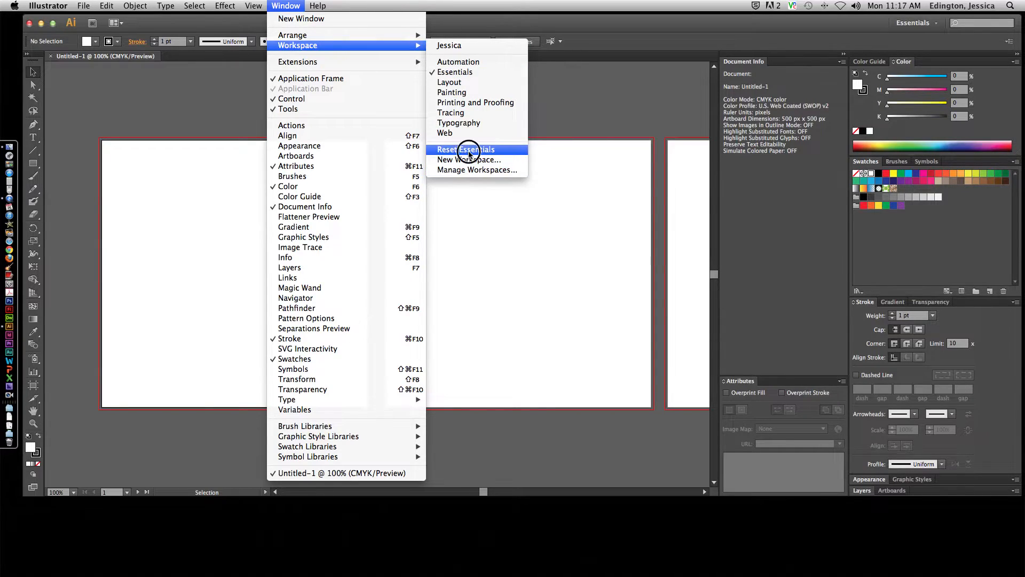
click(465, 149)
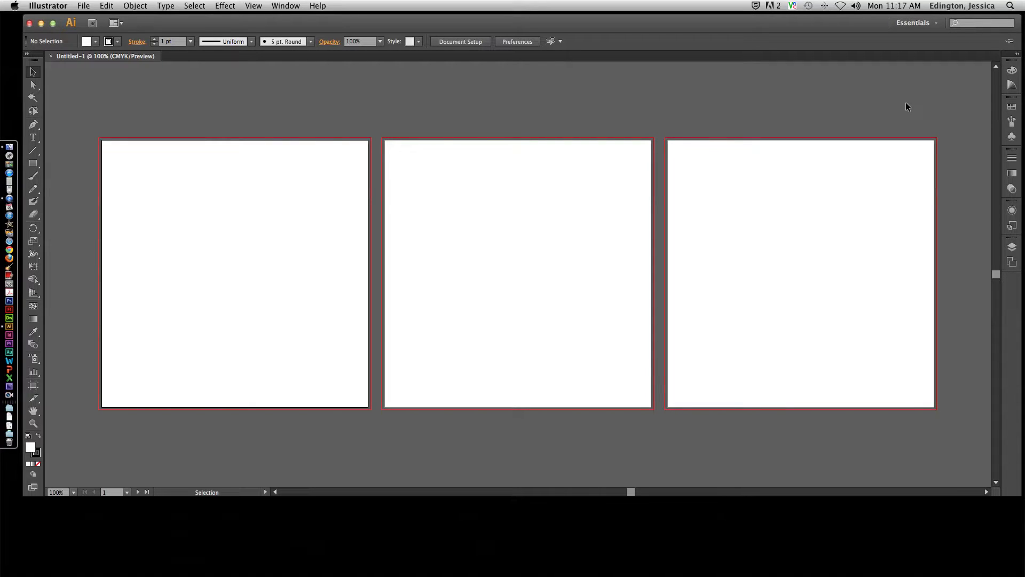
mouse_move(742, 109)
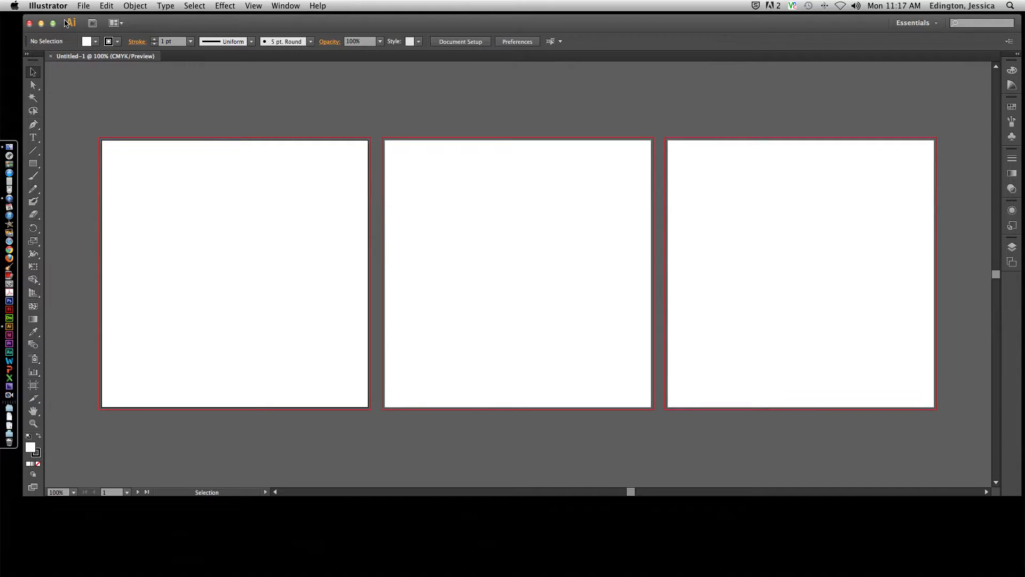
- Create a new Untitled-2 document with 2 artboards of 500 px each
click(84, 5)
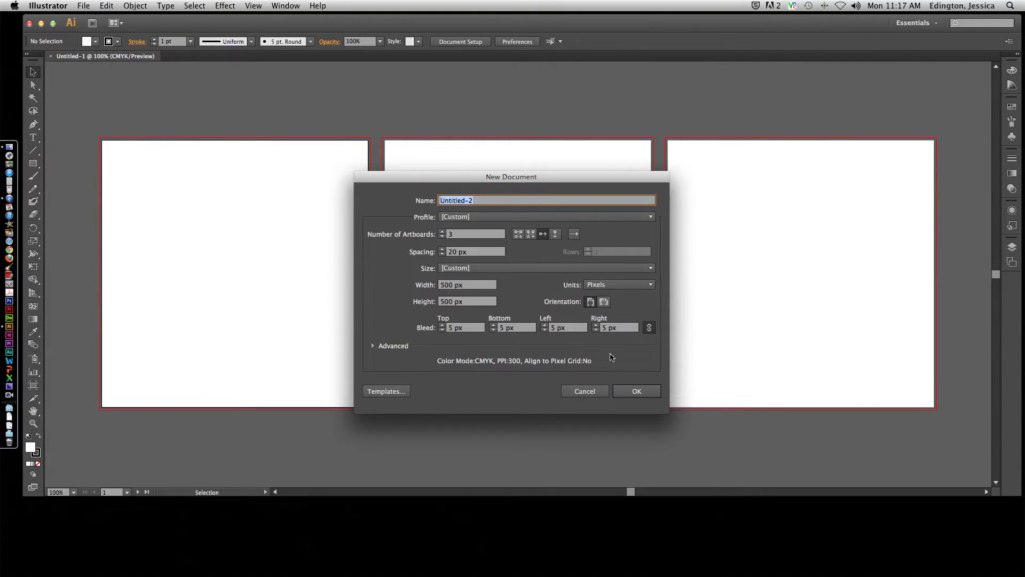
click(442, 236)
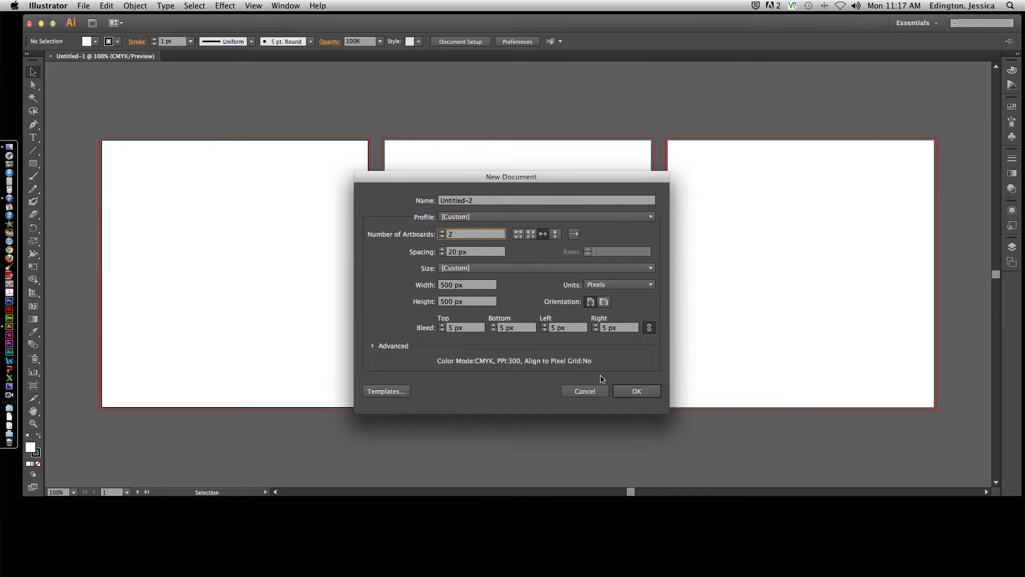
click(636, 391)
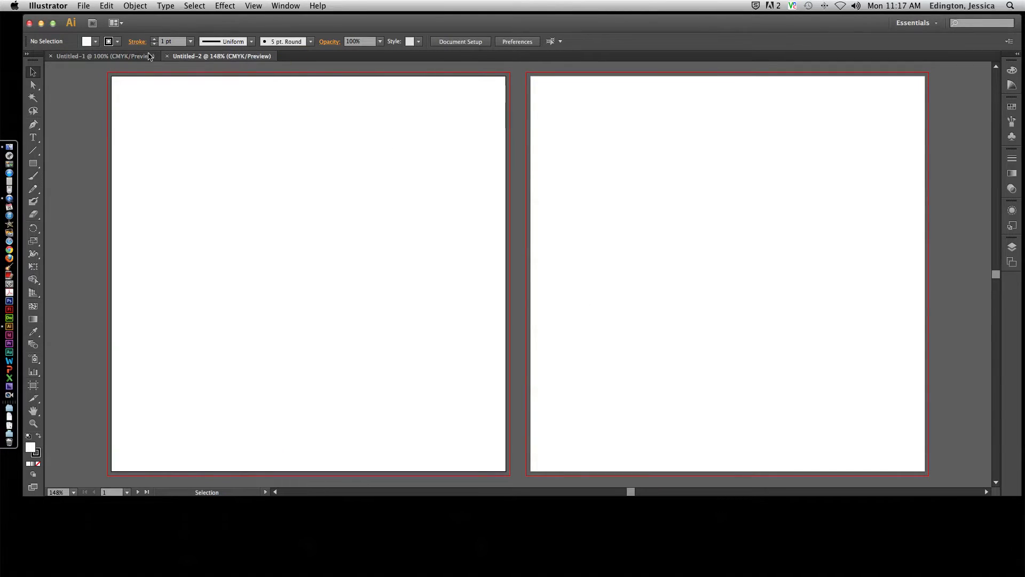
mouse_move(131, 56)
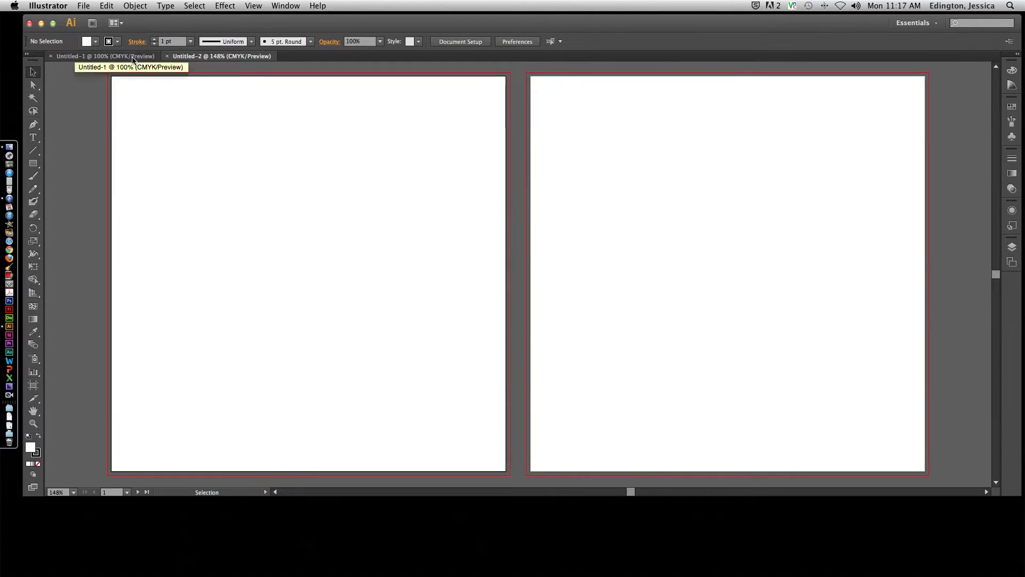
- Arrange the two documents 2-Up Vertical, then 2-Up Horizontal
click(112, 23)
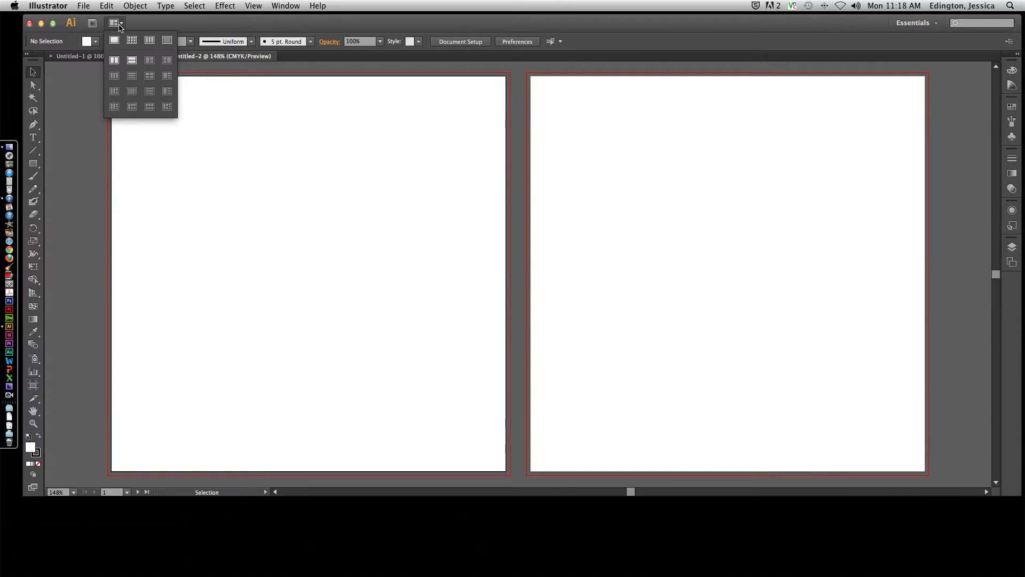
click(114, 59)
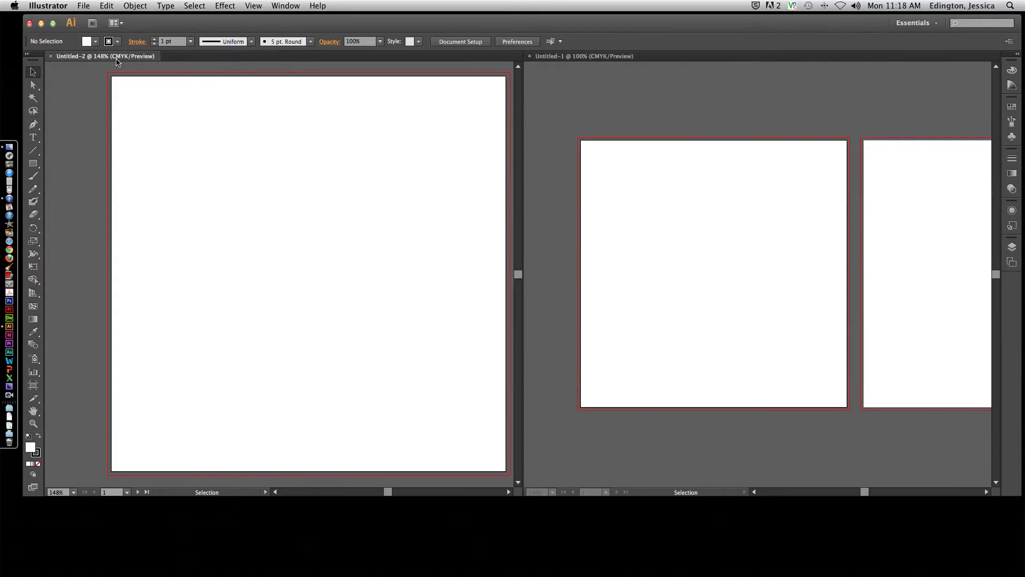
click(113, 23)
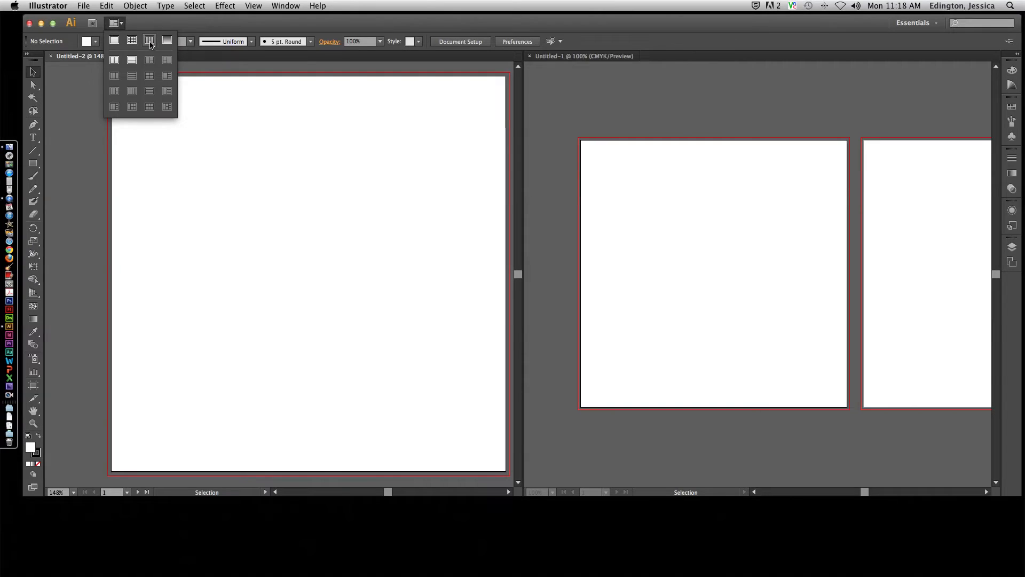
click(148, 40)
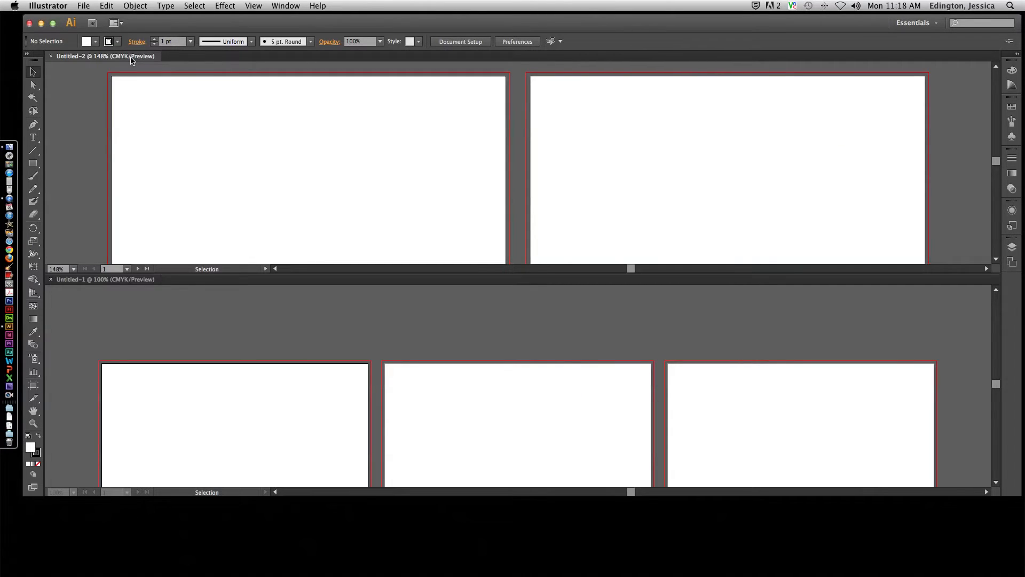
mouse_move(376, 364)
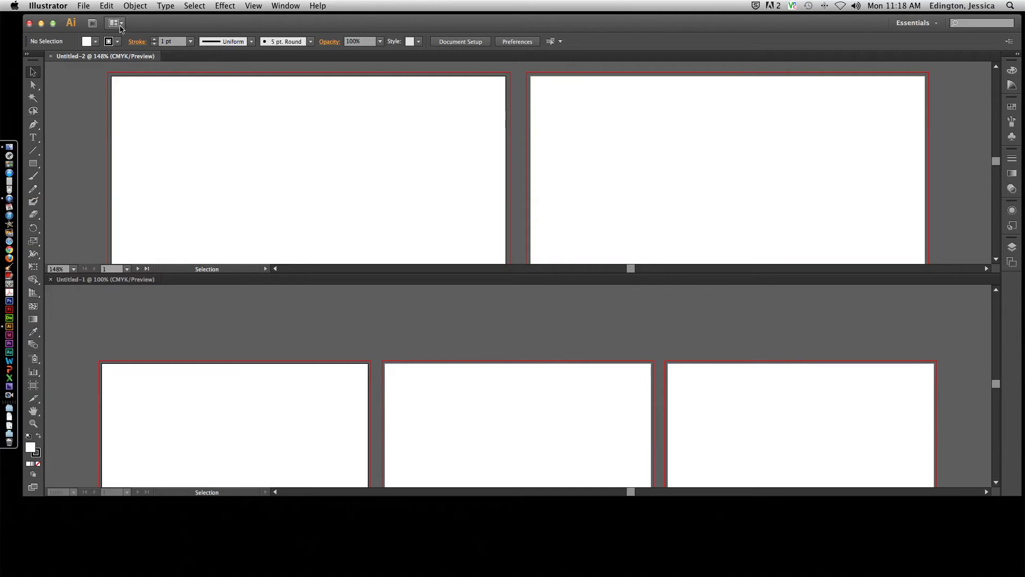
- Consolidate all documents into tabs, show Untitled-1, and view the Window arrangement options
click(116, 23)
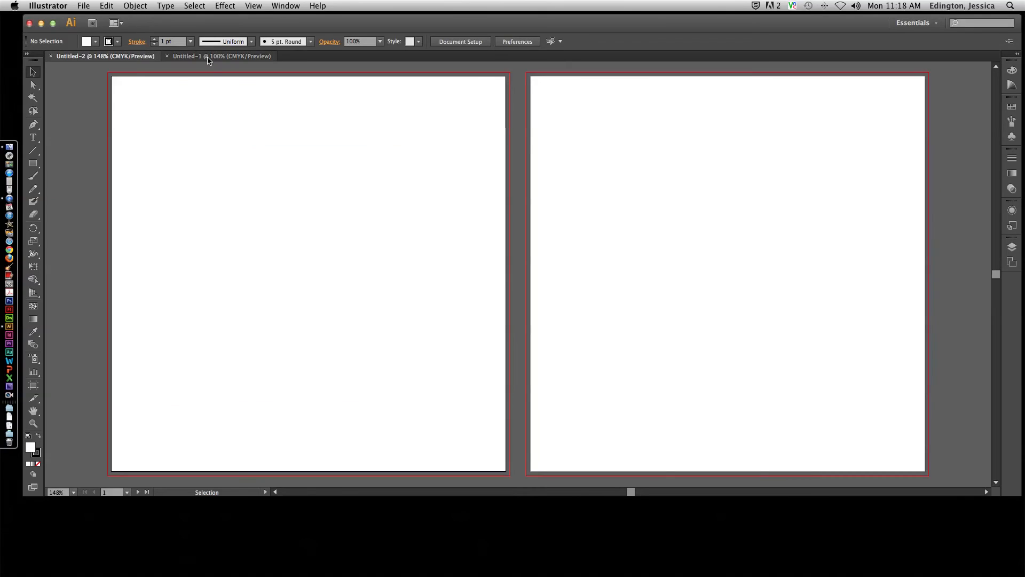
click(219, 56)
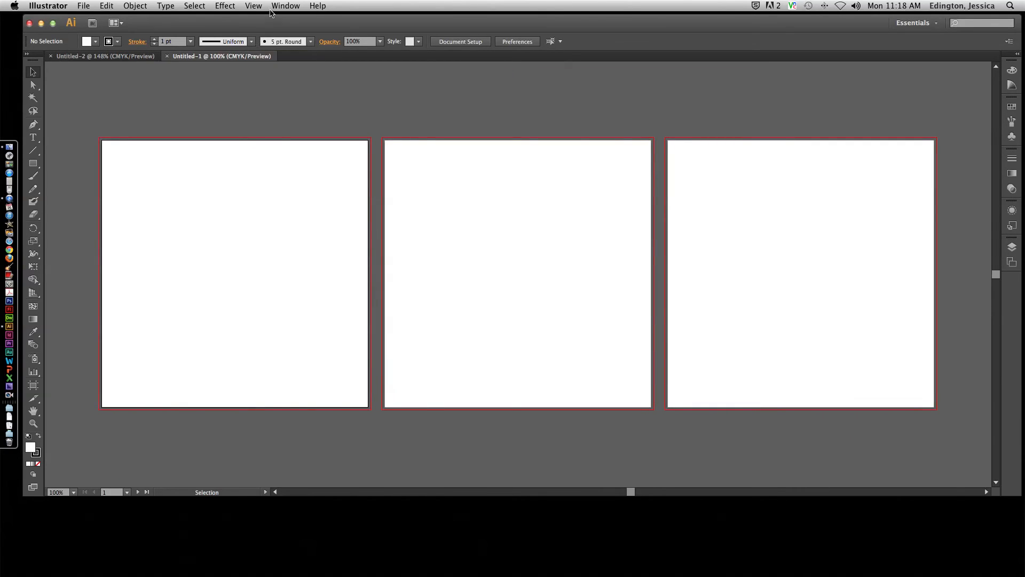
click(285, 5)
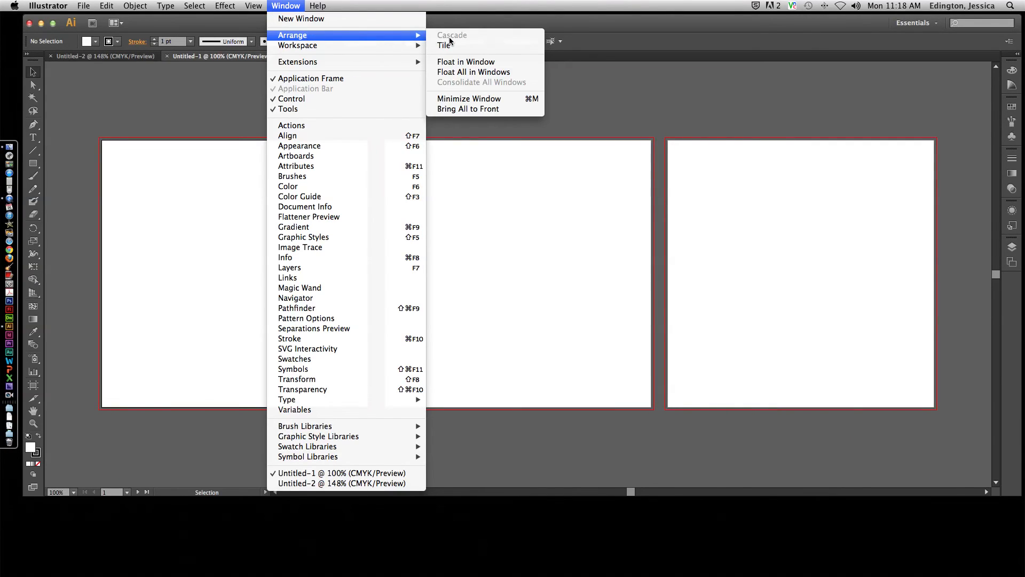